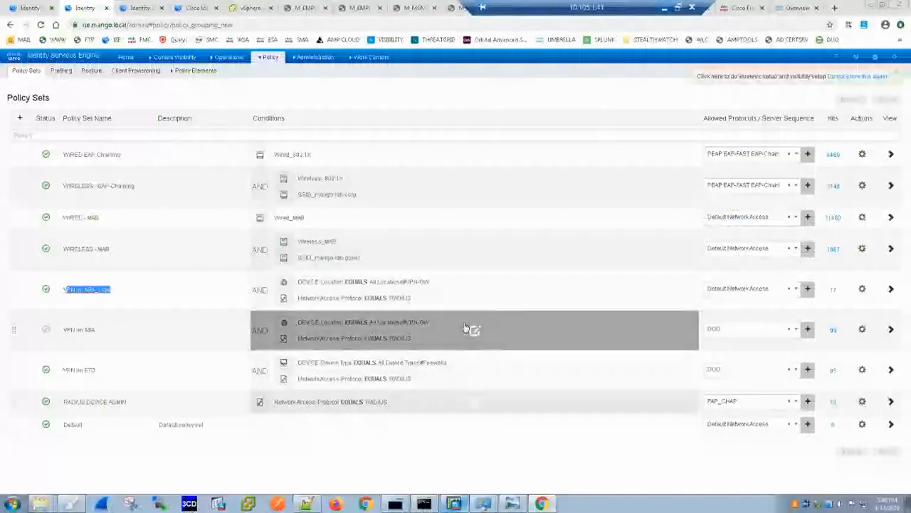
{"action": "mouse_move", "coordinate": [524, 8]}
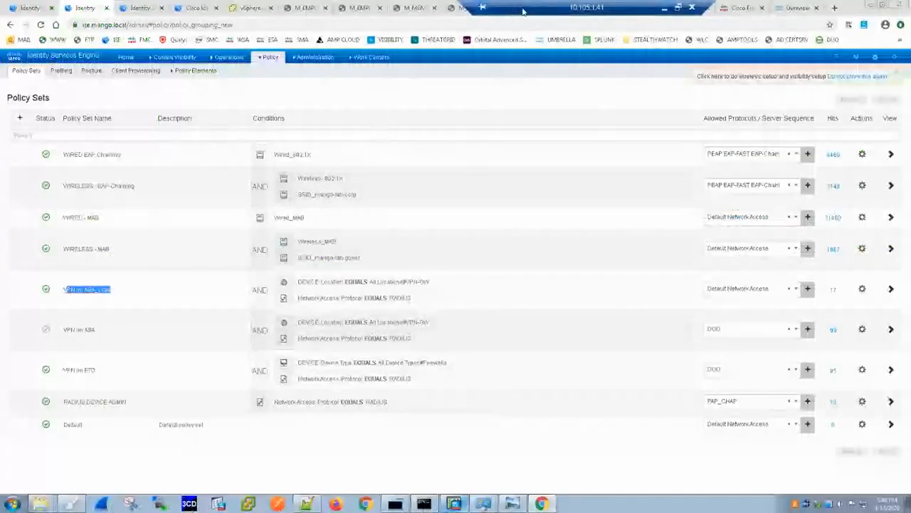
Step: Bring the ISE CLI terminal session with its static route output to the front
{"action": "left_click", "coordinate": [396, 504]}
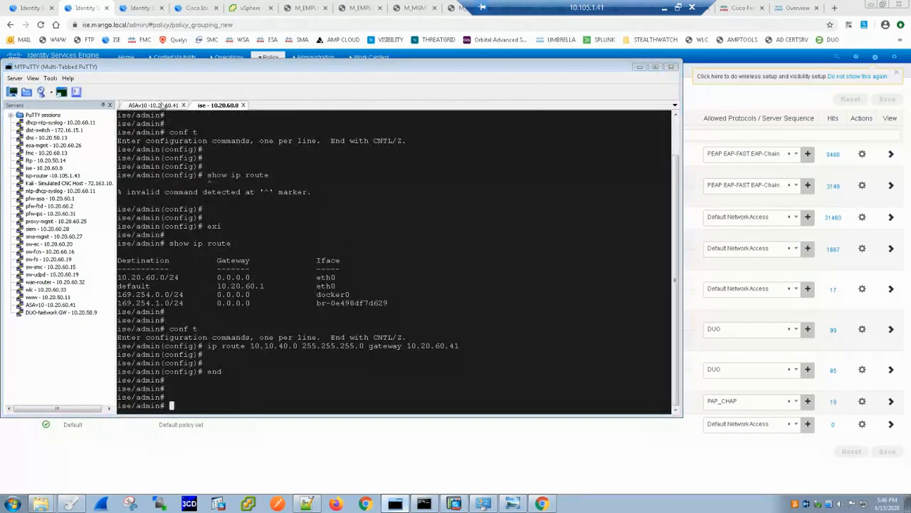
Step: Run 'show run aaa-server' in the ASA firewall session to list its AAA servers
{"action": "left_click", "coordinate": [154, 106]}
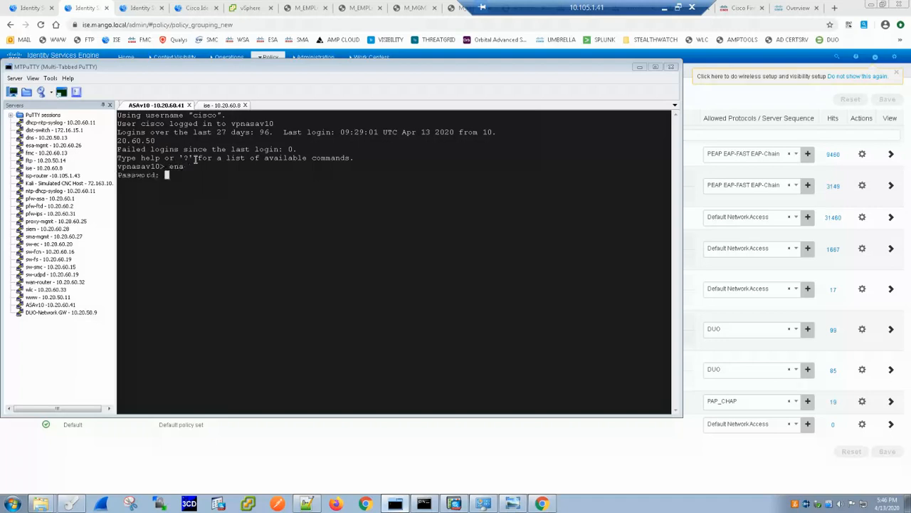
{"action": "type", "text": "show  run aaa-server"}
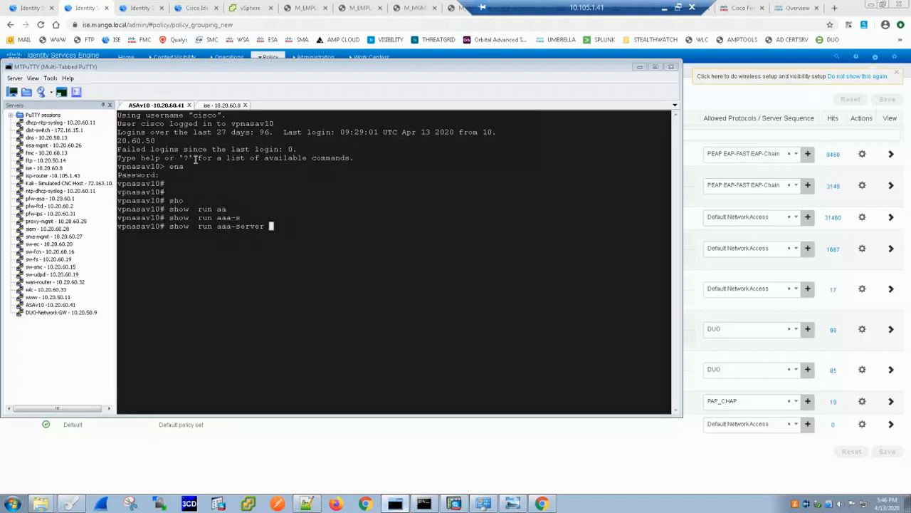
{"action": "key", "text": "Return"}
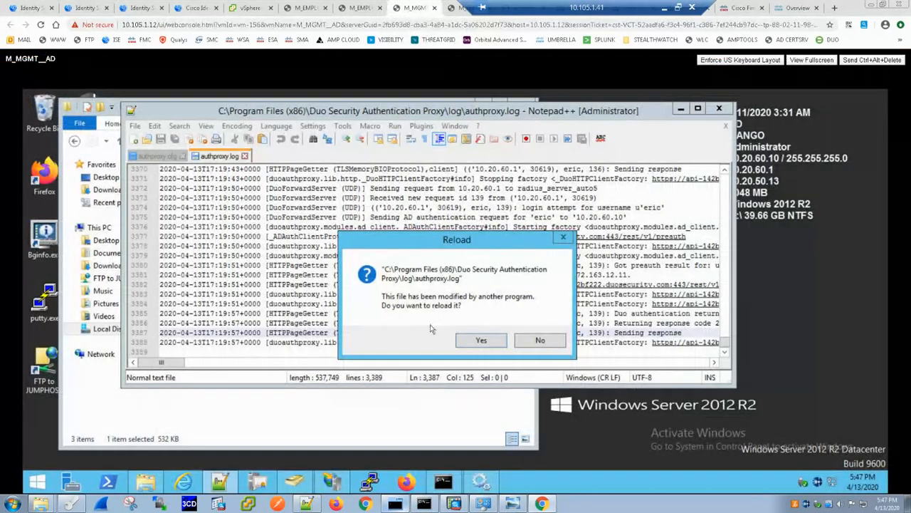
Step: Reload the Duo proxy log and view the [radius_server_auto2] ASA section of authproxy.cfg
{"action": "left_click", "coordinate": [481, 338]}
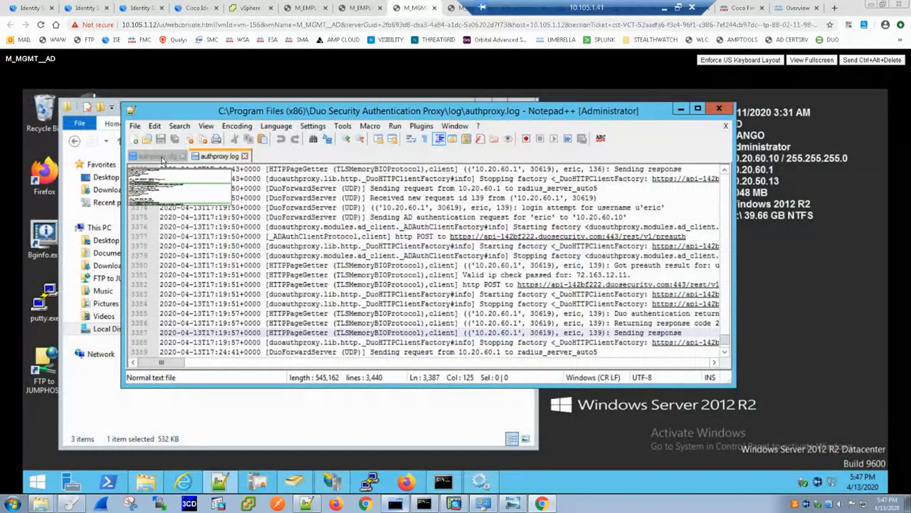
{"action": "left_click", "coordinate": [157, 155]}
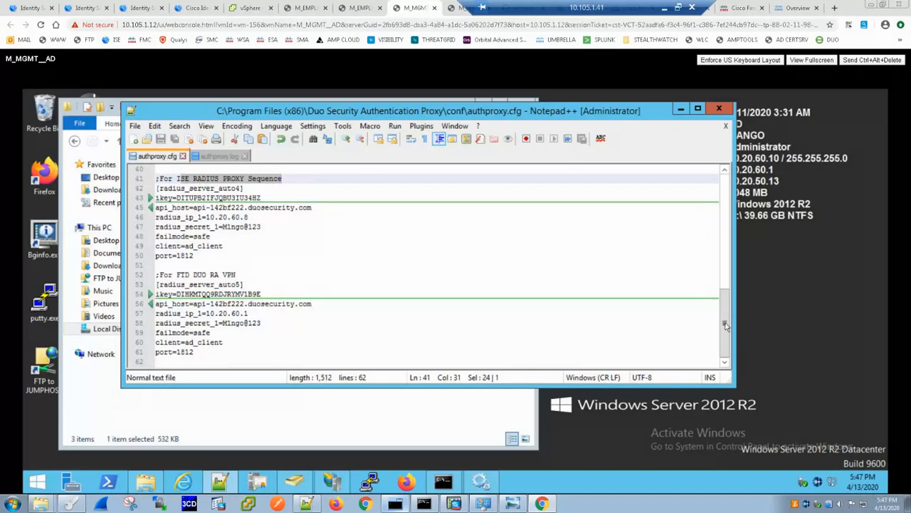
{"action": "scroll", "scroll_direction": "up", "scroll_amount": 3}
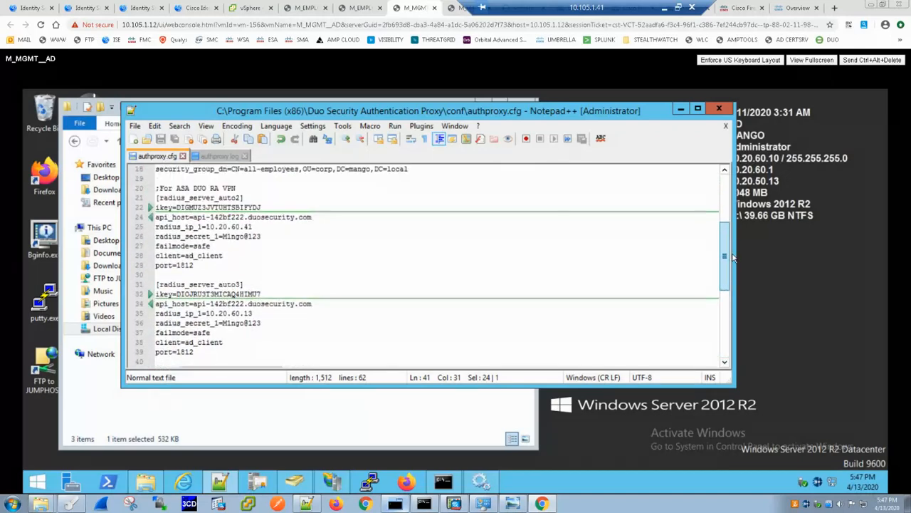
{"action": "scroll", "scroll_direction": "up", "scroll_amount": 3}
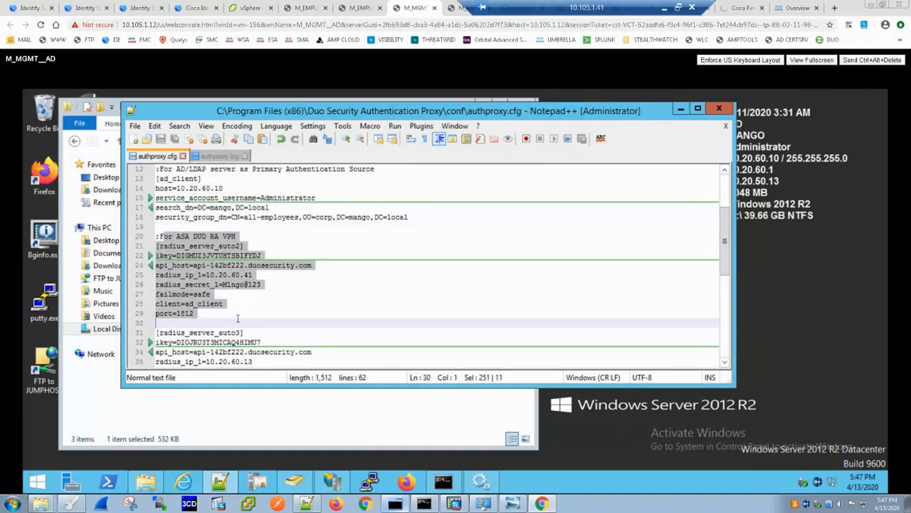
{"action": "mouse_move", "coordinate": [345, 134]}
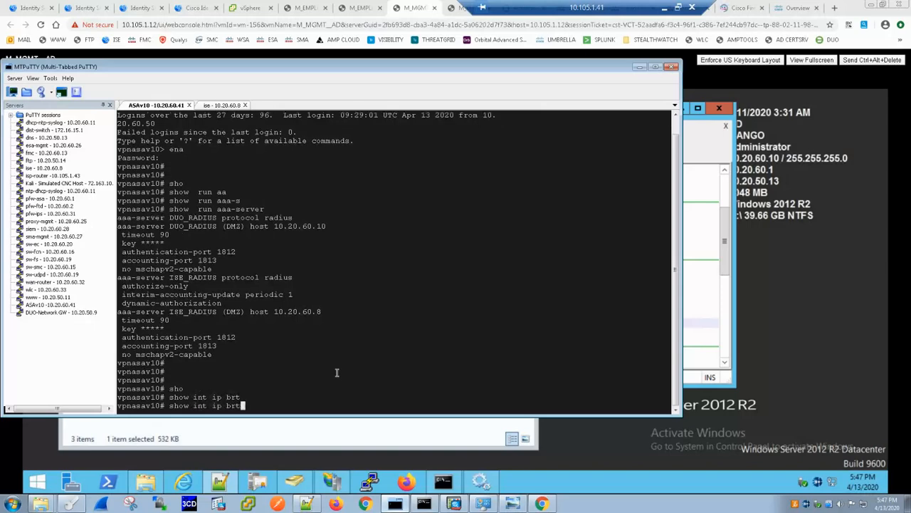
Step: Show the ASA interface brief, mark 10.20.60.41, and display the running-config tunnel-group
{"action": "key", "text": "Return"}
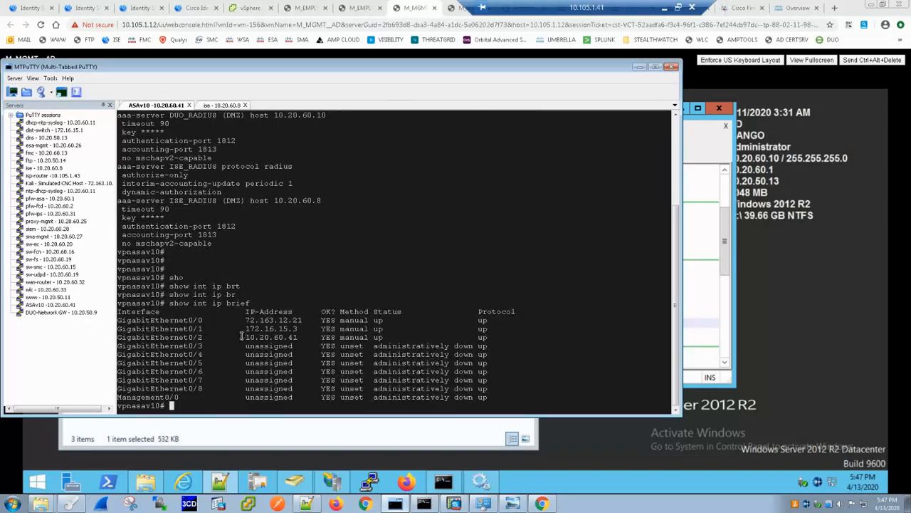
{"action": "double_click", "coordinate": [270, 336]}
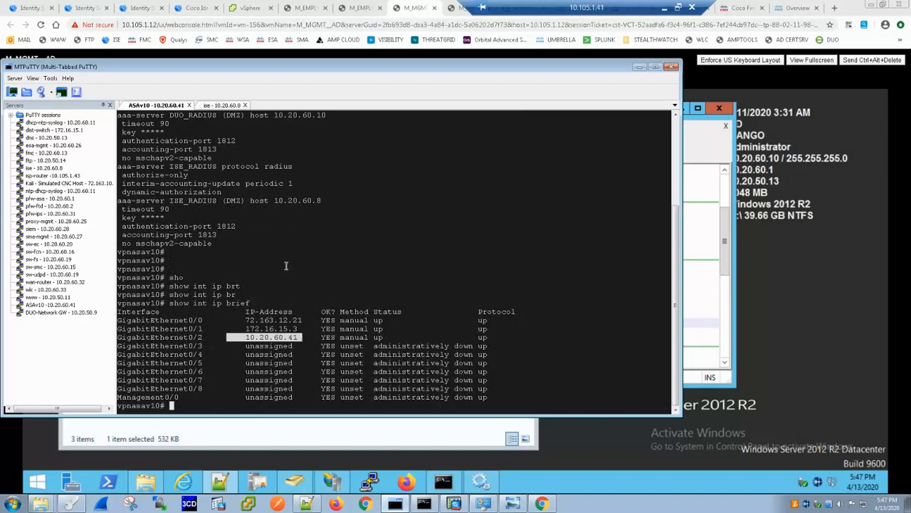
{"action": "mouse_move", "coordinate": [647, 277]}
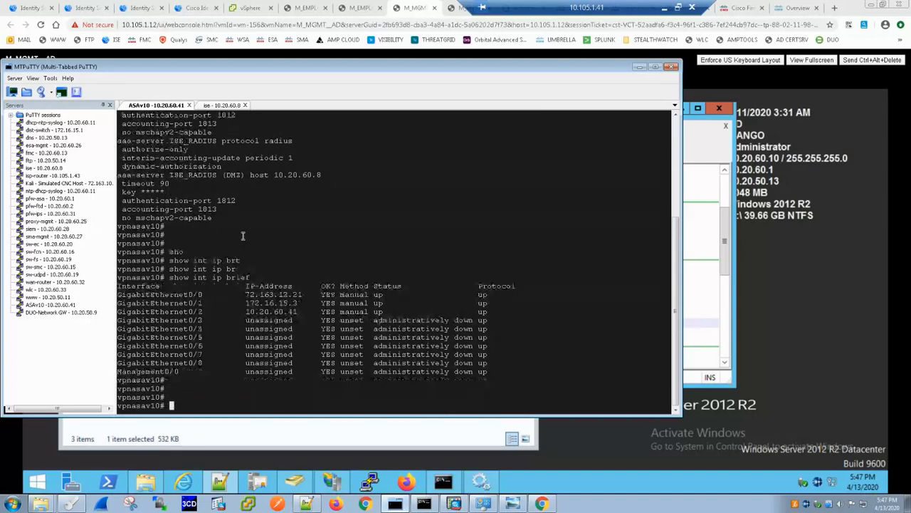
{"action": "type", "text": "show running-config tunnel-group"}
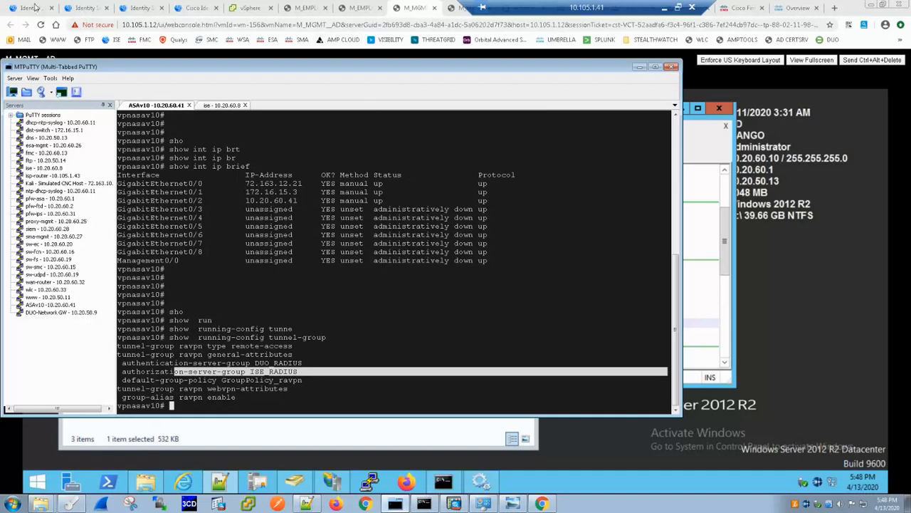
Step: In Policy Sets, open VPN on ASA_copy and expand its Authorization Policy rules after checking Authentication Policy
{"action": "left_click", "coordinate": [85, 9]}
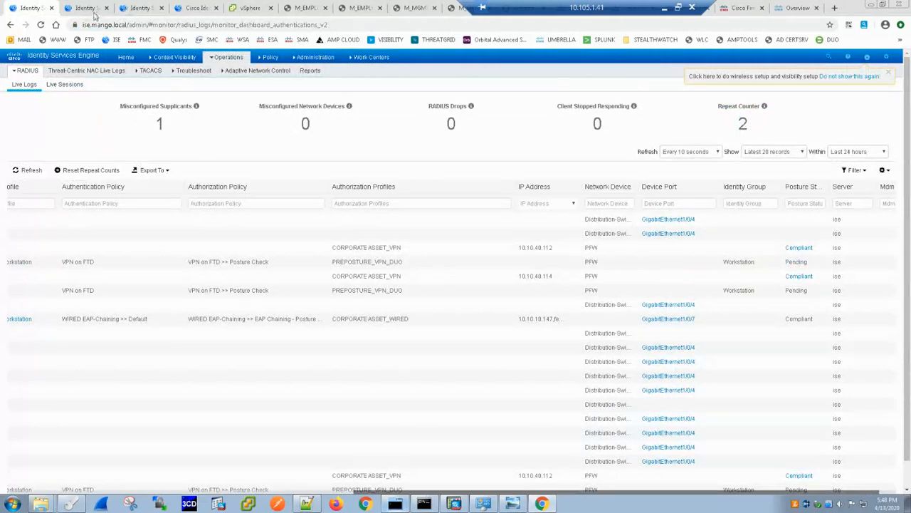
{"action": "left_click", "coordinate": [271, 57]}
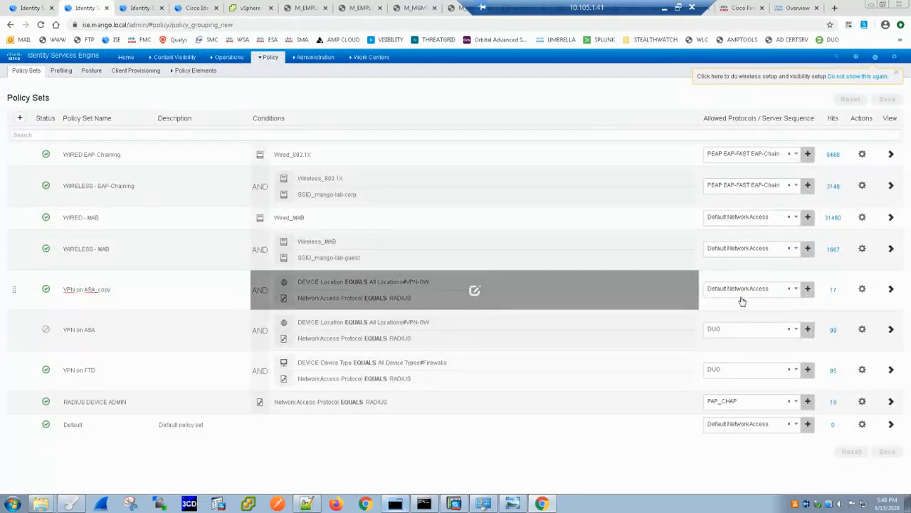
{"action": "mouse_move", "coordinate": [863, 295]}
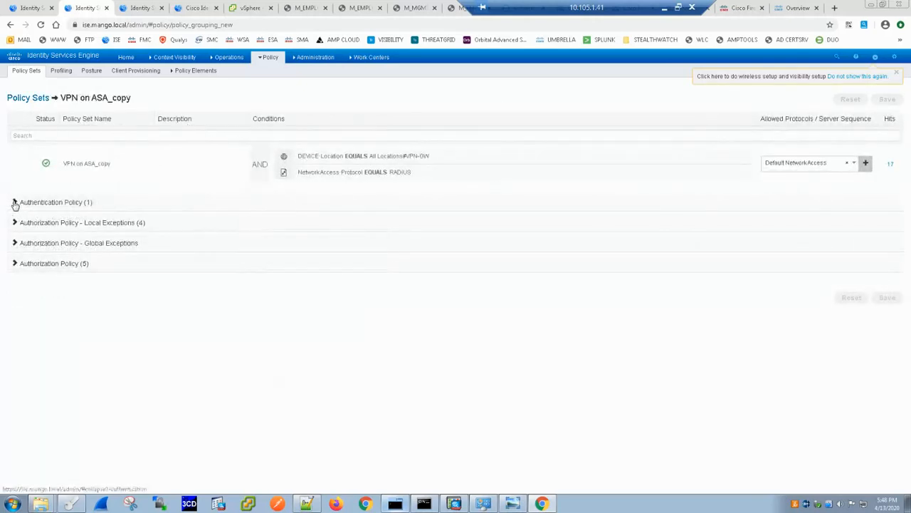
{"action": "left_click", "coordinate": [15, 202]}
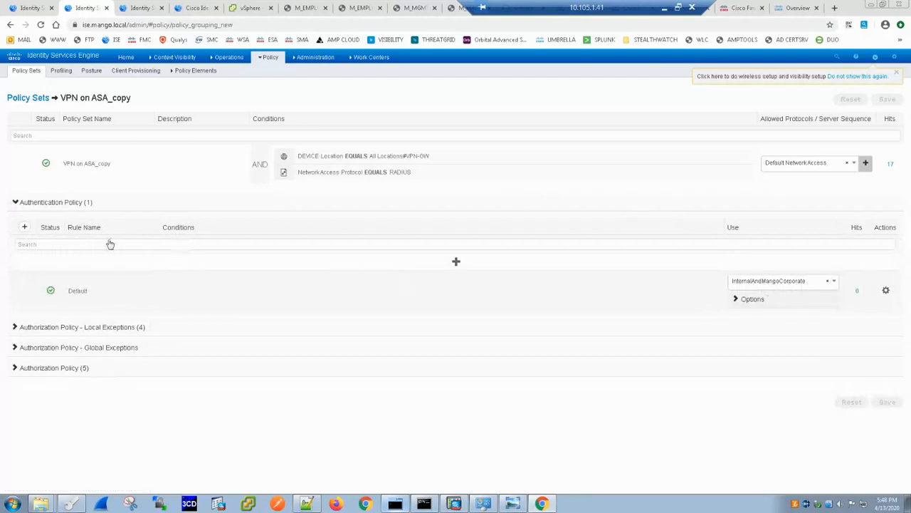
{"action": "left_click", "coordinate": [14, 202]}
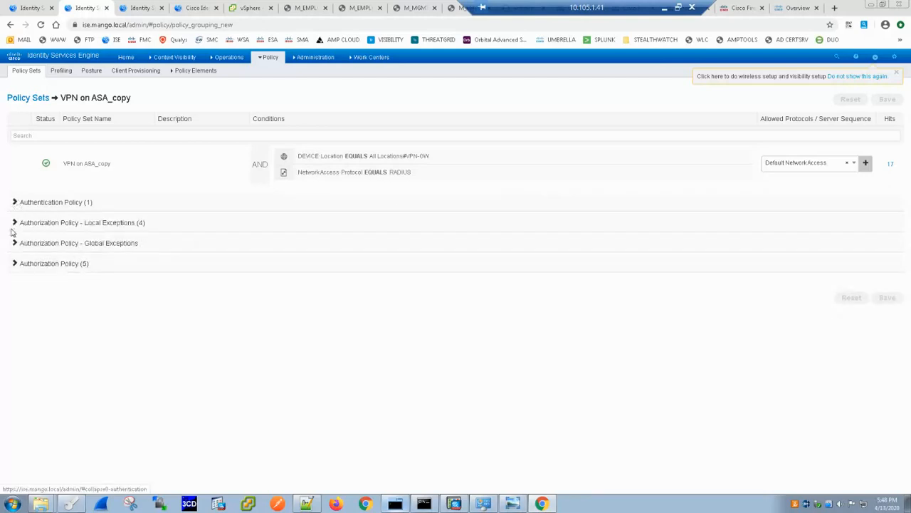
{"action": "left_click", "coordinate": [15, 264]}
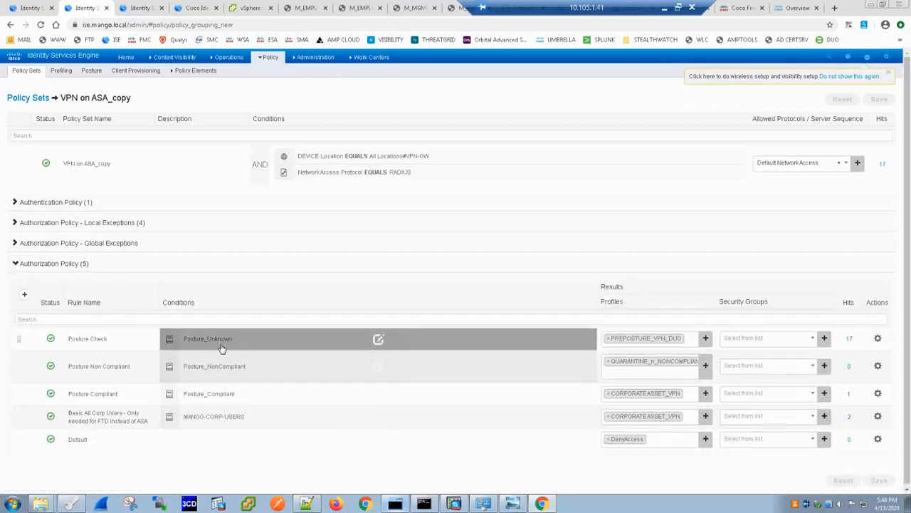
{"action": "mouse_move", "coordinate": [630, 326]}
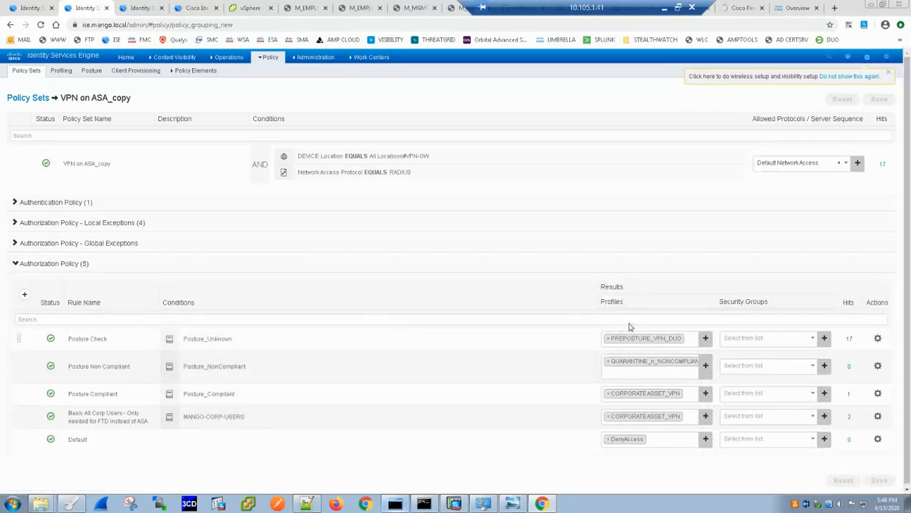
{"action": "mouse_move", "coordinate": [458, 211]}
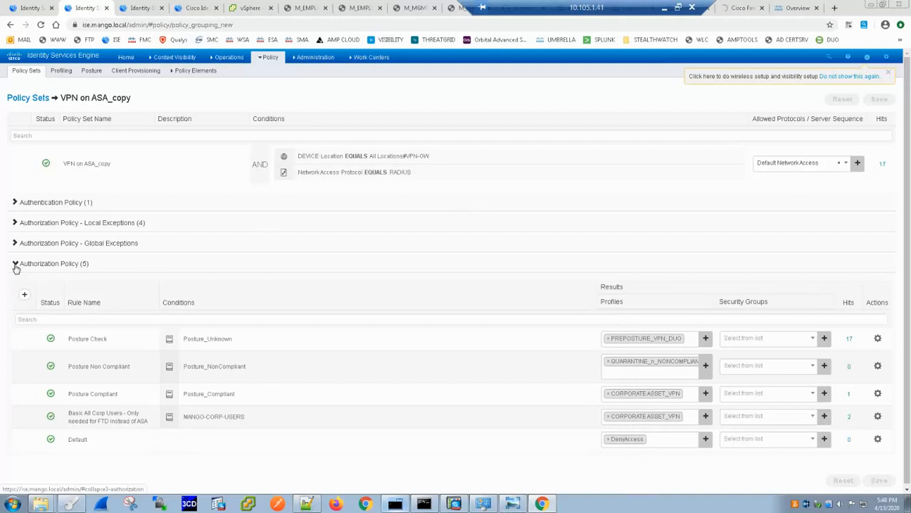
{"action": "mouse_move", "coordinate": [650, 343]}
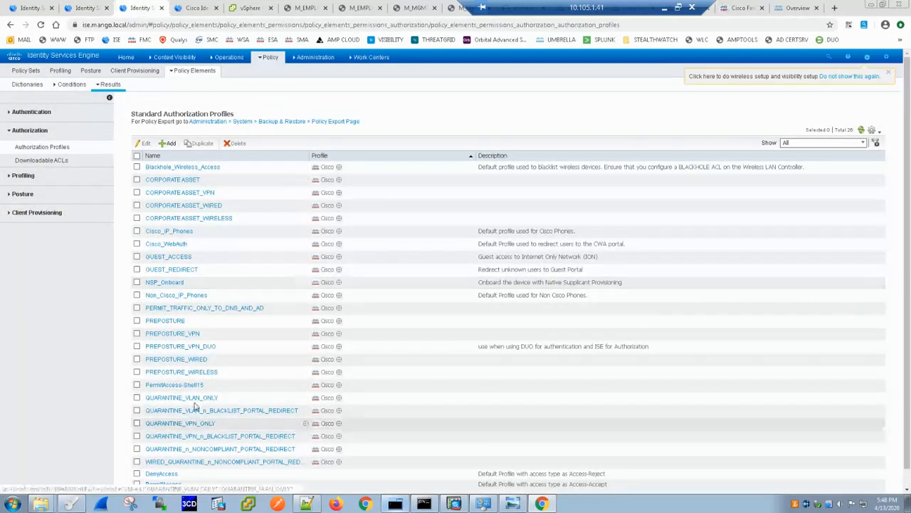
{"action": "mouse_move", "coordinate": [306, 350]}
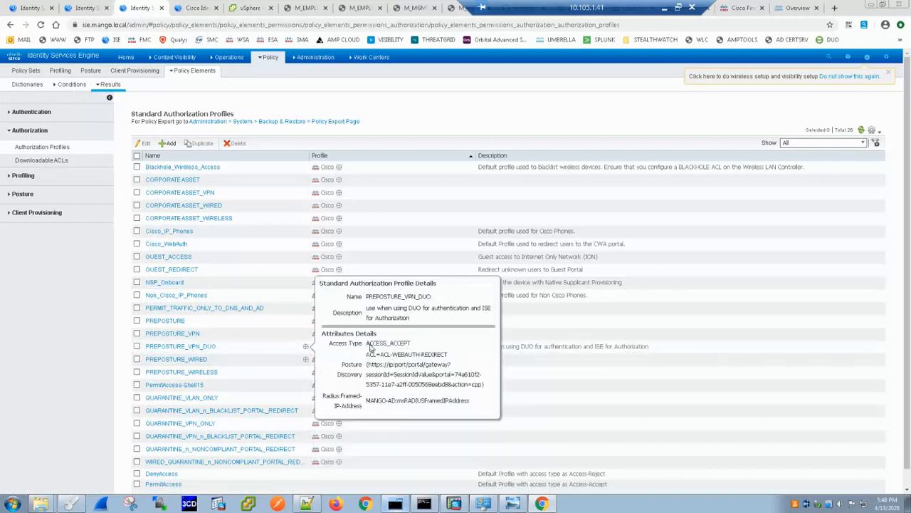
Step: Mark the ACCESS_ACCEPT access type in the PREPOSTURE_VPN_DUO profile details
{"action": "double_click", "coordinate": [387, 344]}
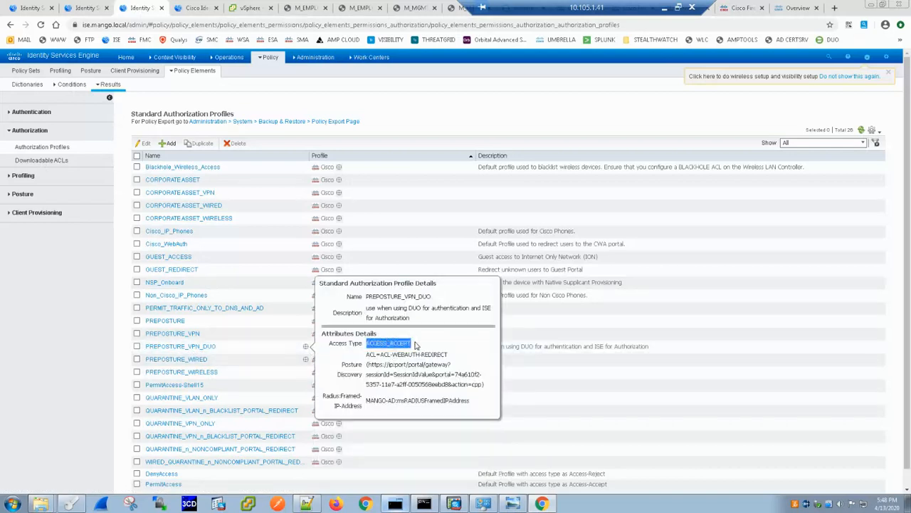
{"action": "mouse_move", "coordinate": [382, 359]}
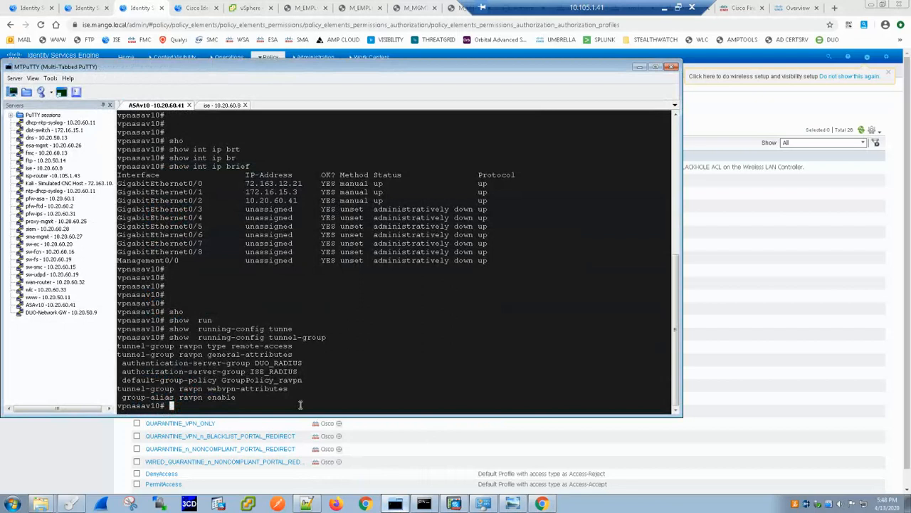
Step: Run 'show access-list ACL-WEBAUTH-REDIRECT' on the ASA
{"action": "type", "text": "show access-list"}
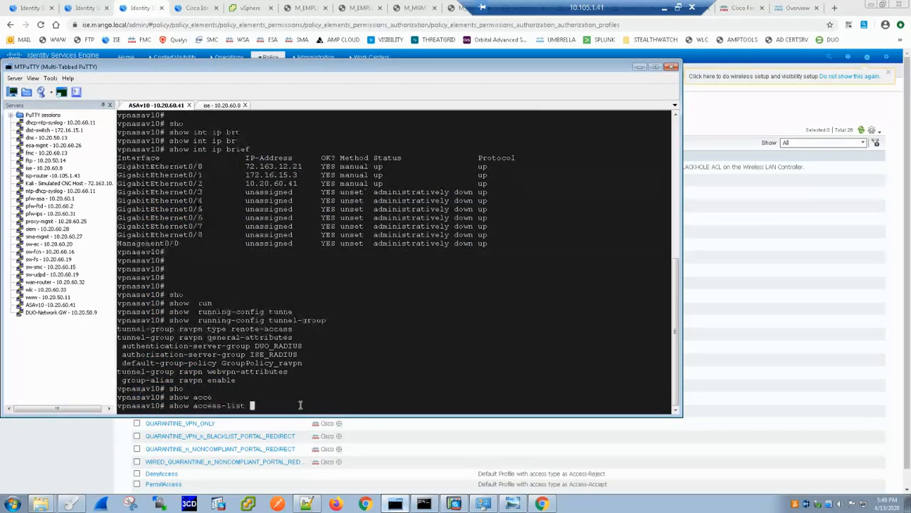
{"action": "type", "text": "ACL-"}
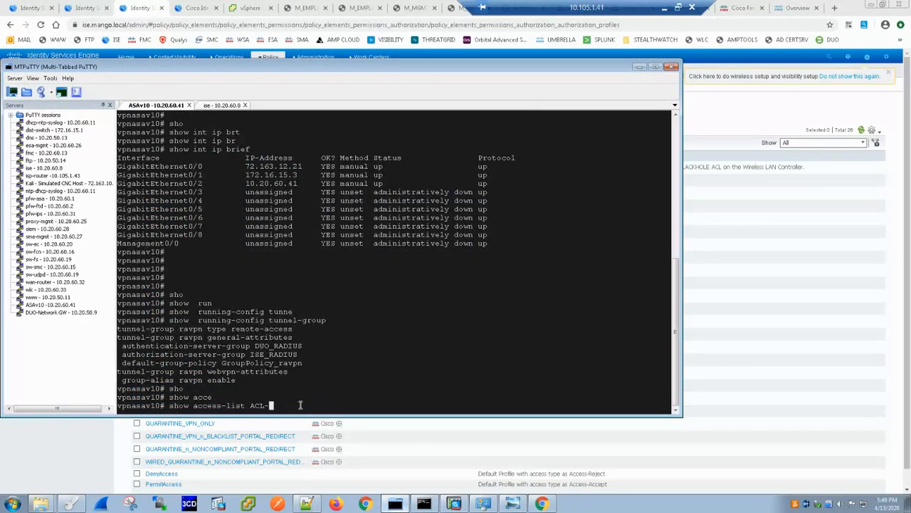
{"action": "type", "text": "WEBU"}
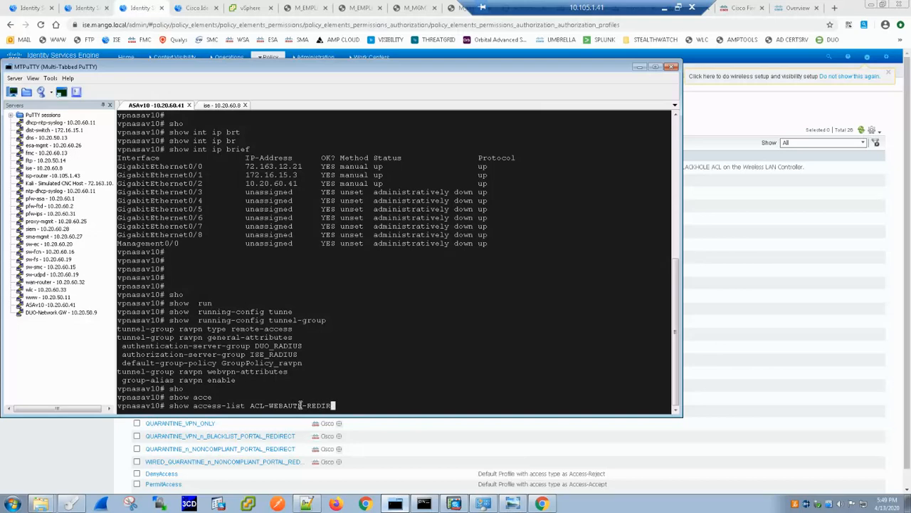
{"action": "key", "text": "Return"}
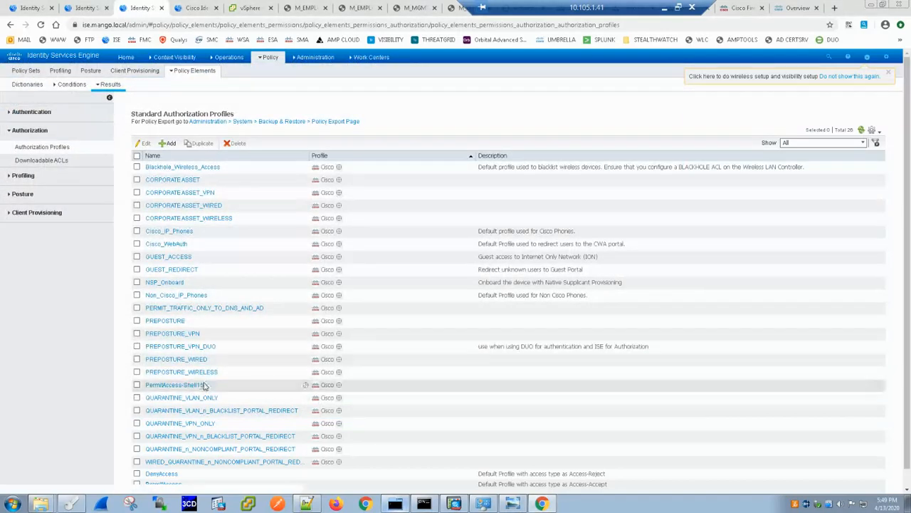
{"action": "mouse_move", "coordinate": [307, 348]}
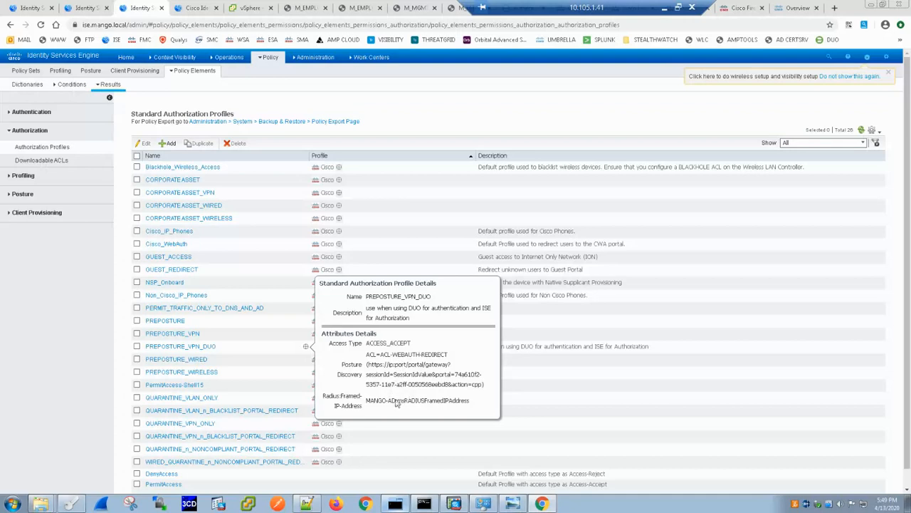
{"action": "mouse_move", "coordinate": [393, 407]}
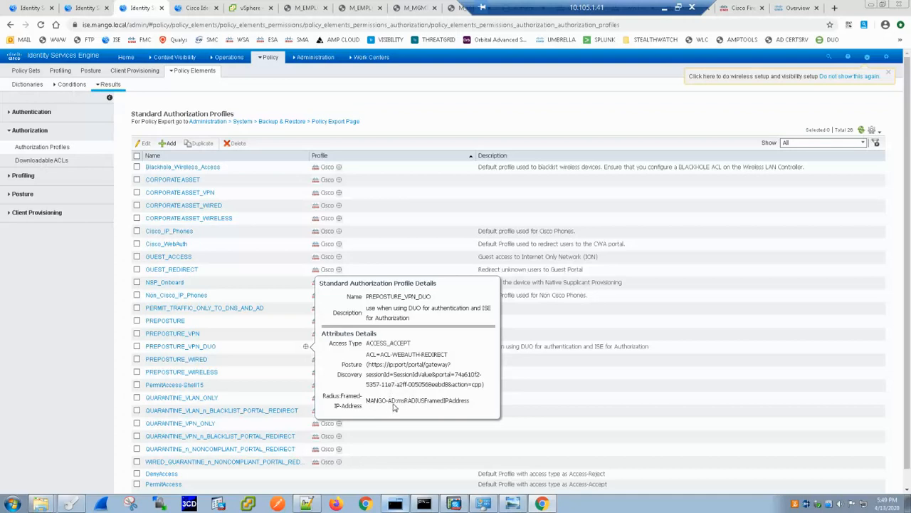
Step: Open the PREPOSTURE_VPN_DUO authorization profile from the Authorization Profiles list
{"action": "double_click", "coordinate": [427, 401]}
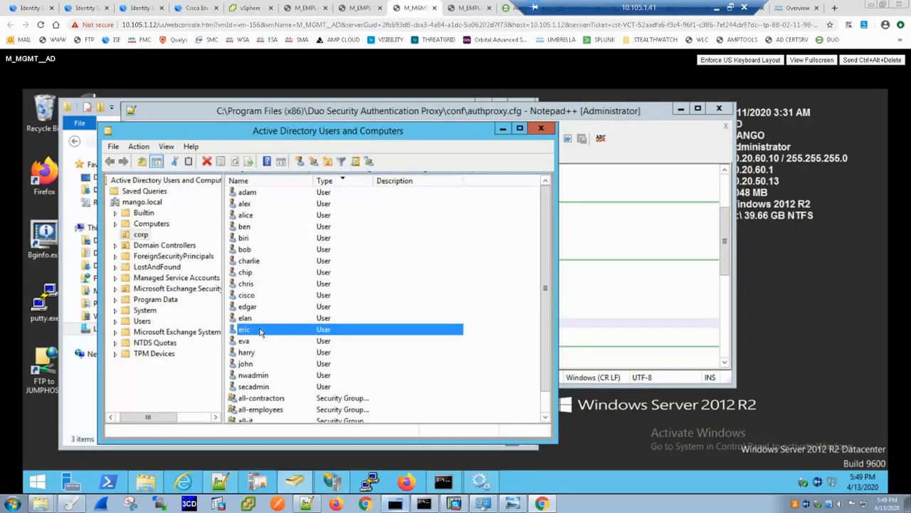
{"action": "mouse_move", "coordinate": [259, 329]}
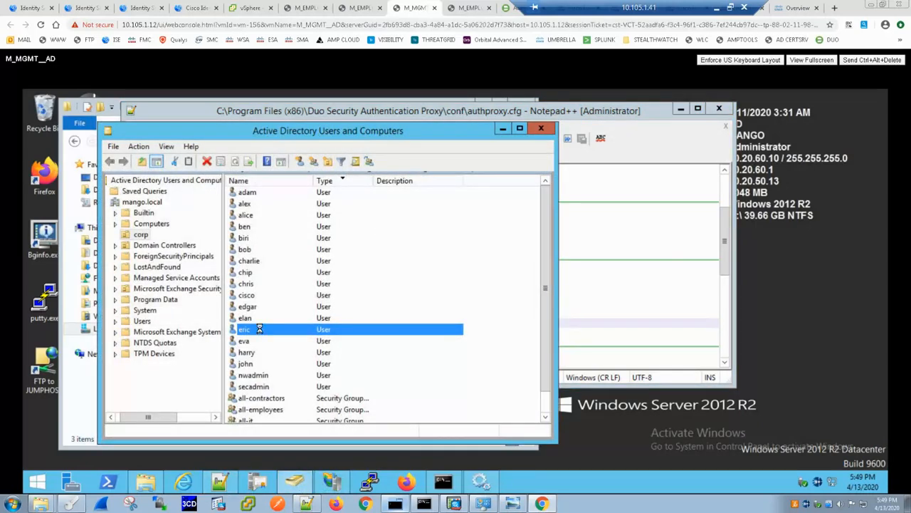
{"action": "right_click", "coordinate": [245, 329]}
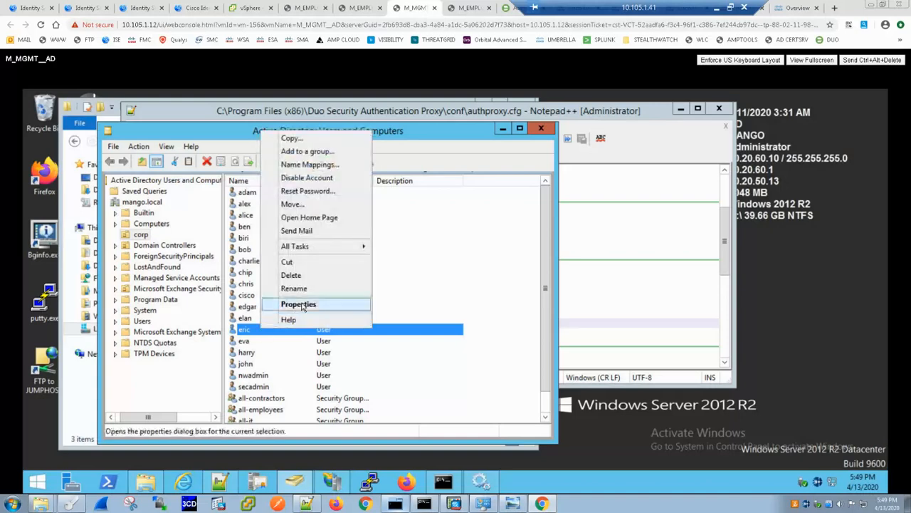
{"action": "left_click", "coordinate": [299, 305]}
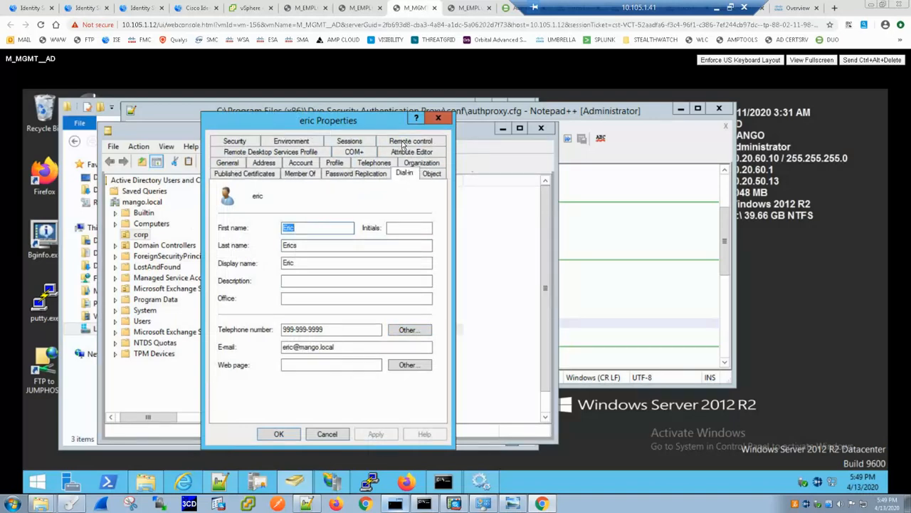
{"action": "left_click", "coordinate": [404, 174]}
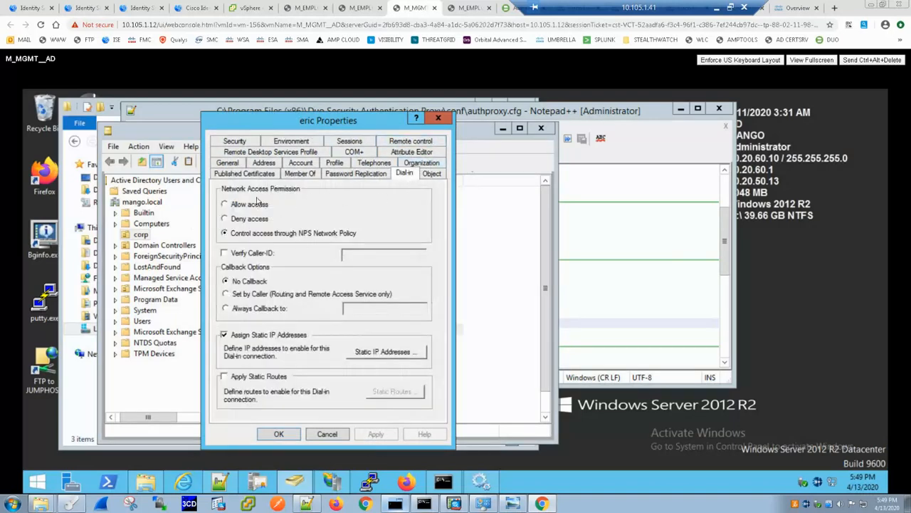
{"action": "mouse_move", "coordinate": [279, 341]}
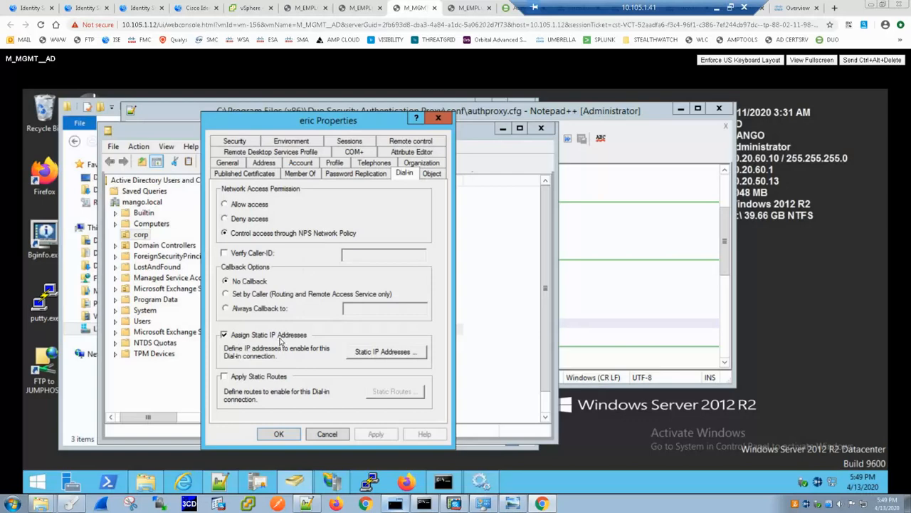
{"action": "left_click", "coordinate": [386, 350]}
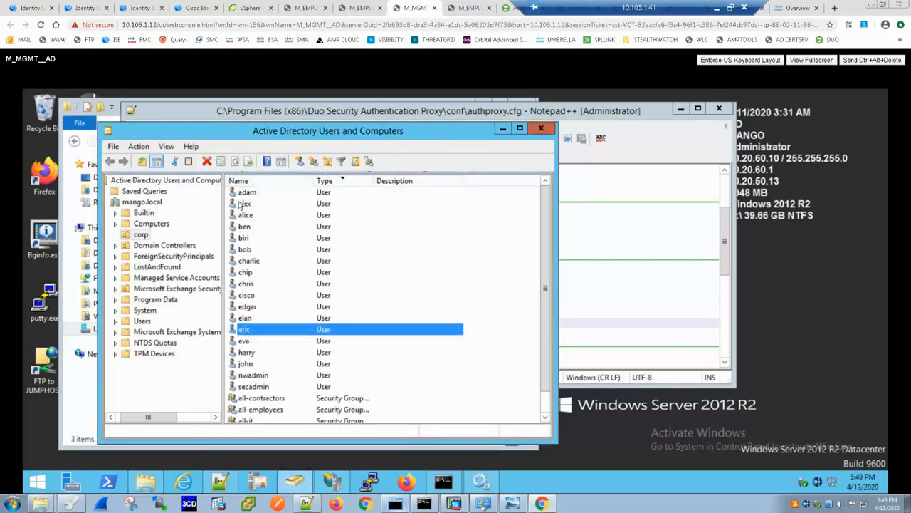
{"action": "right_click", "coordinate": [245, 202]}
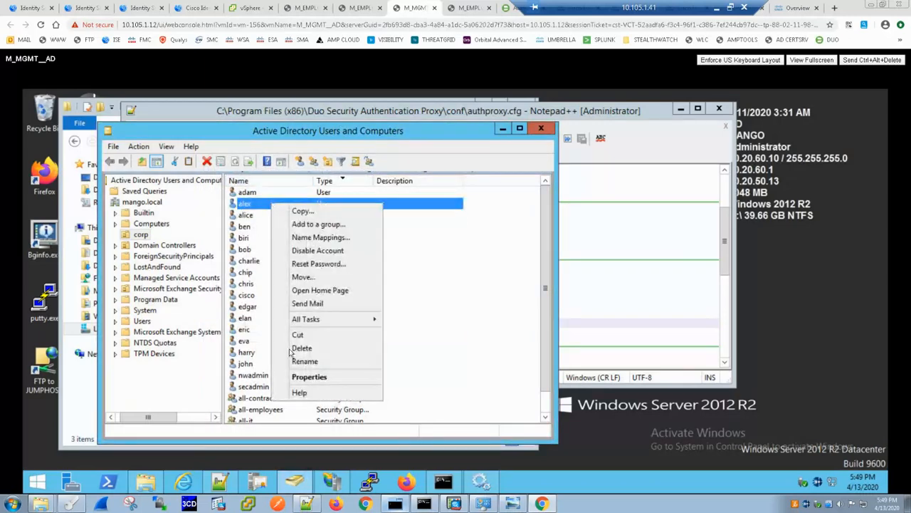
{"action": "left_click", "coordinate": [309, 376]}
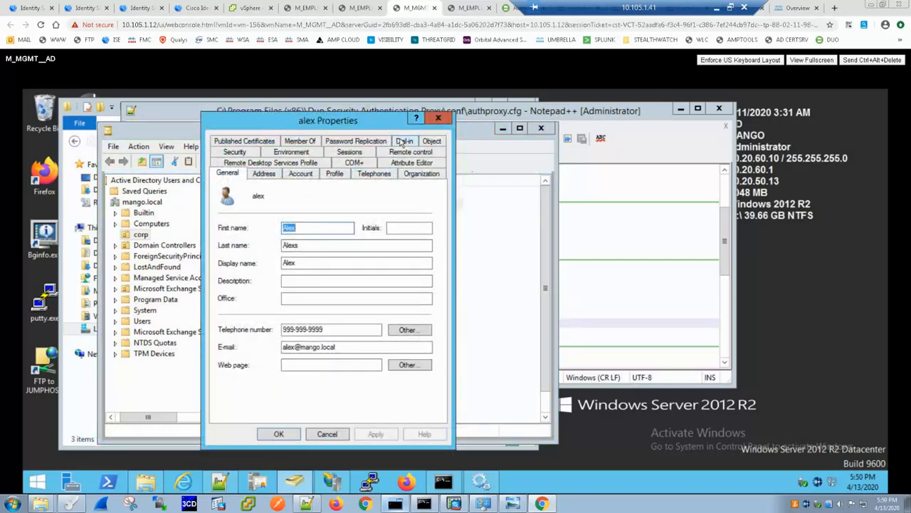
{"action": "left_click", "coordinate": [404, 141]}
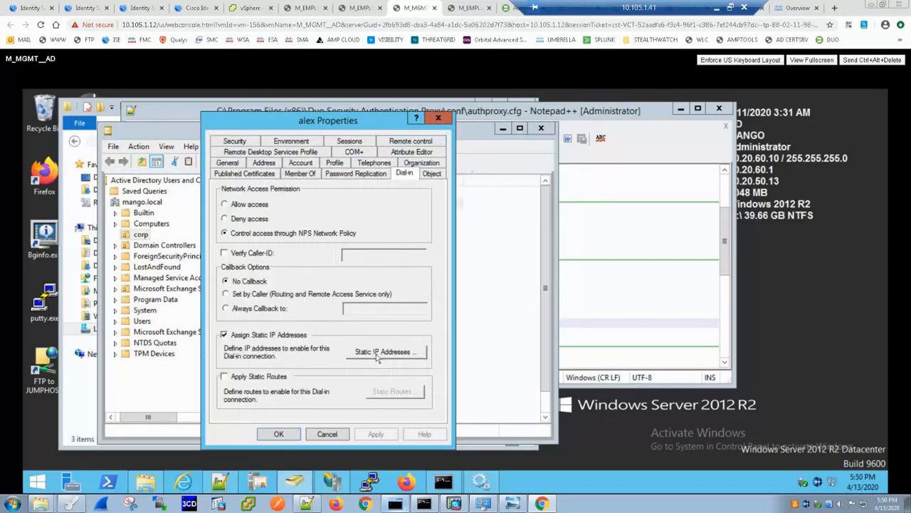
{"action": "left_click", "coordinate": [384, 351]}
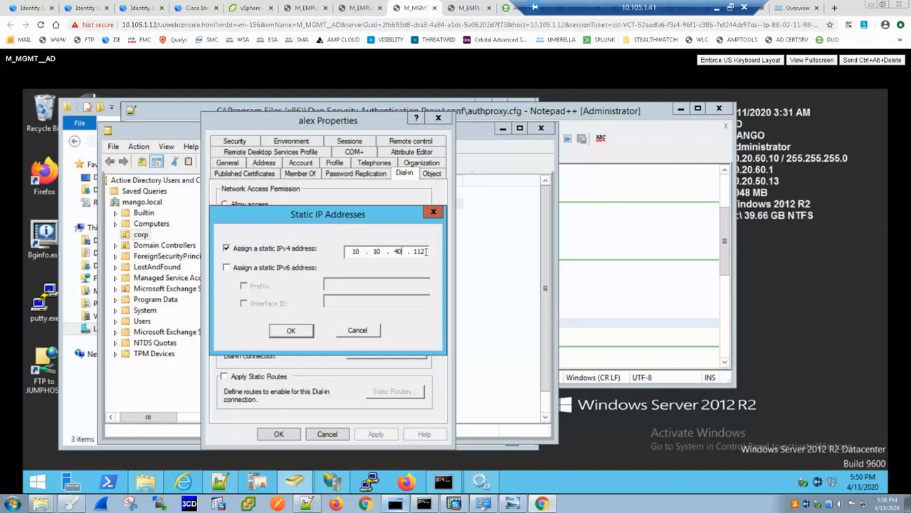
{"action": "left_click", "coordinate": [433, 211]}
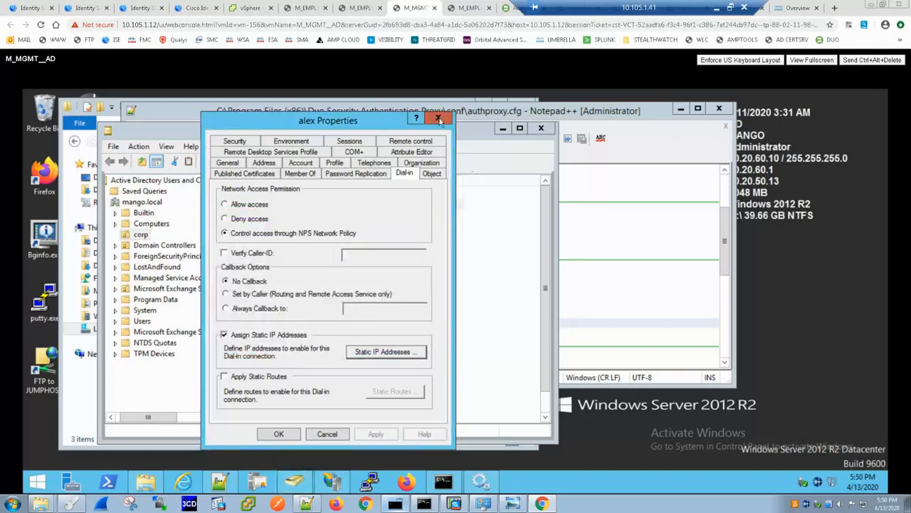
{"action": "left_click", "coordinate": [439, 117]}
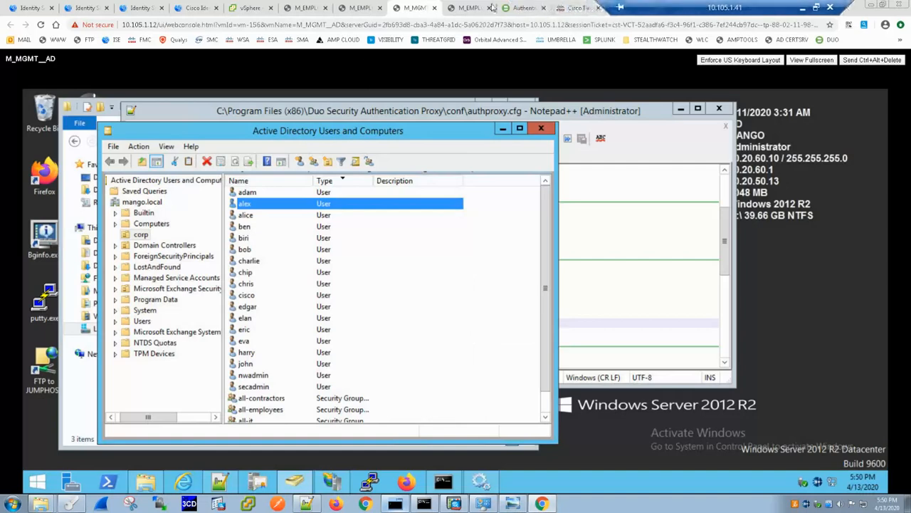
{"action": "left_click", "coordinate": [469, 8]}
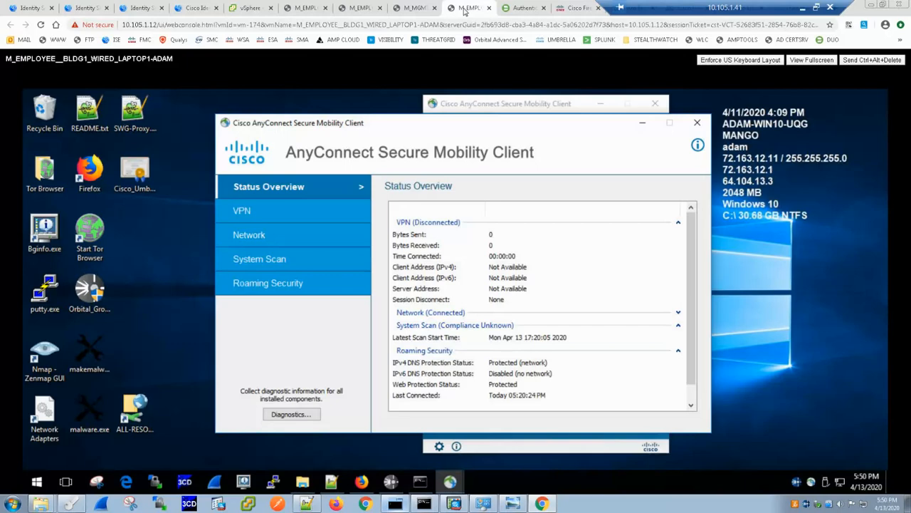
{"action": "mouse_move", "coordinate": [441, 238]}
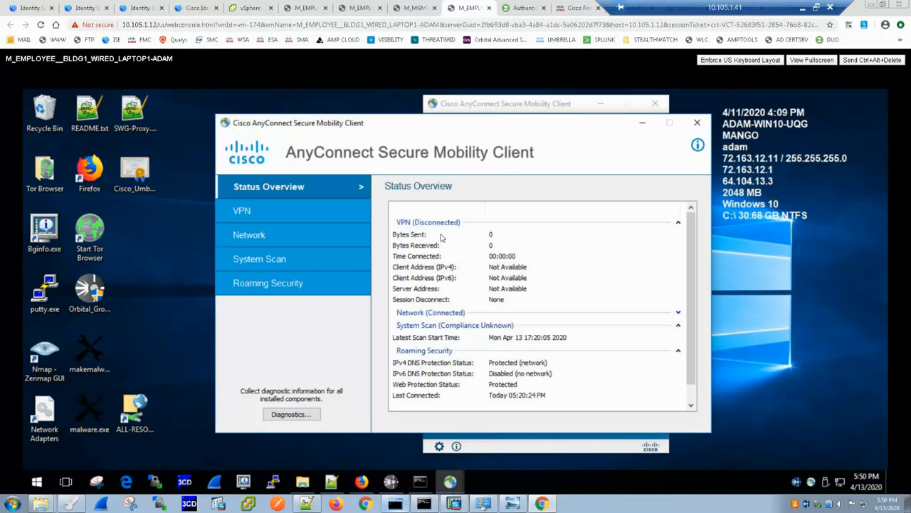
{"action": "mouse_move", "coordinate": [502, 114]}
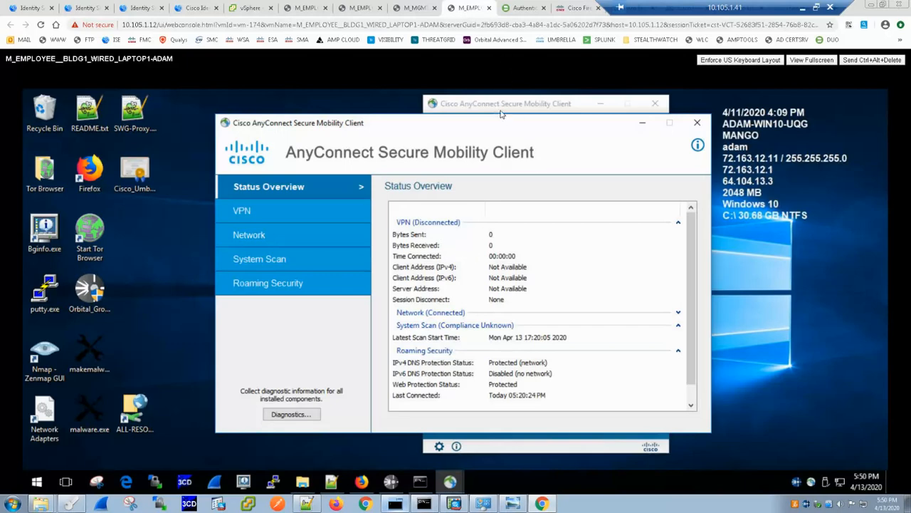
Step: Connect the first laptop's AnyConnect to vpn.mango.local and switch to the second laptop's session
{"action": "left_click", "coordinate": [506, 103]}
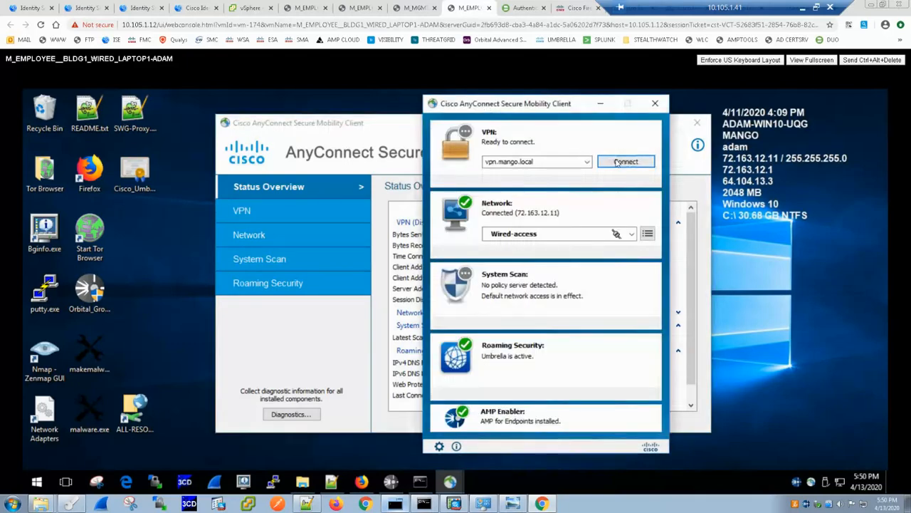
{"action": "left_click", "coordinate": [626, 162]}
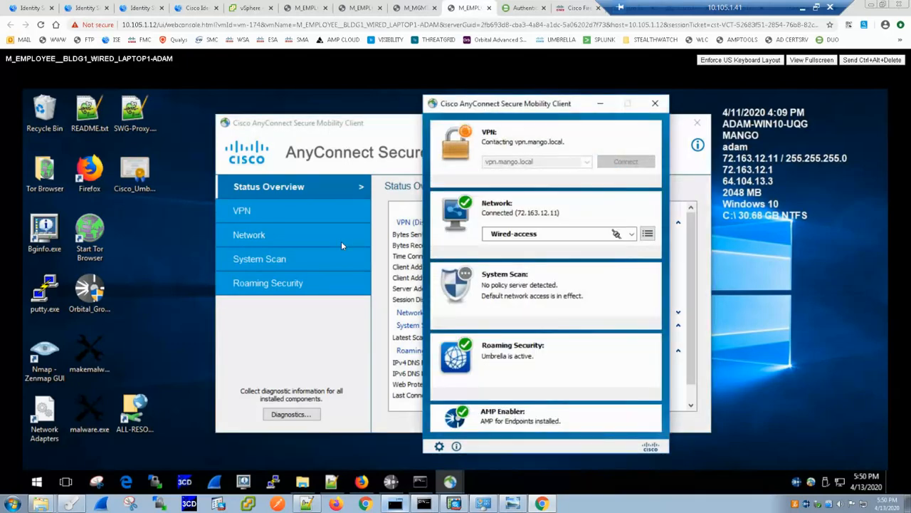
{"action": "left_click_drag", "start_coordinate": [506, 102], "coordinate": [462, 105]}
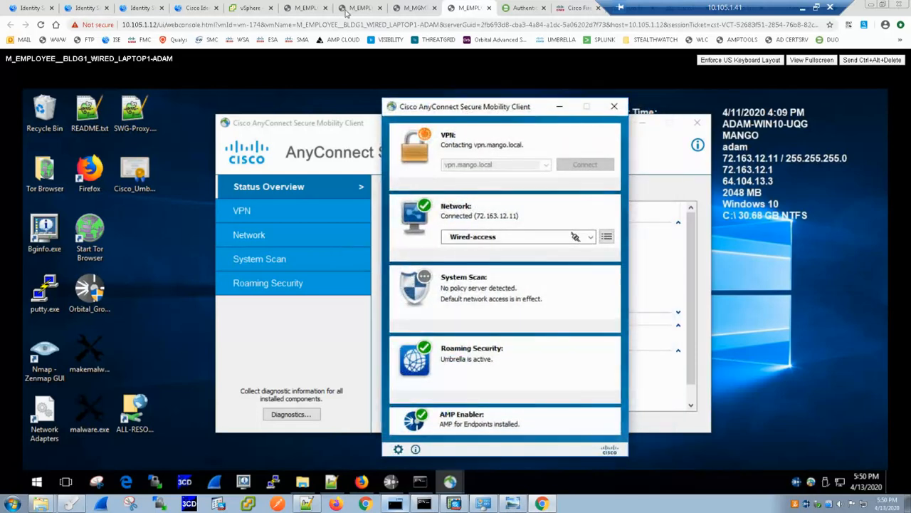
{"action": "left_click", "coordinate": [359, 8]}
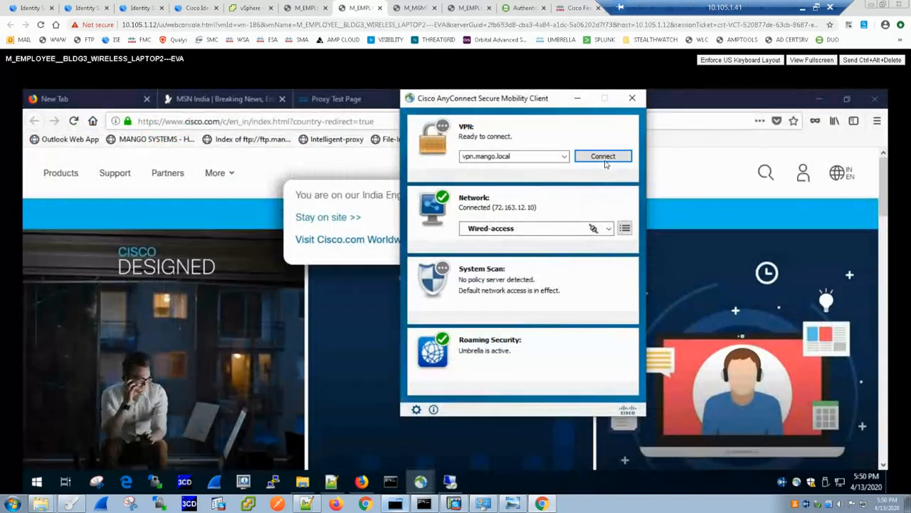
Step: Connect to vpn.mango.local, accept the untrusted certificate, and submit alex's credentials
{"action": "left_click", "coordinate": [602, 155]}
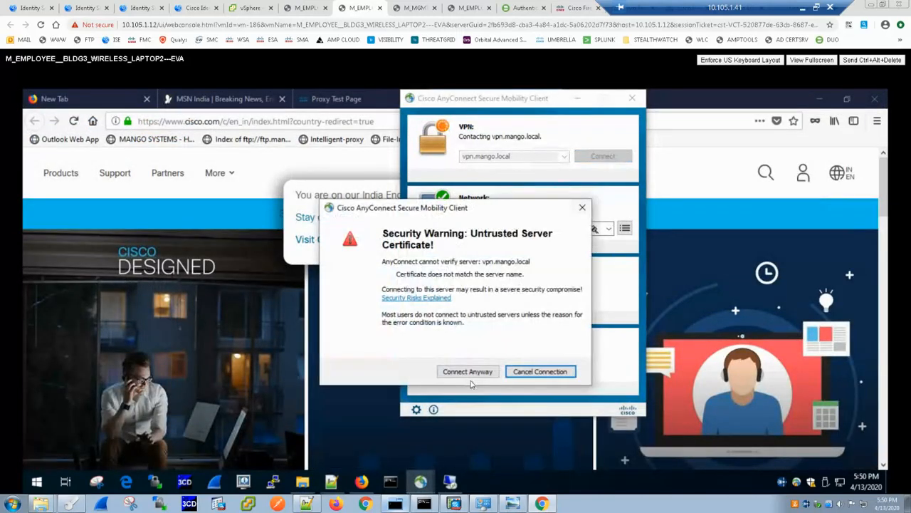
{"action": "left_click", "coordinate": [467, 370]}
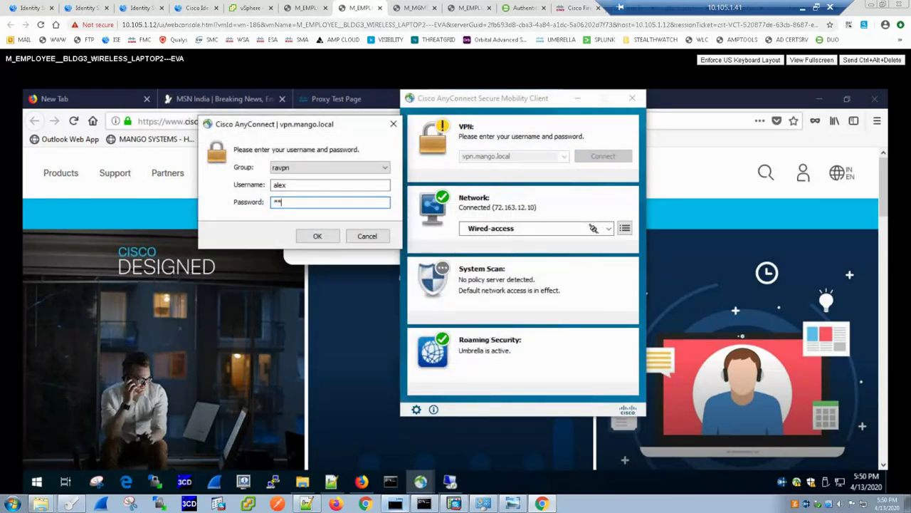
{"action": "type", "text": "password"}
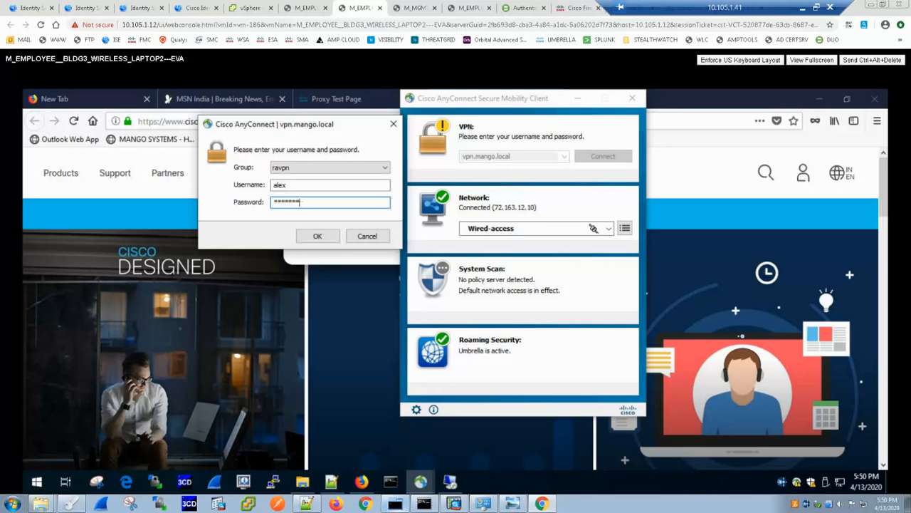
{"action": "left_click", "coordinate": [318, 236]}
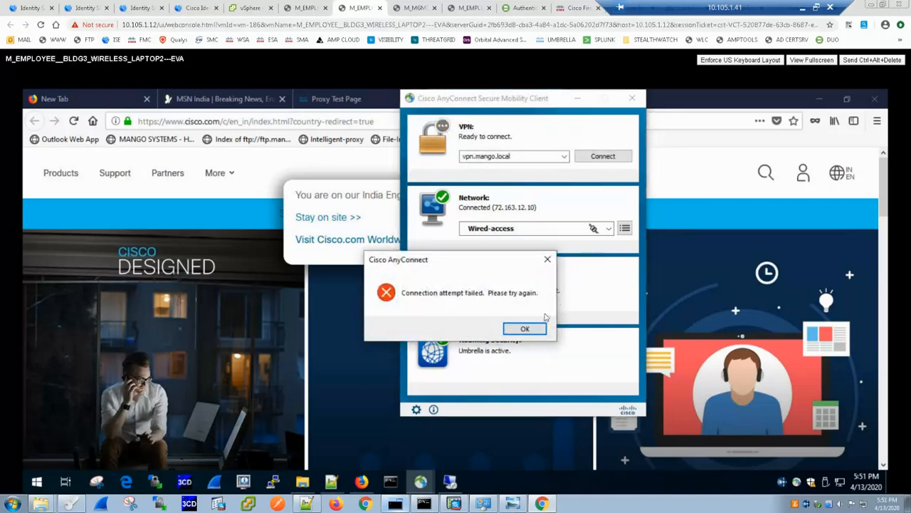
Step: Retry the vpn.mango.local connection, accept the untrusted certificate and enter the VPN password
{"action": "left_click", "coordinate": [524, 328]}
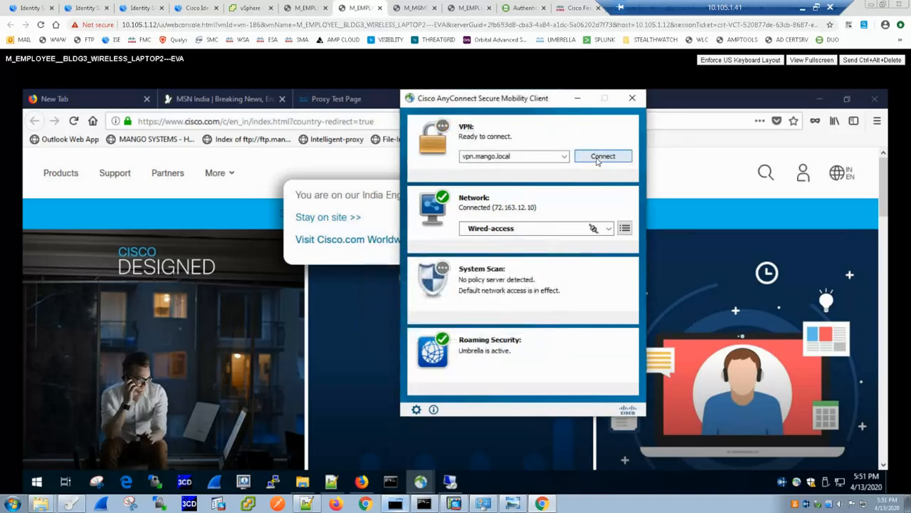
{"action": "left_click", "coordinate": [602, 156]}
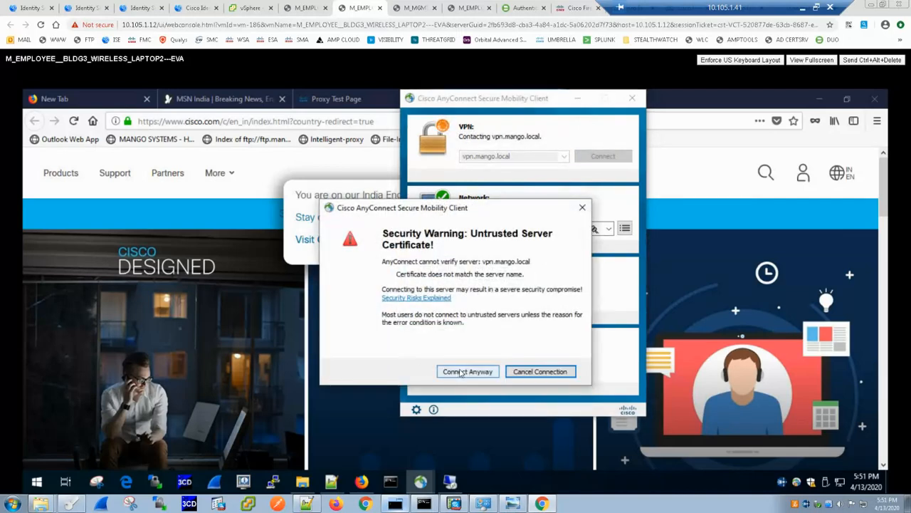
{"action": "left_click", "coordinate": [467, 370]}
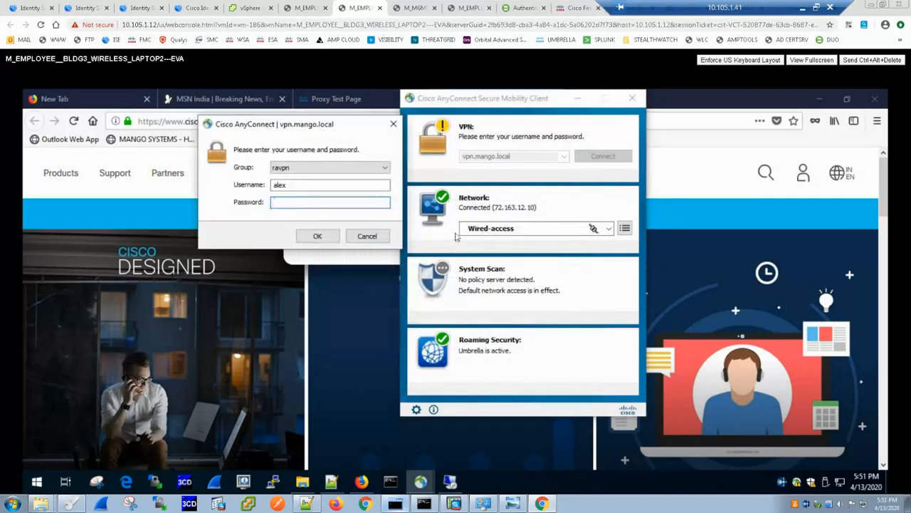
{"action": "type", "text": "●"}
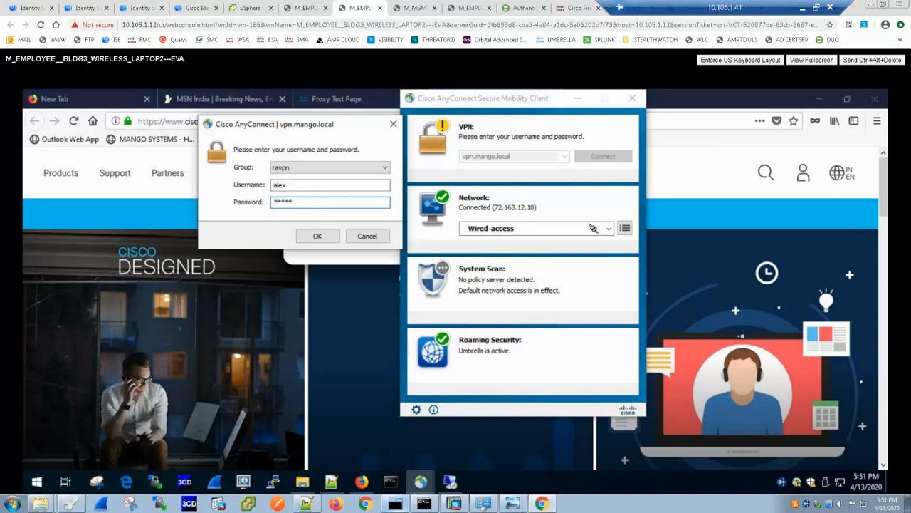
{"action": "type", "text": "****"}
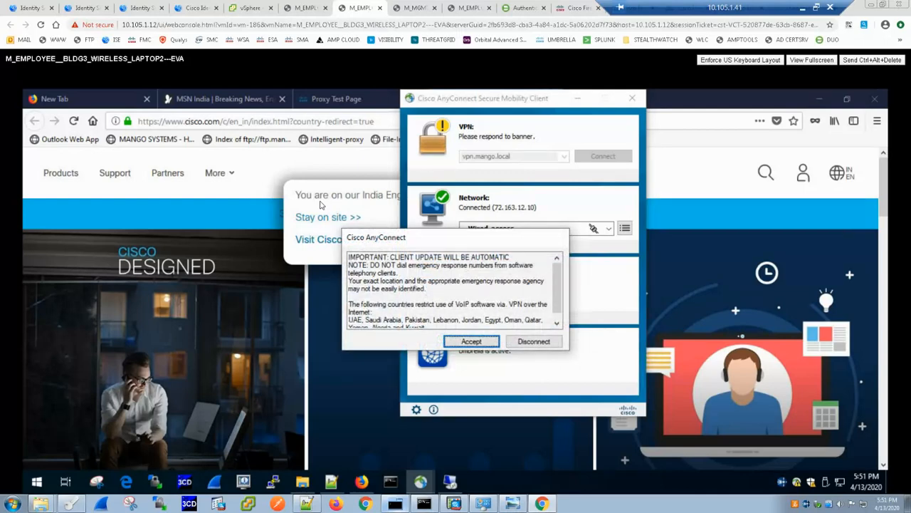
Step: Accept the VPN login banner and the untrusted ise.mango.local certificate so compliance checking continues
{"action": "left_click", "coordinate": [471, 342]}
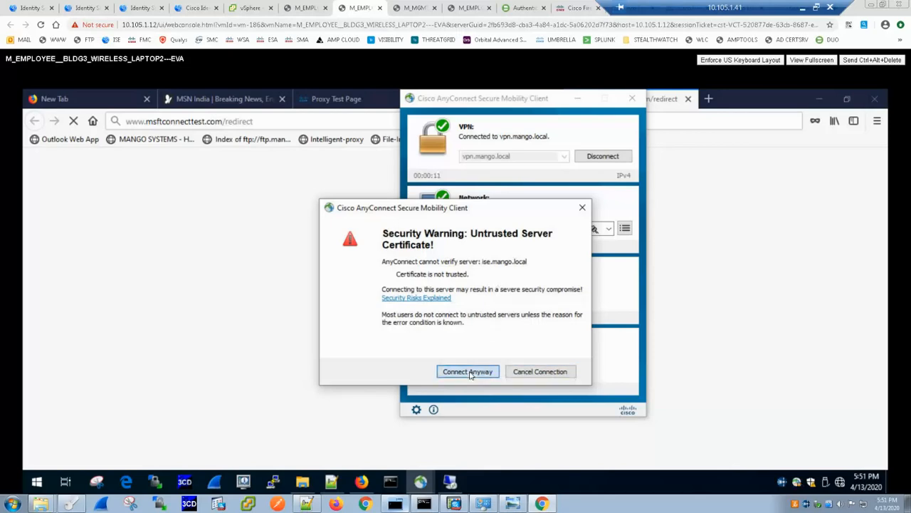
{"action": "left_click", "coordinate": [467, 370]}
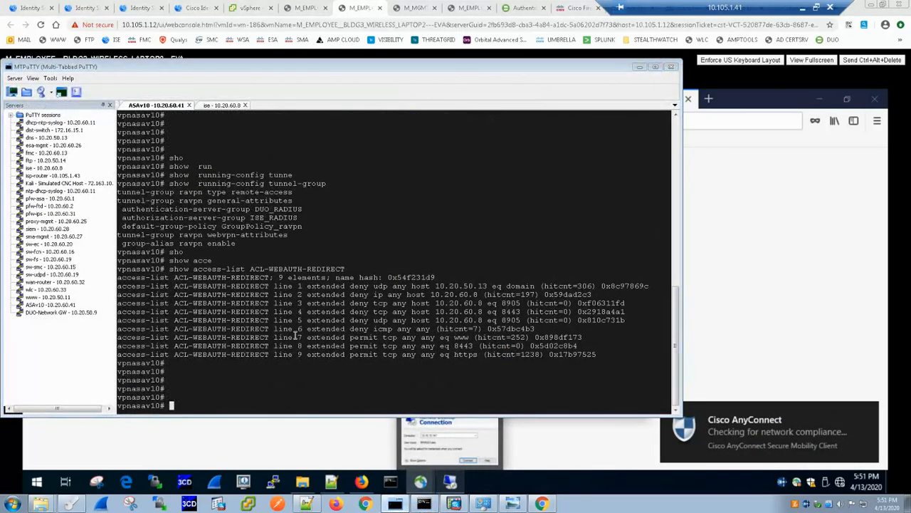
Step: Run show vpn-sessiondb detail anyconnect and review alex's session with 10.10.40.112 and ACL-WEBAUTH-REDIRECT
{"action": "type", "text": "show vpn-sessiondb"}
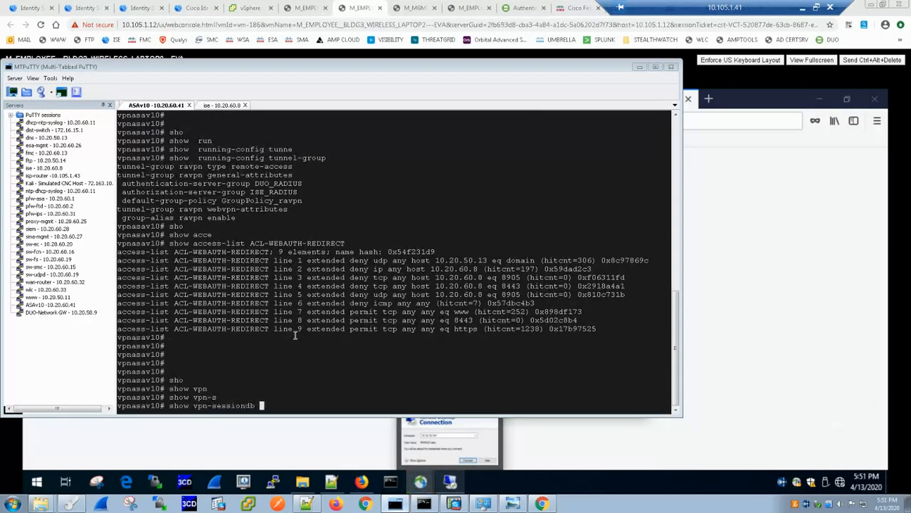
{"action": "key", "text": "Return"}
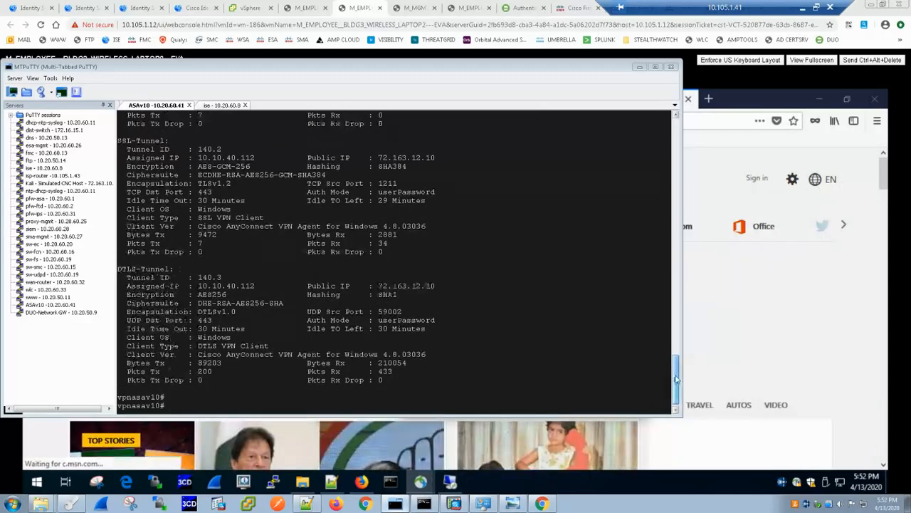
{"action": "scroll", "scroll_direction": "up", "scroll_amount": 3}
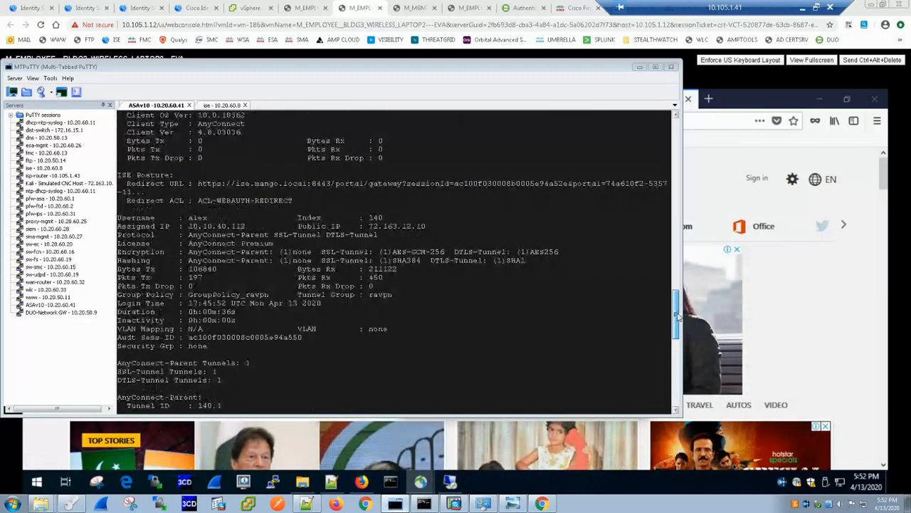
{"action": "scroll", "scroll_direction": "up", "scroll_amount": 3}
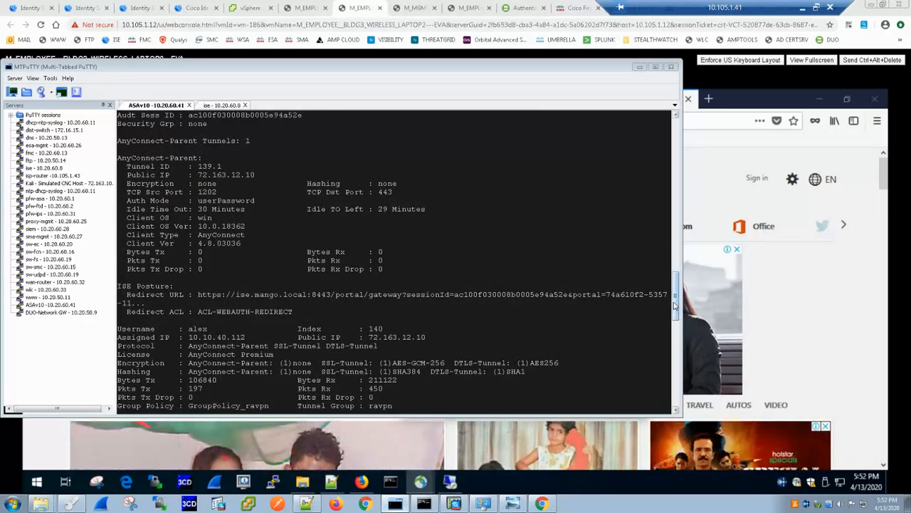
{"action": "scroll", "scroll_direction": "up", "scroll_amount": 3}
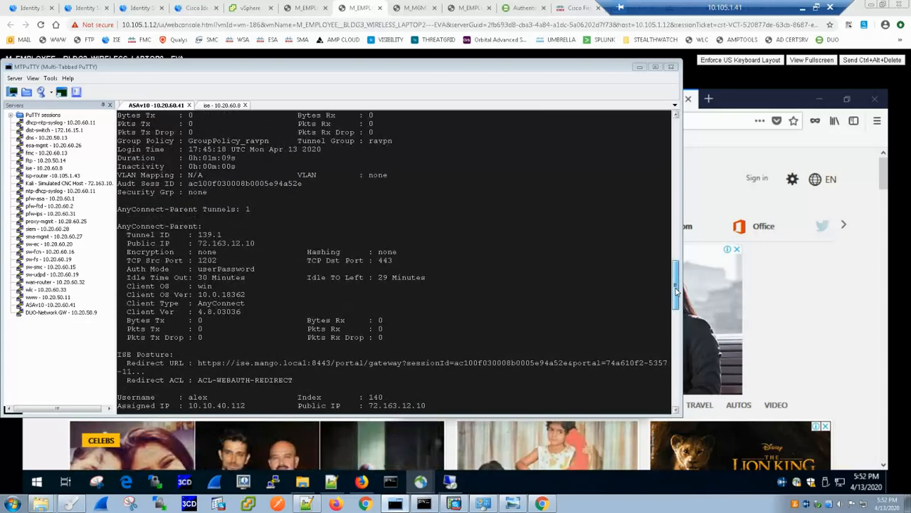
{"action": "scroll", "scroll_direction": "up", "scroll_amount": 3}
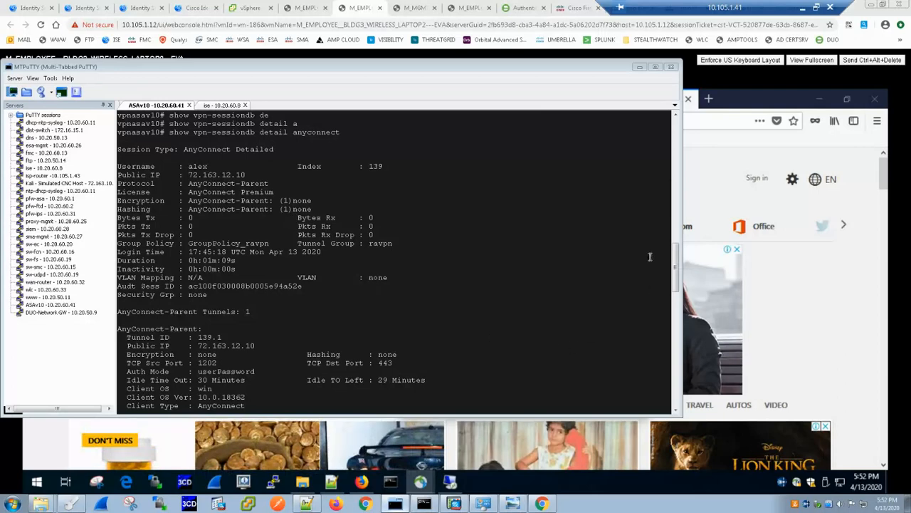
{"action": "scroll", "scroll_direction": "down", "scroll_amount": 3}
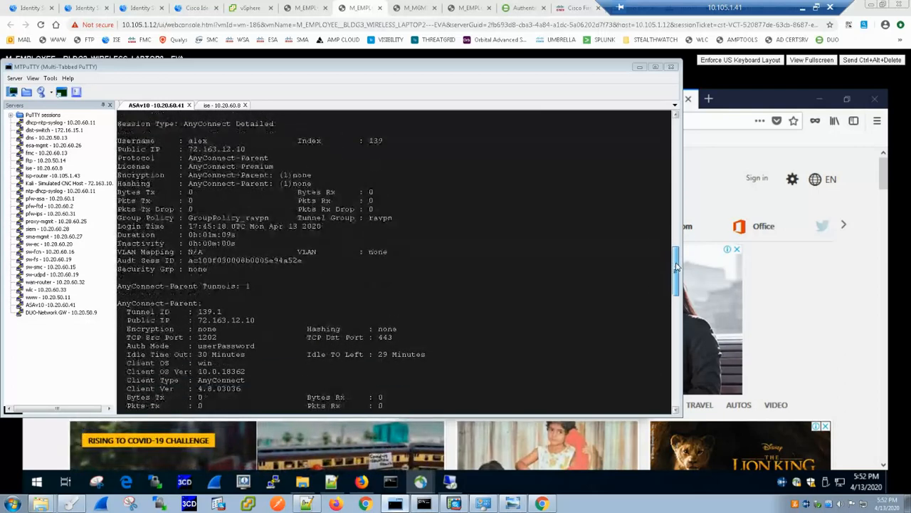
{"action": "scroll", "scroll_direction": "down", "scroll_amount": 3}
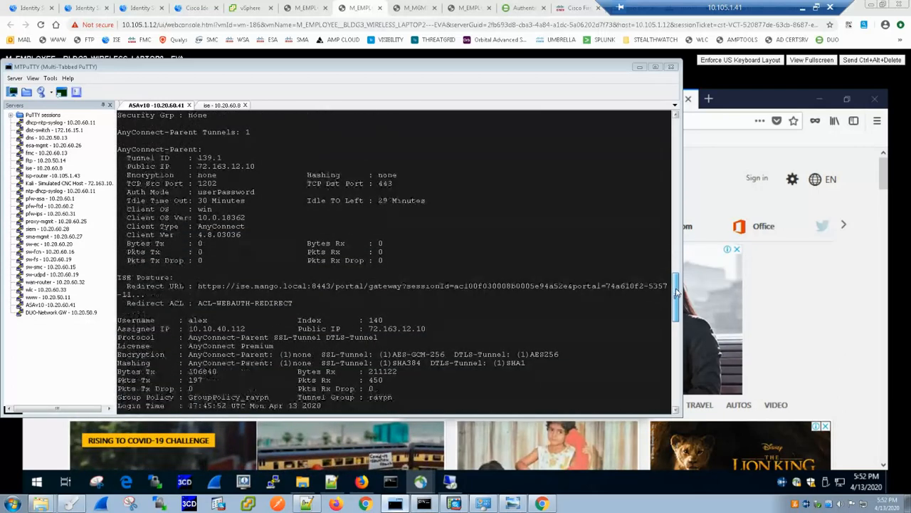
{"action": "scroll", "scroll_direction": "down", "scroll_amount": 3}
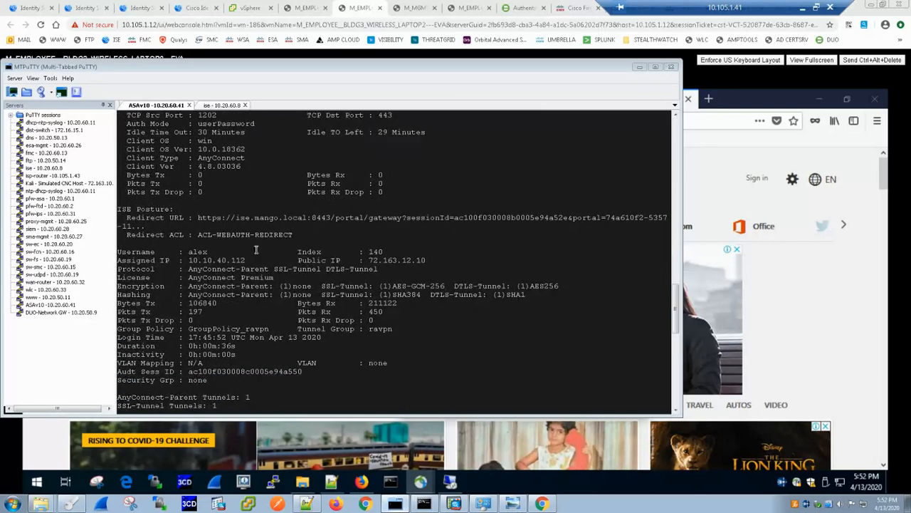
{"action": "mouse_move", "coordinate": [468, 9]}
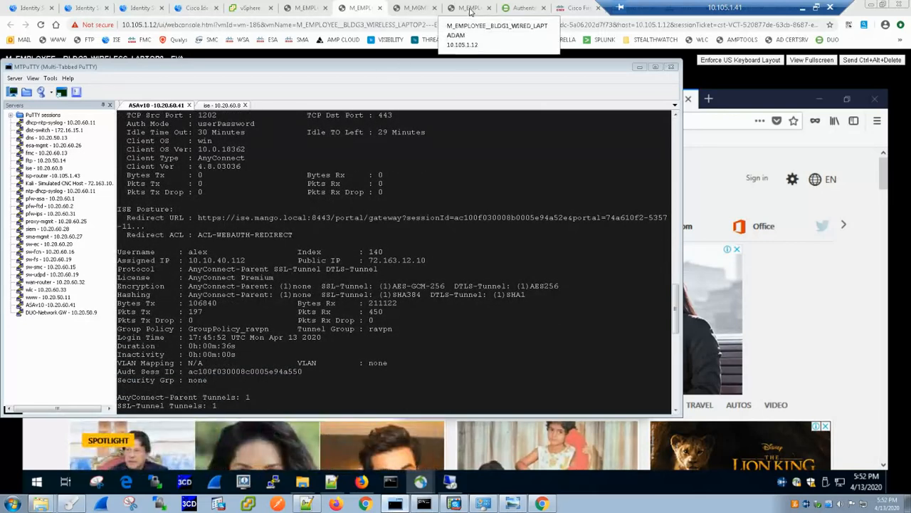
{"action": "mouse_move", "coordinate": [412, 9]}
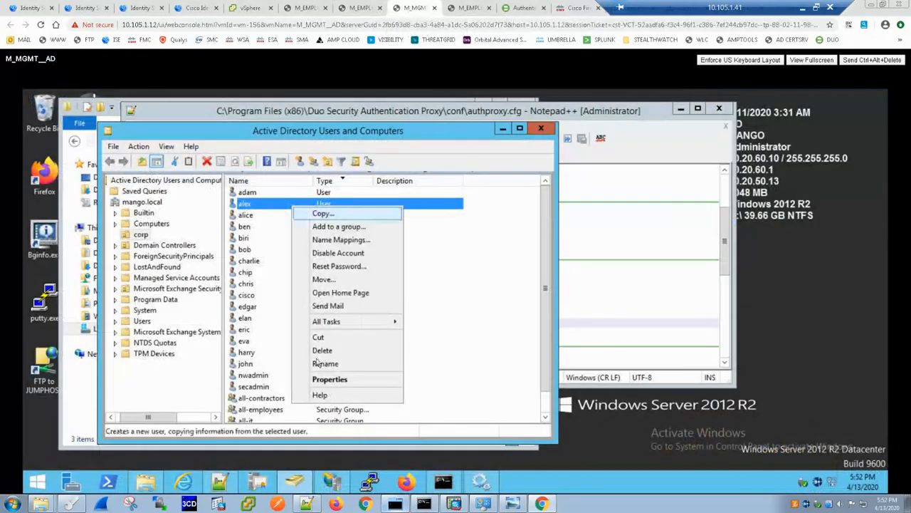
Step: View alex's Dial-in properties showing the static IP address 10.10.40.112
{"action": "left_click", "coordinate": [329, 379]}
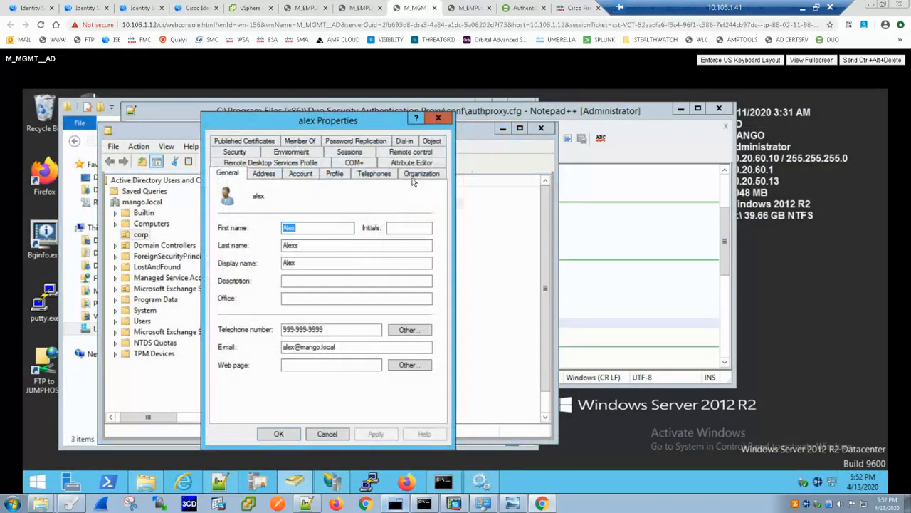
{"action": "left_click", "coordinate": [404, 174]}
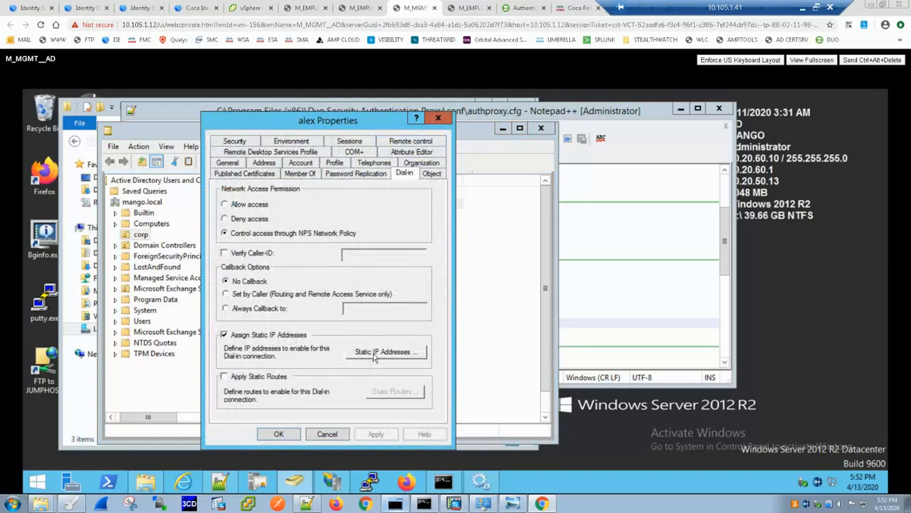
{"action": "left_click", "coordinate": [388, 350]}
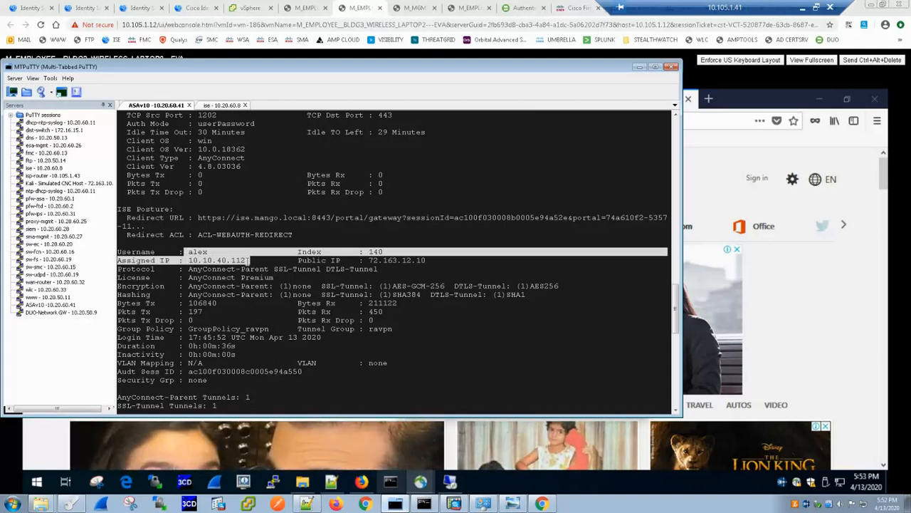
Step: Highlight alex's Username and Assigned IP 10.10.40.112 lines in the ASA session output
{"action": "left_click", "coordinate": [366, 388]}
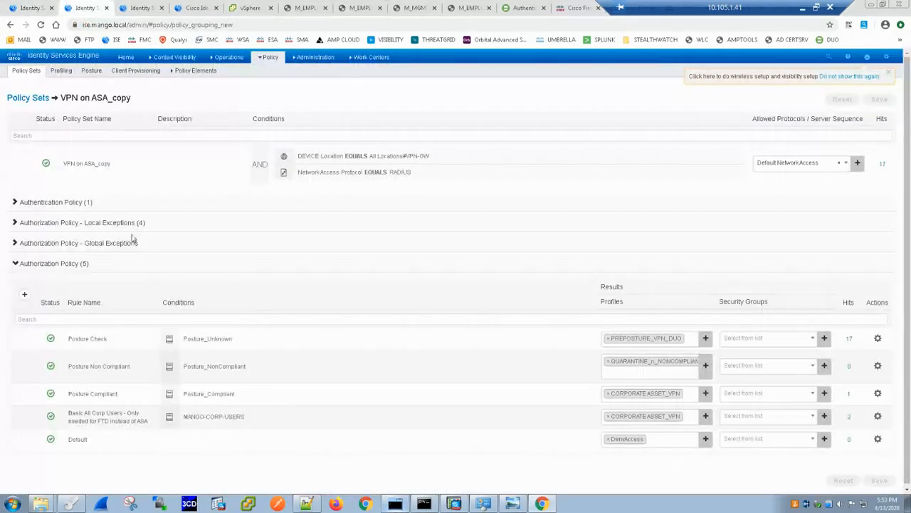
Step: Show alex's live-log entries matching VPN on ASA_copy Posture Check with PREPOSTURE_VPN_DUO
{"action": "left_click", "coordinate": [226, 57]}
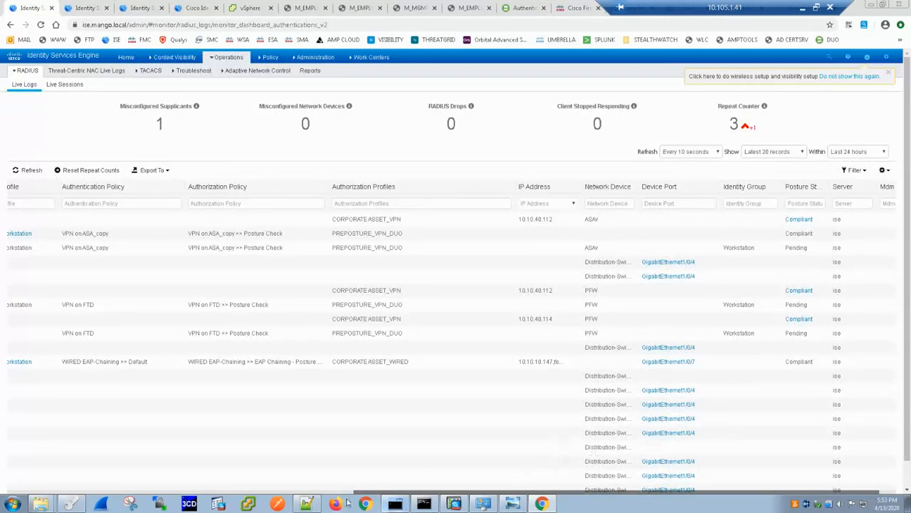
{"action": "scroll", "scroll_direction": "left", "scroll_amount": 3}
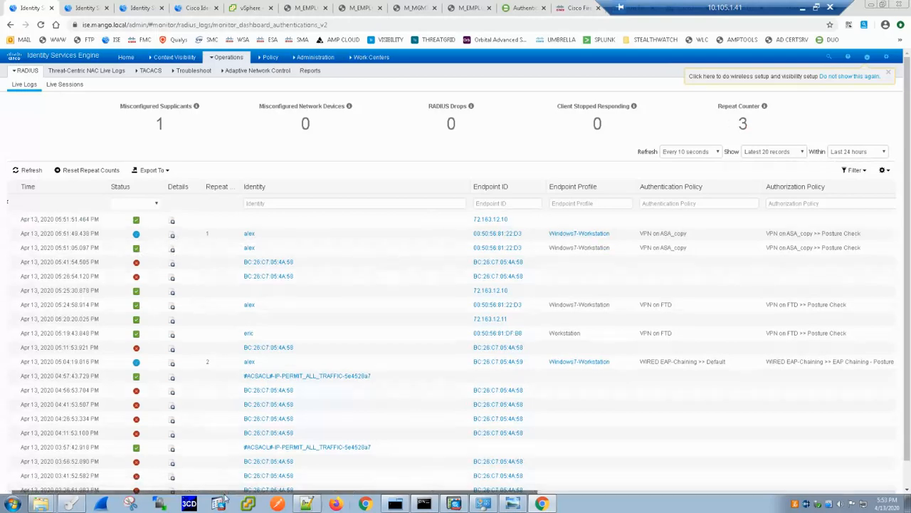
{"action": "scroll", "scroll_direction": "right", "scroll_amount": 3}
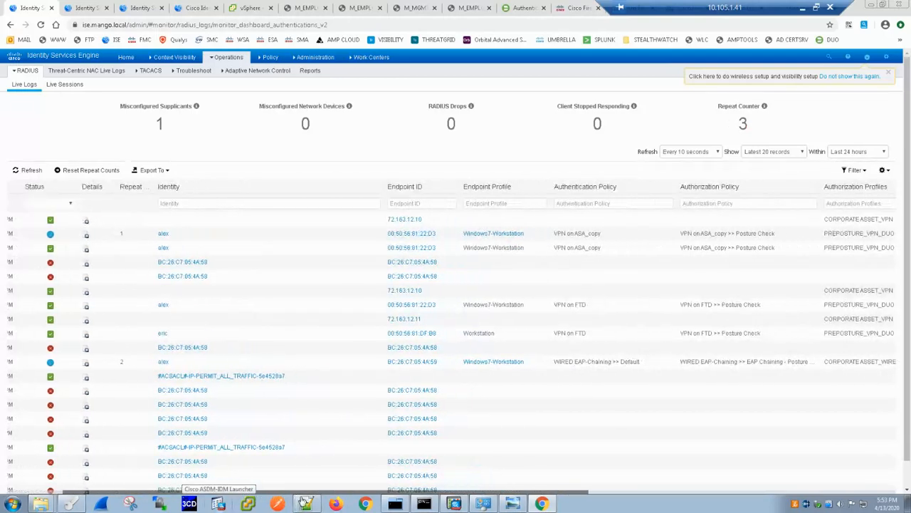
{"action": "scroll", "scroll_direction": "right", "scroll_amount": 3}
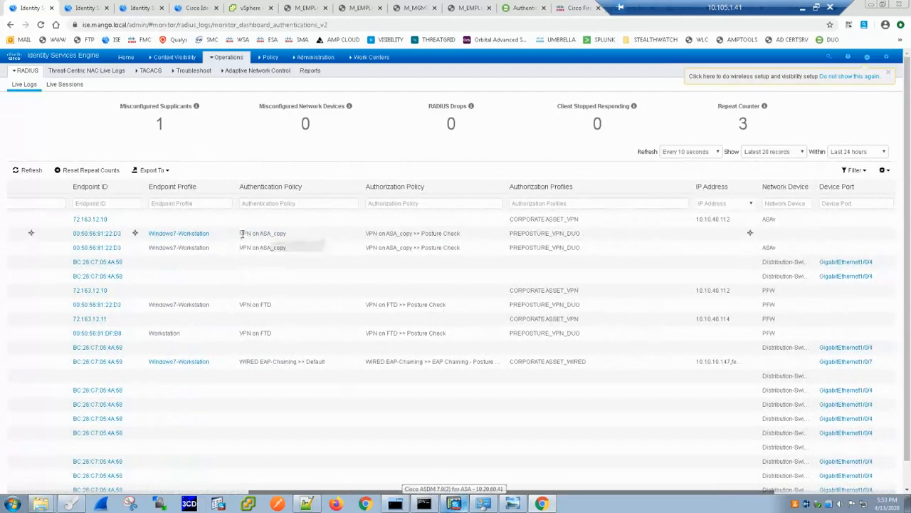
{"action": "double_click", "coordinate": [262, 234]}
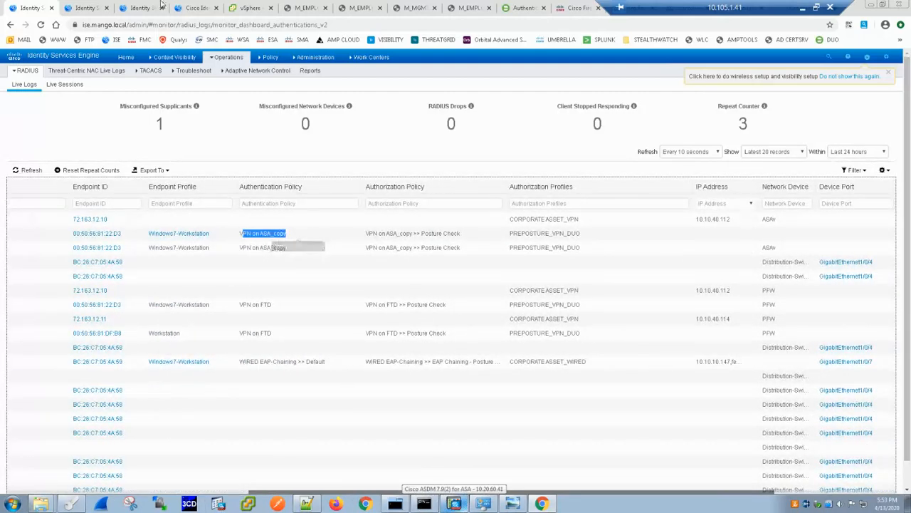
{"action": "left_click", "coordinate": [262, 233]}
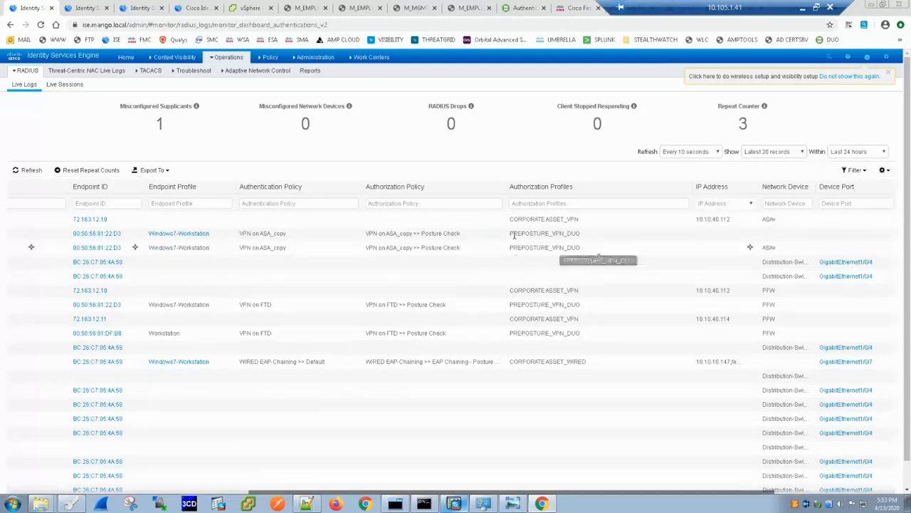
{"action": "mouse_move", "coordinate": [533, 463]}
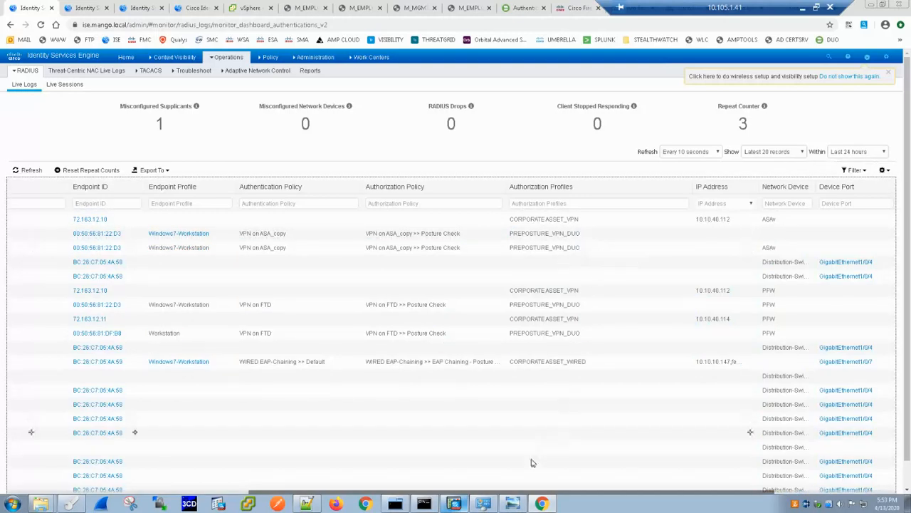
{"action": "scroll", "scroll_direction": "right", "scroll_amount": 3}
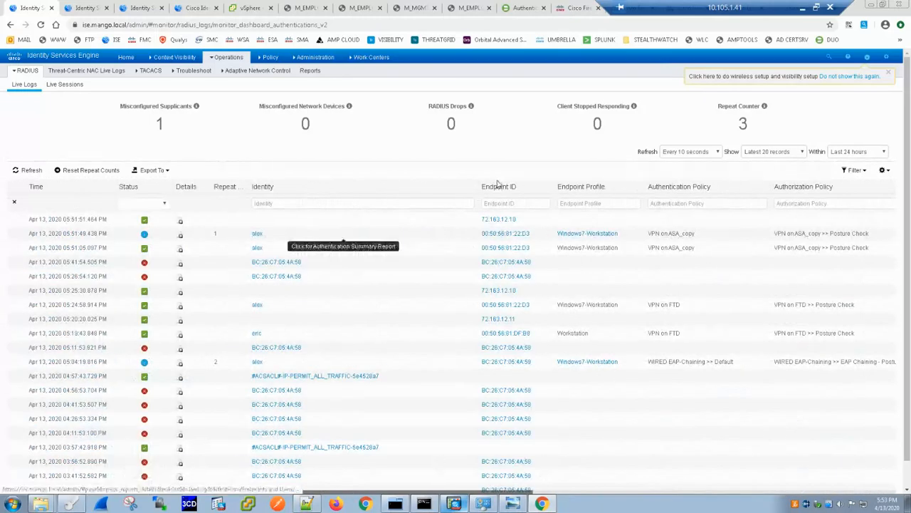
{"action": "mouse_move", "coordinate": [180, 247]}
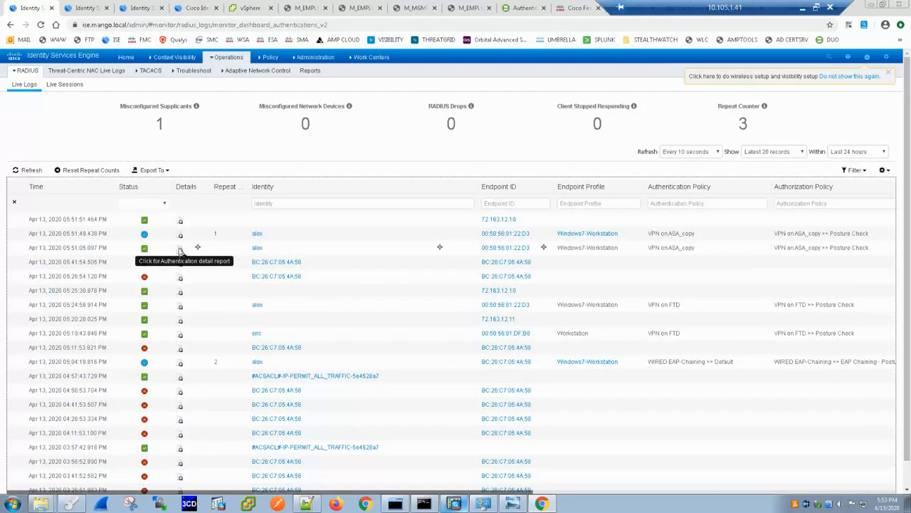
Step: Open alex's ISE detail report and run show running-config aaa-server on the ASA
{"action": "left_click", "coordinate": [180, 248]}
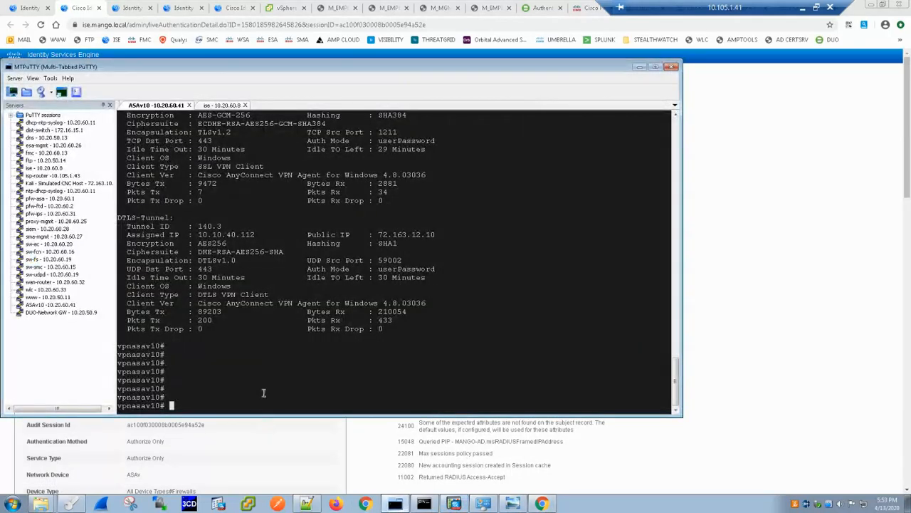
{"action": "type", "text": "show running-config"}
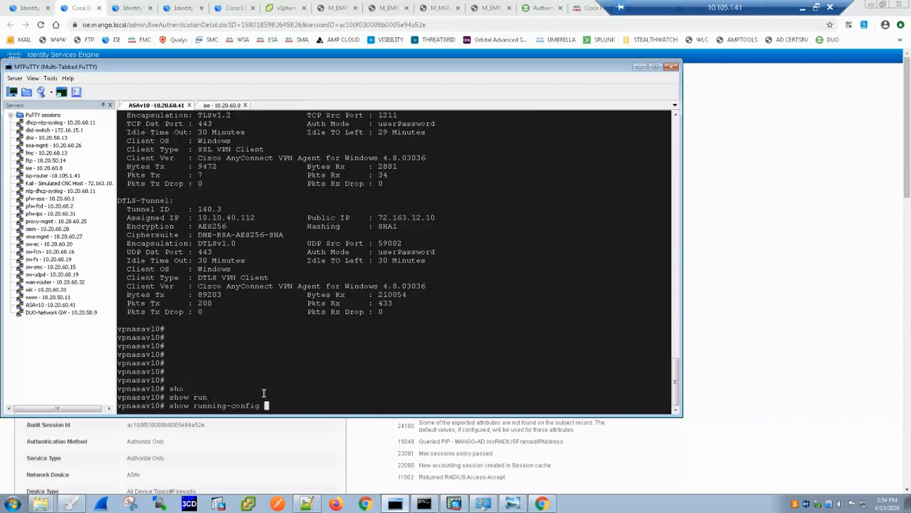
{"action": "type", "text": "aaa-se"}
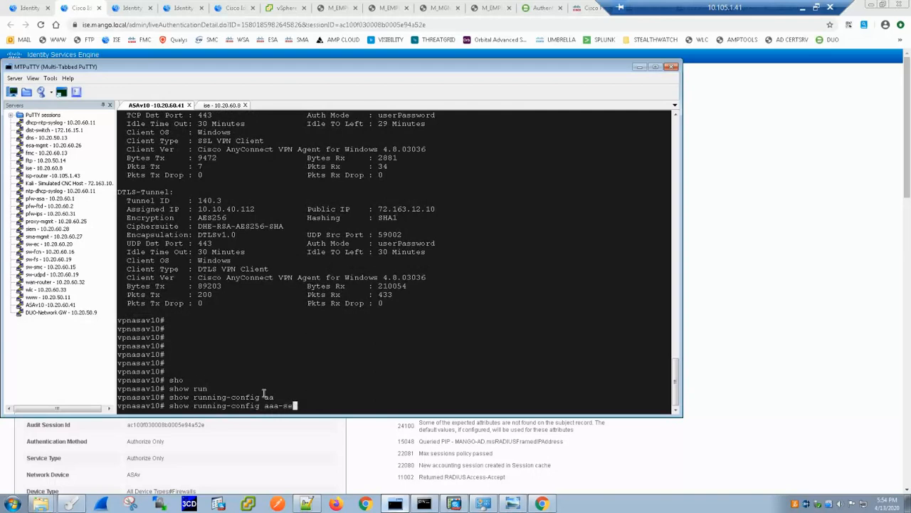
{"action": "key", "text": "Return"}
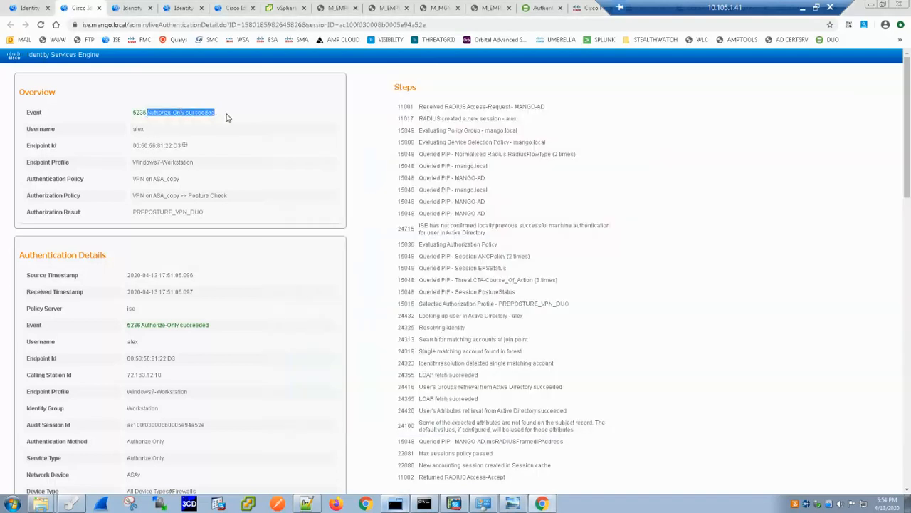
{"action": "mouse_move", "coordinate": [146, 214]}
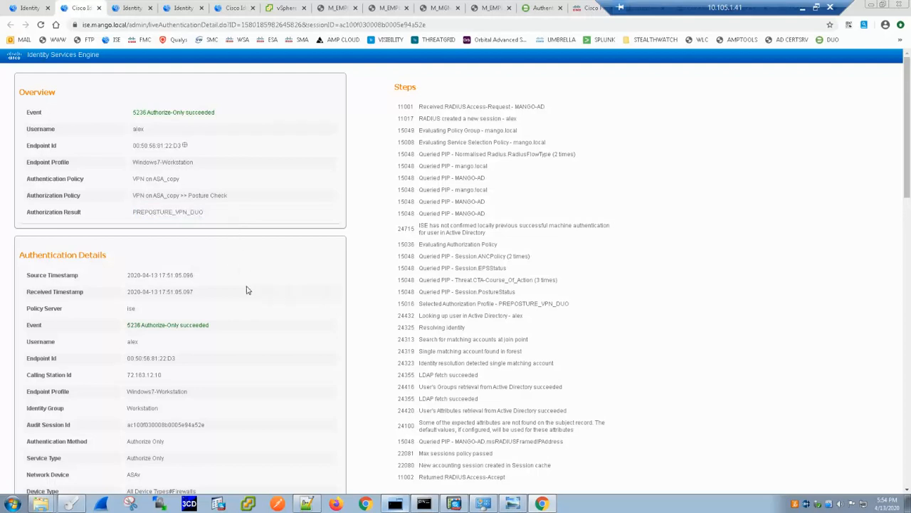
Step: Review the Authentication Details and Other Attributes, including the client's calling station ID
{"action": "scroll", "scroll_direction": "down", "scroll_amount": 3}
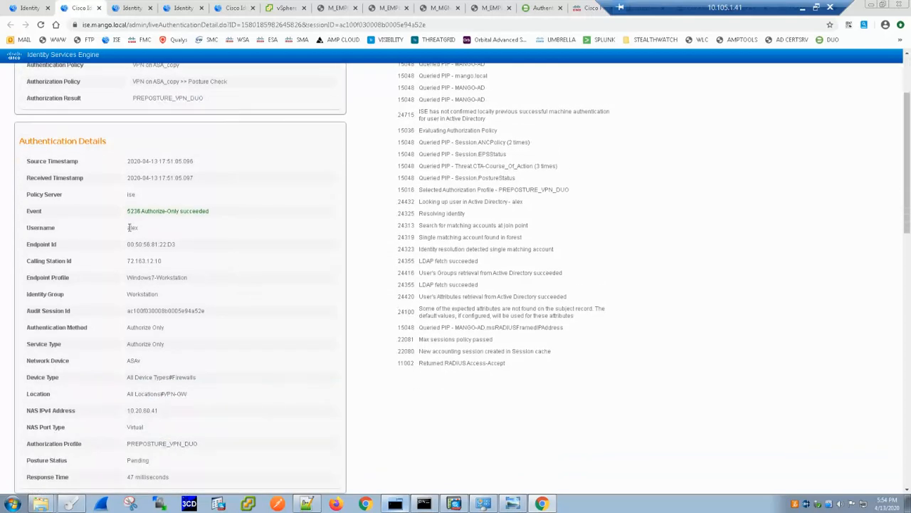
{"action": "double_click", "coordinate": [144, 260]}
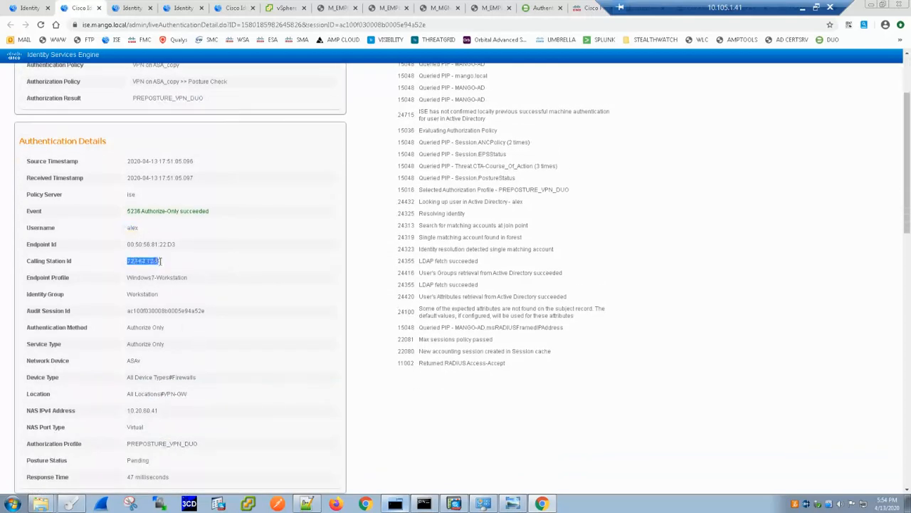
{"action": "scroll", "scroll_direction": "down", "scroll_amount": 3}
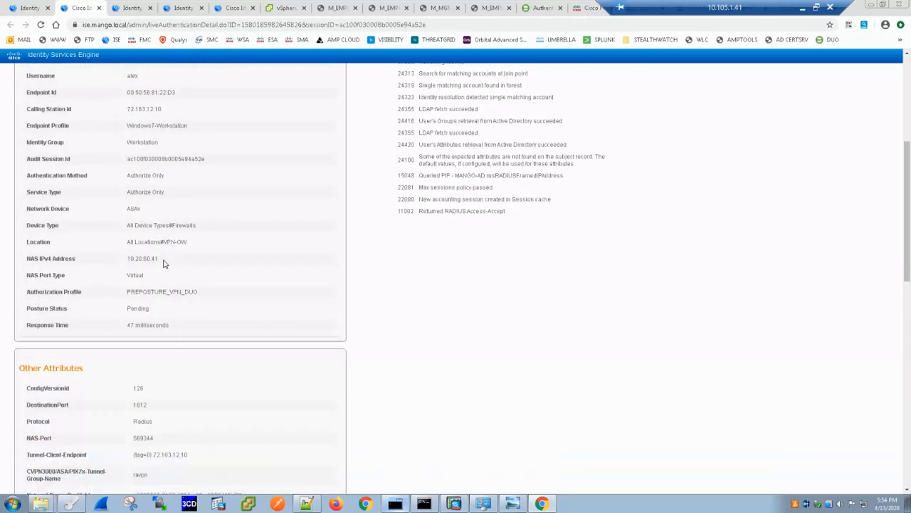
{"action": "scroll", "scroll_direction": "down", "scroll_amount": 3}
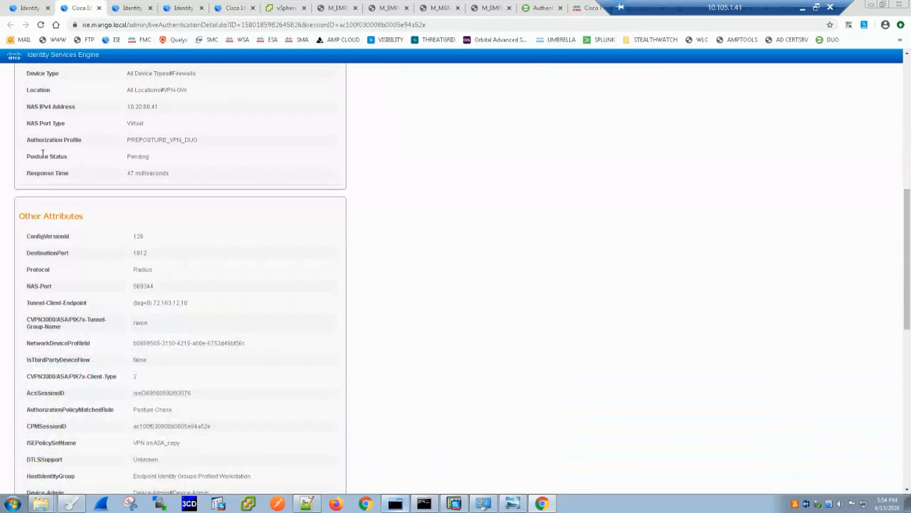
{"action": "scroll", "scroll_direction": "down", "scroll_amount": 3}
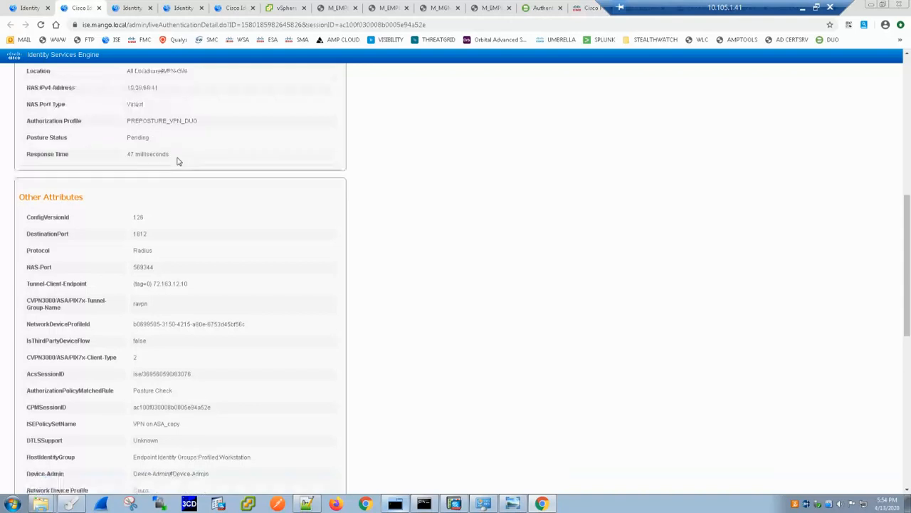
{"action": "scroll", "scroll_direction": "down", "scroll_amount": 3}
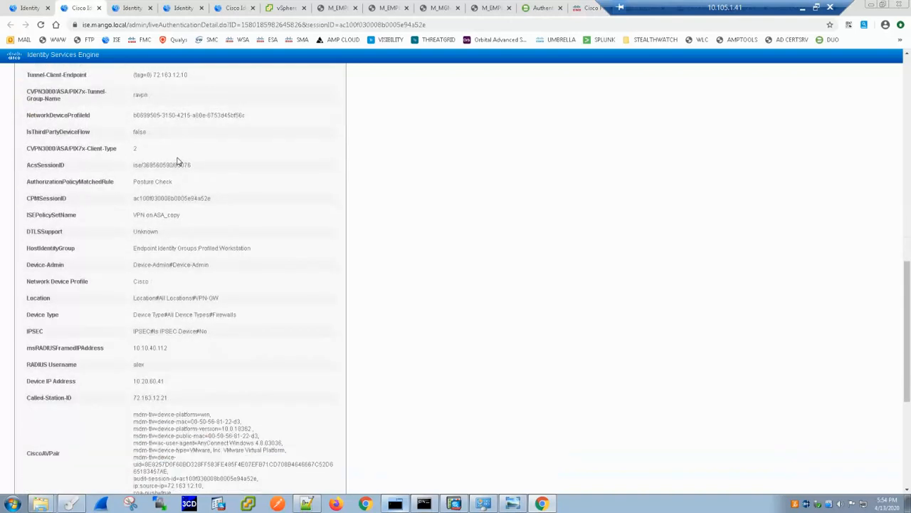
Step: Review the Result section with framed IP 10.10.40.112 and the ACL-WEBAUTH-REDIRECT URL redirect
{"action": "scroll", "scroll_direction": "down", "scroll_amount": 3}
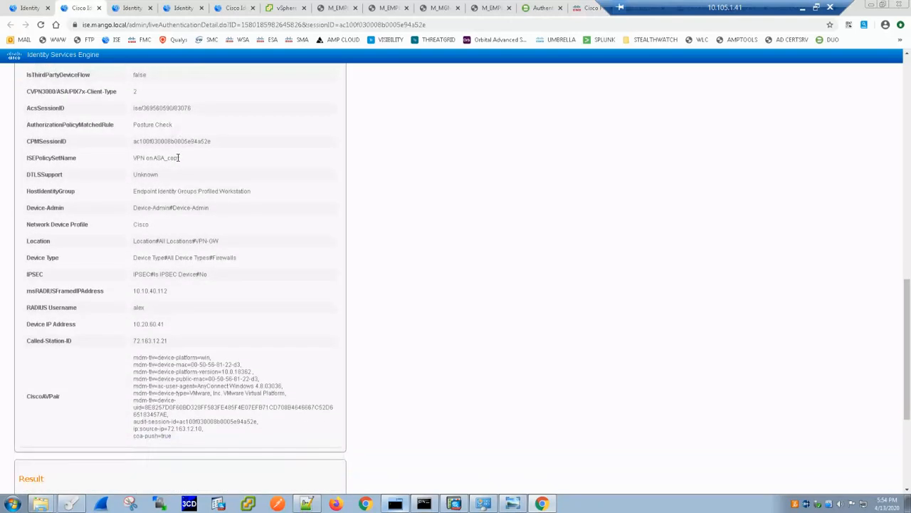
{"action": "double_click", "coordinate": [66, 290]}
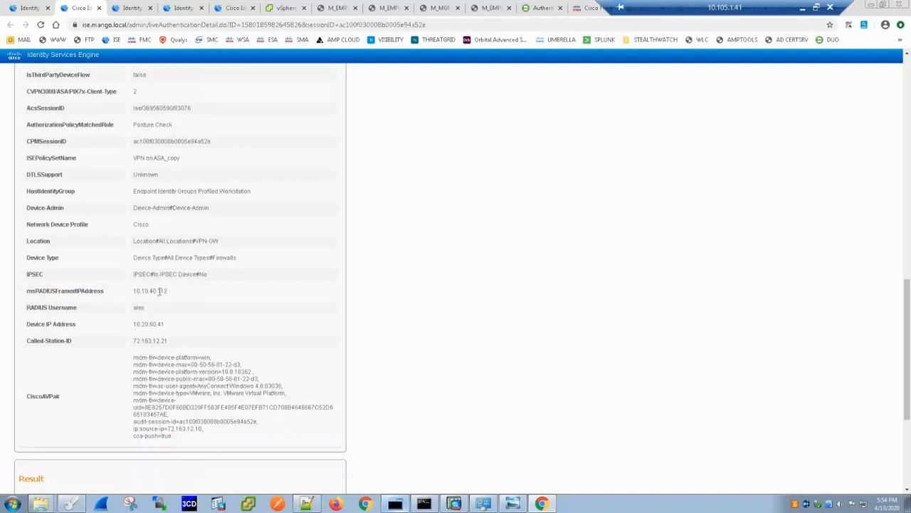
{"action": "scroll", "scroll_direction": "down", "scroll_amount": 3}
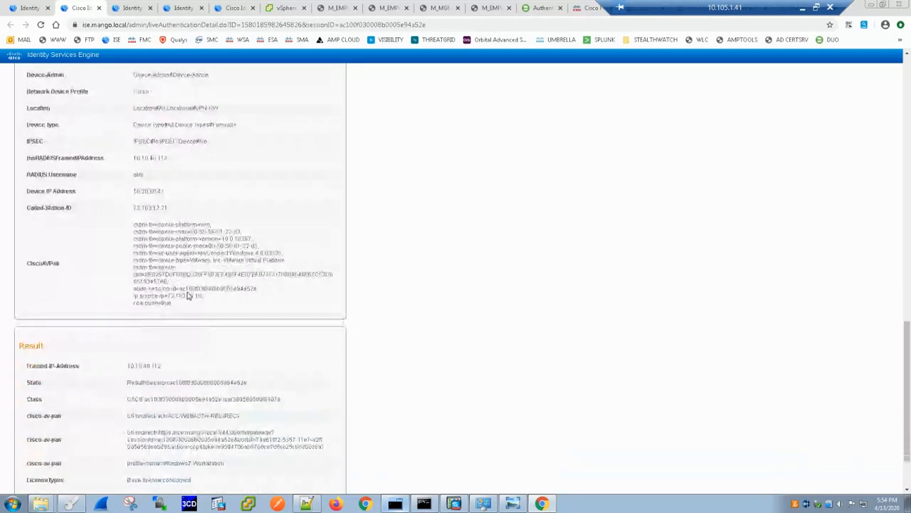
{"action": "scroll", "scroll_direction": "down", "scroll_amount": 3}
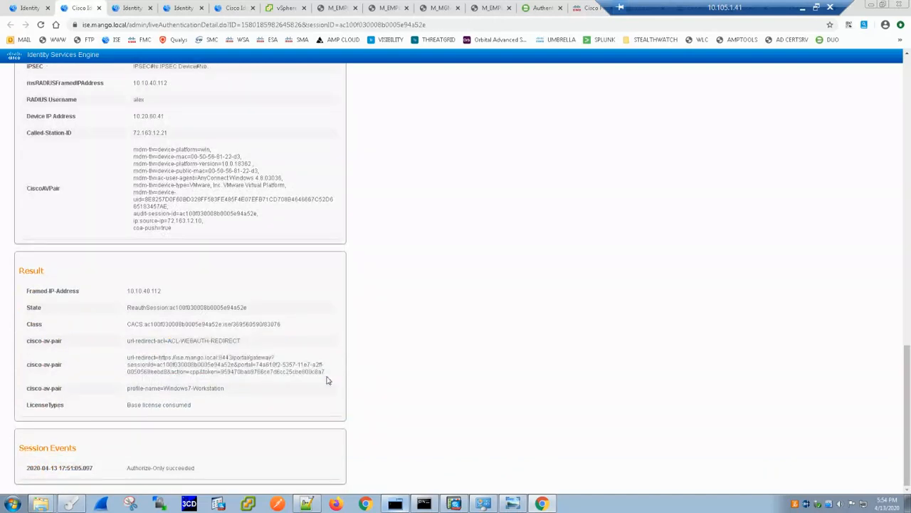
{"action": "mouse_move", "coordinate": [325, 393]}
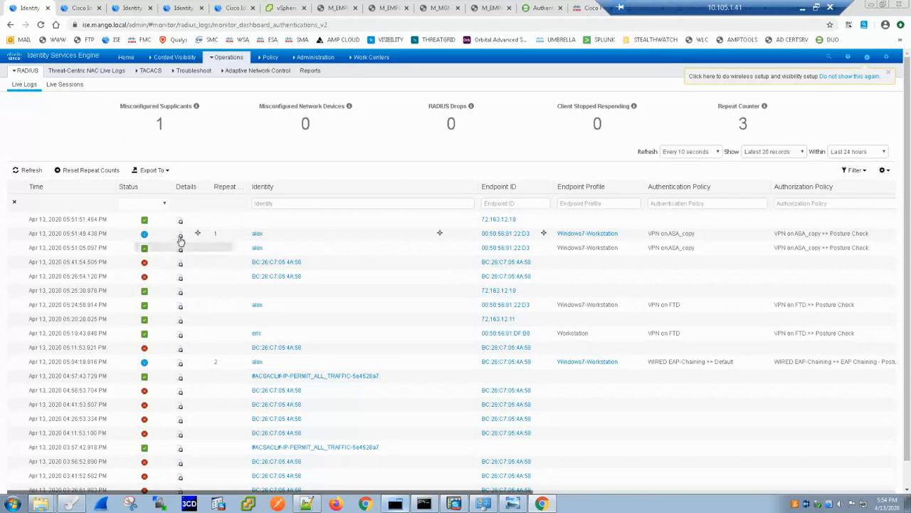
{"action": "left_click", "coordinate": [180, 235]}
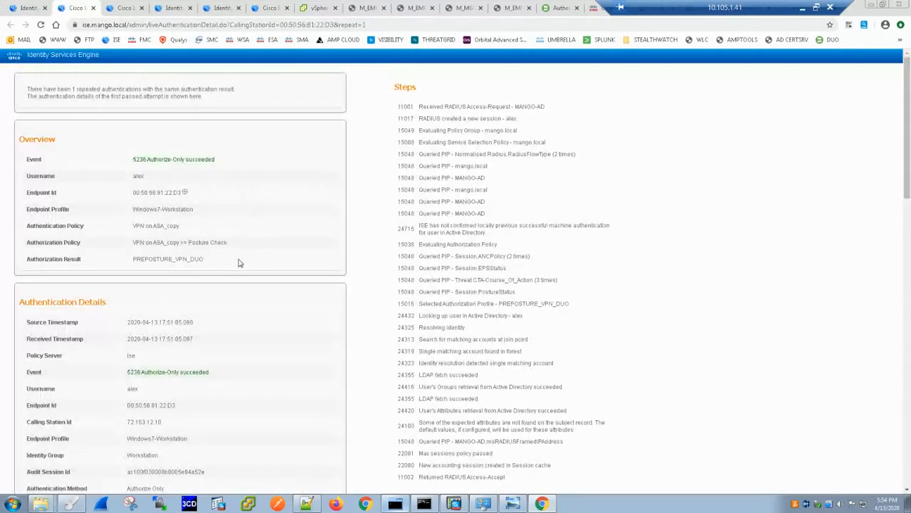
{"action": "scroll", "scroll_direction": "down", "scroll_amount": 3}
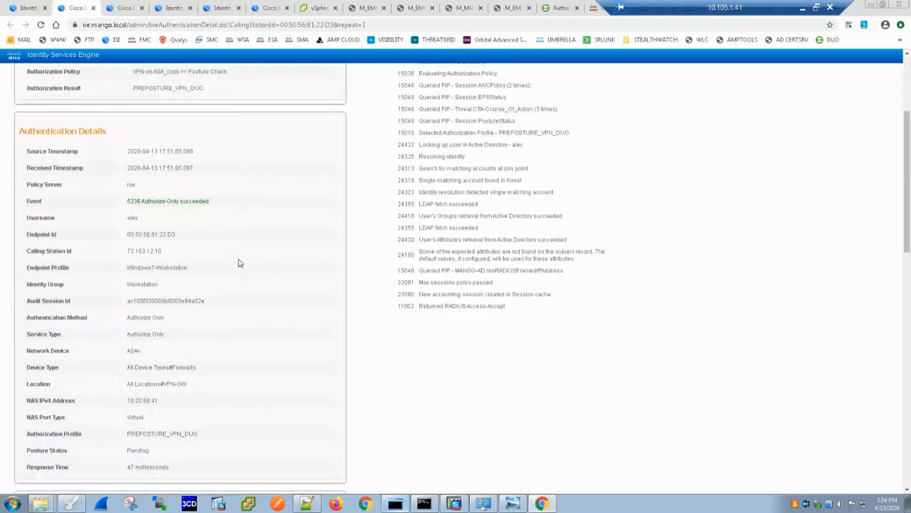
{"action": "scroll", "scroll_direction": "up", "scroll_amount": 3}
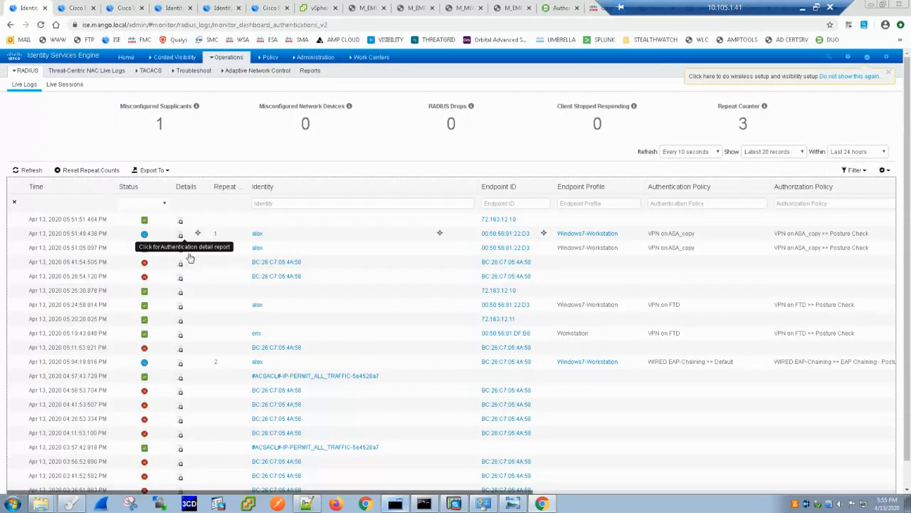
{"action": "left_click", "coordinate": [179, 248]}
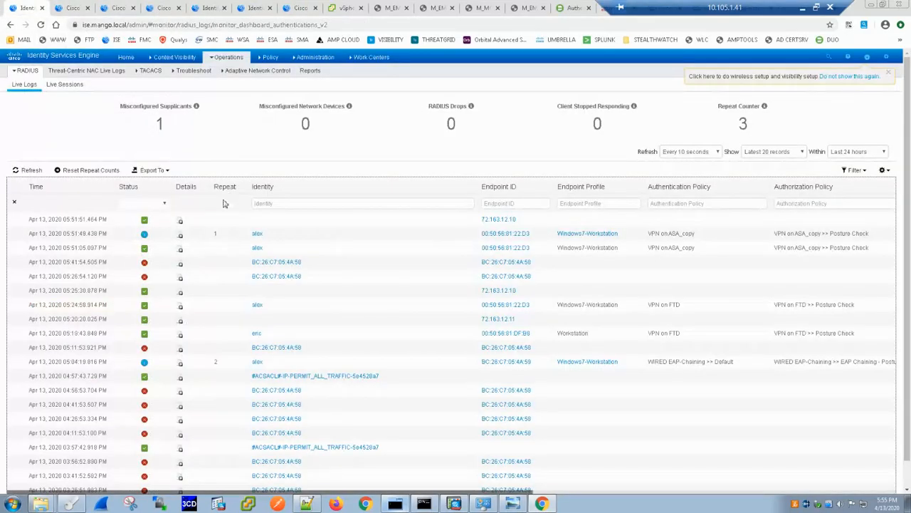
{"action": "left_click", "coordinate": [180, 220]}
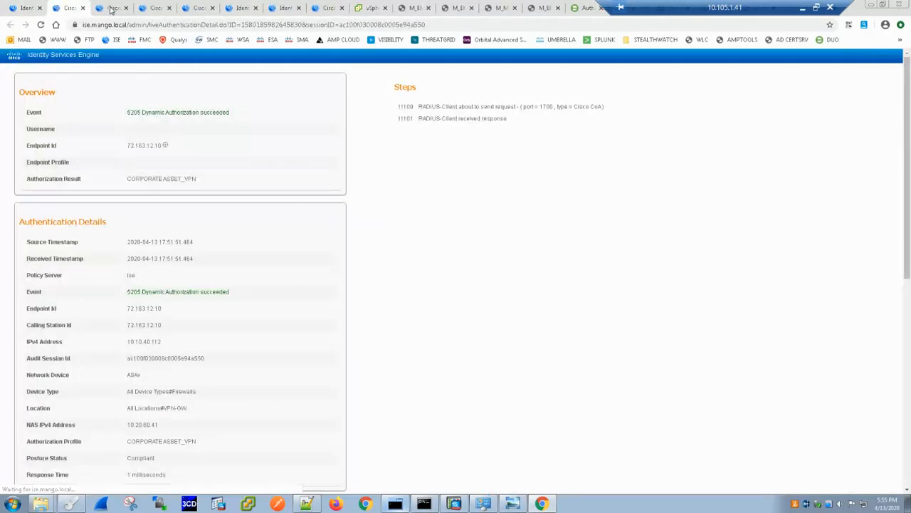
{"action": "double_click", "coordinate": [156, 111]}
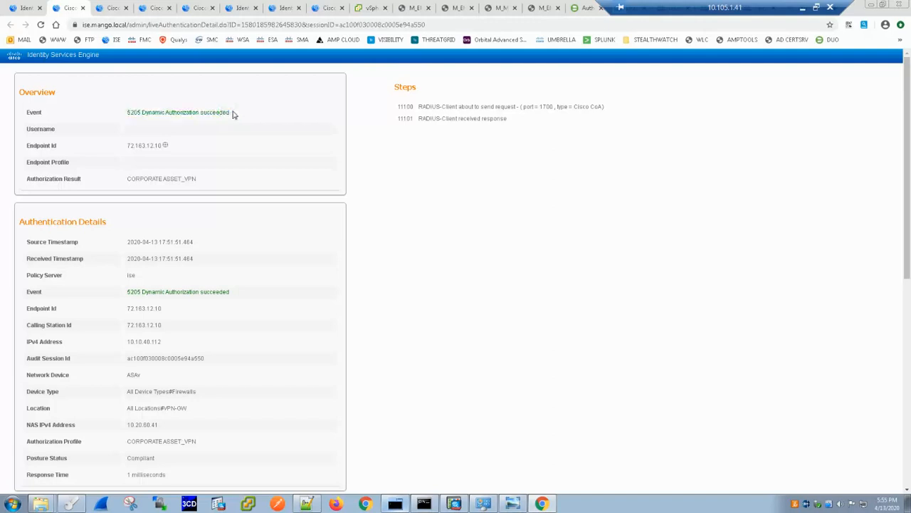
{"action": "scroll", "scroll_direction": "down", "scroll_amount": 3}
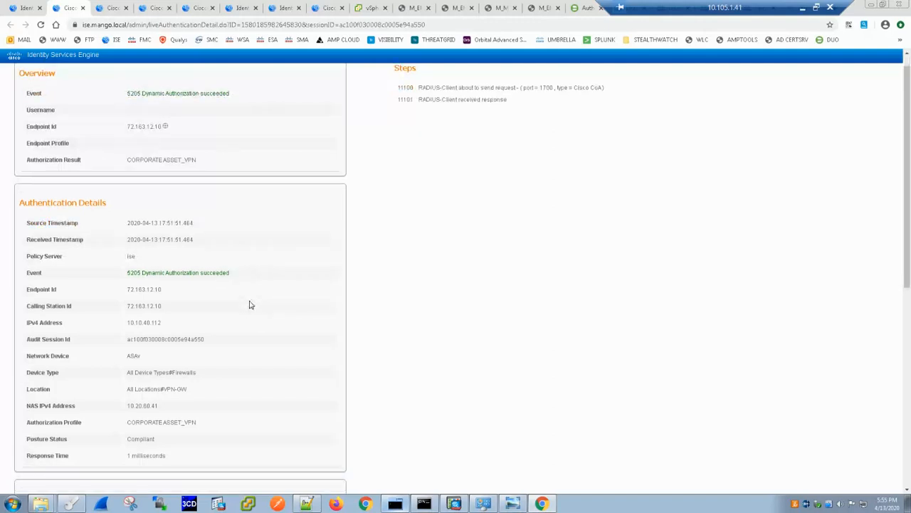
{"action": "scroll", "scroll_direction": "down", "scroll_amount": 3}
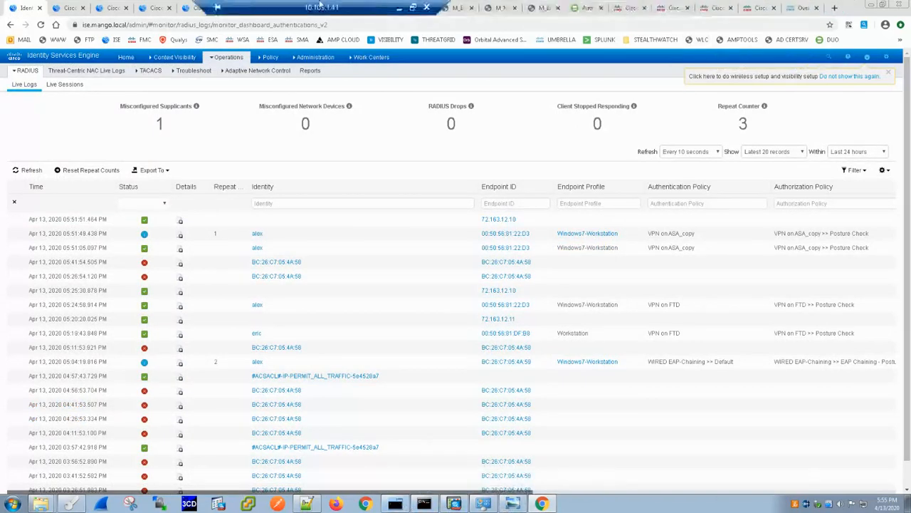
Step: Reload the Duo Authentication Log so the new Cisco RADIUS VPN logins appear
{"action": "left_click", "coordinate": [587, 8]}
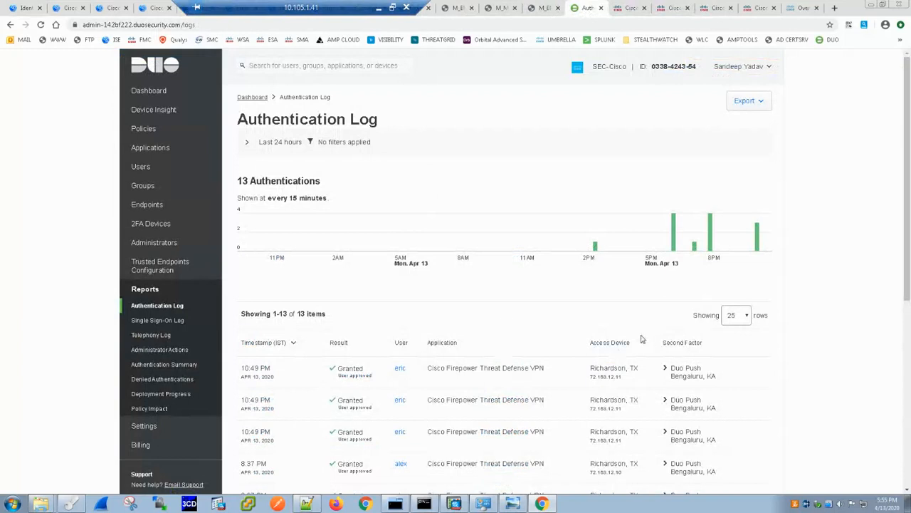
{"action": "mouse_move", "coordinate": [225, 365]}
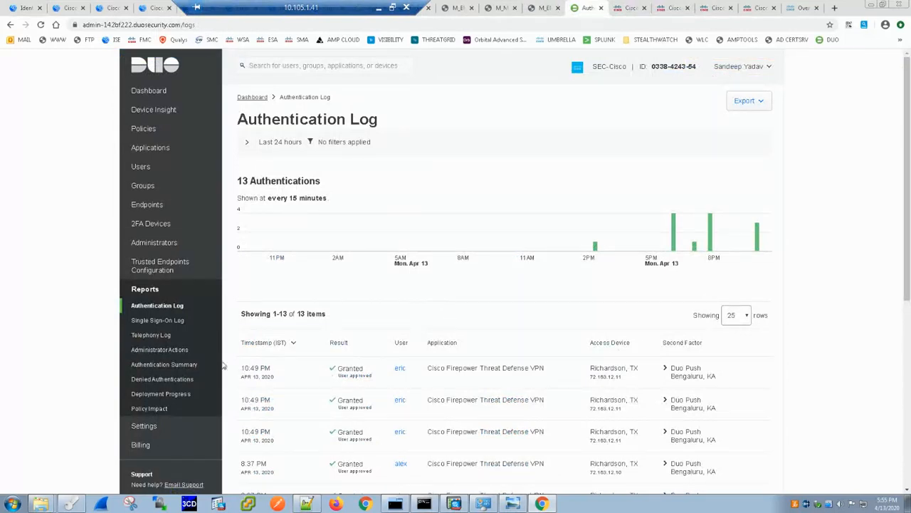
{"action": "left_click", "coordinate": [156, 305]}
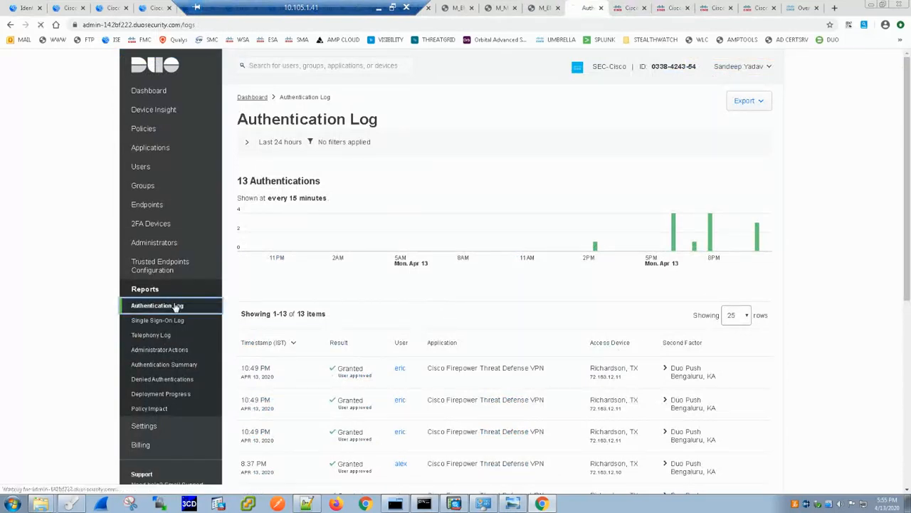
{"action": "left_click", "coordinate": [157, 305]}
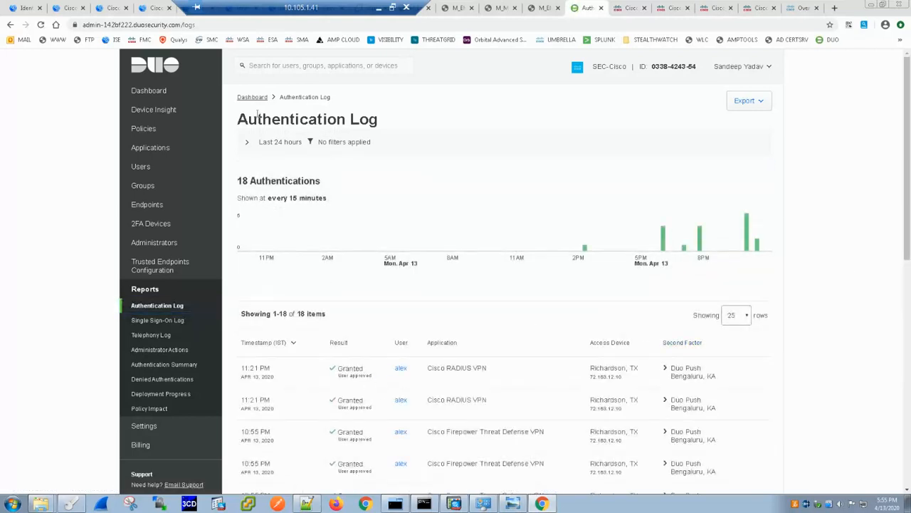
Step: Highlight the latest login's Cisco RADIUS VPN application and location and inspect its Duo Push details
{"action": "double_click", "coordinate": [255, 370]}
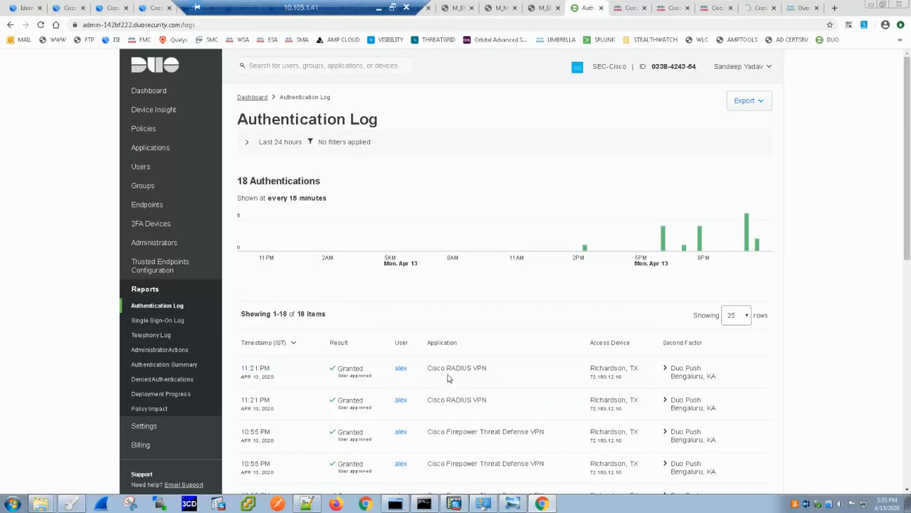
{"action": "double_click", "coordinate": [613, 368]}
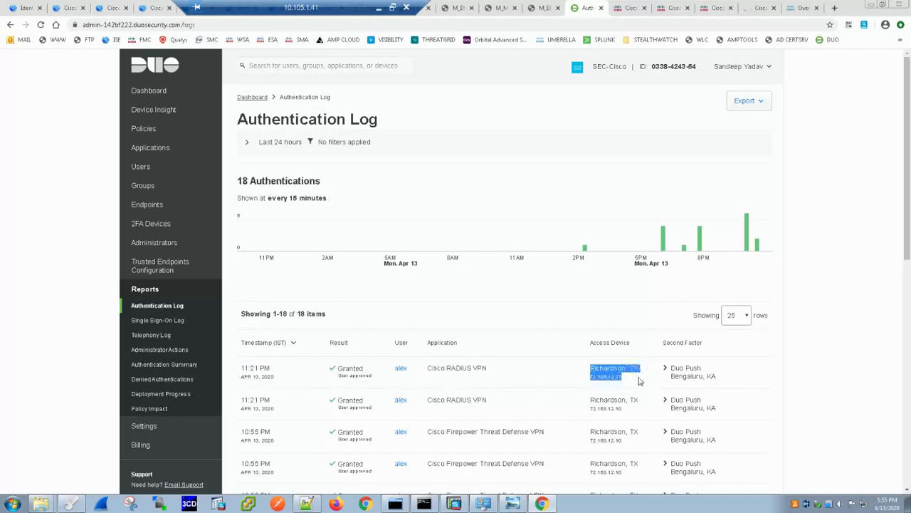
{"action": "left_click", "coordinate": [665, 367]}
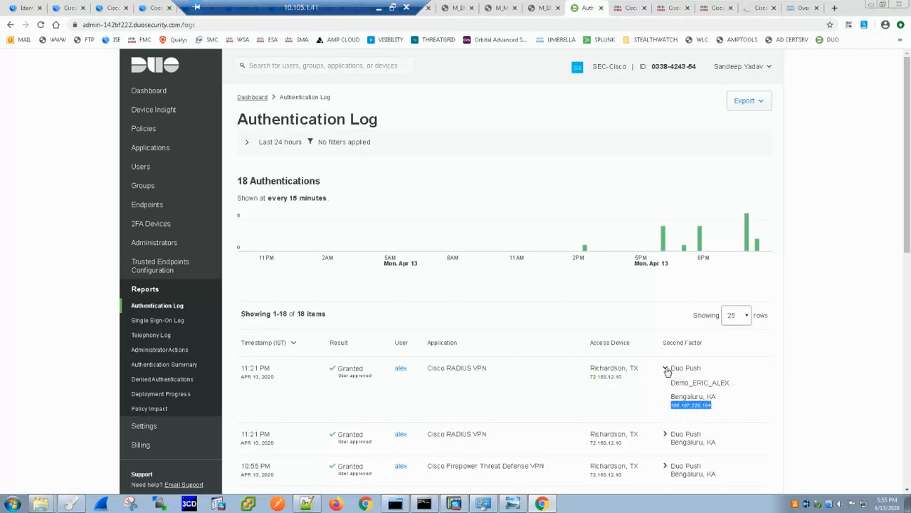
{"action": "left_click", "coordinate": [666, 368]}
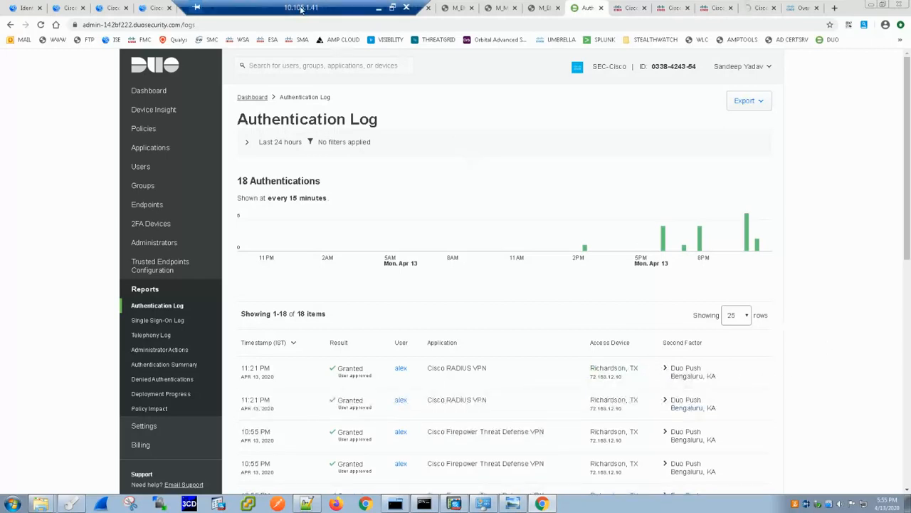
{"action": "mouse_move", "coordinate": [322, 237]}
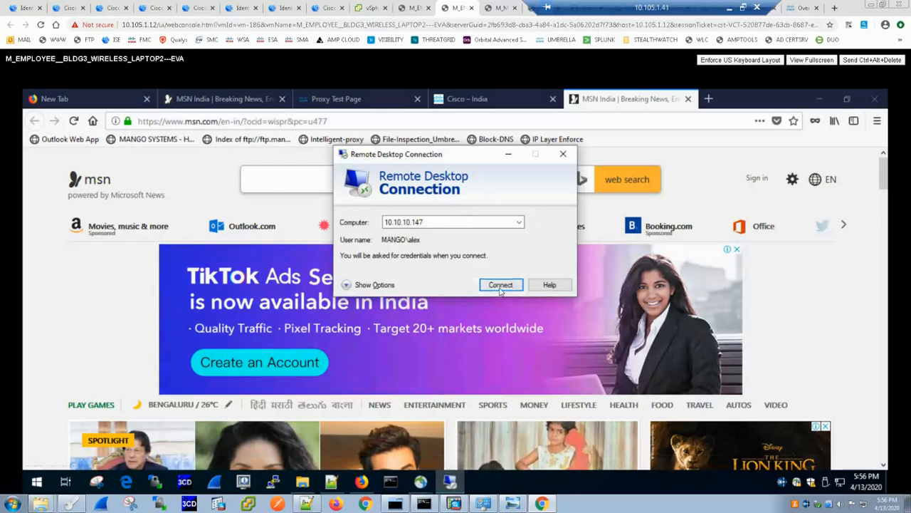
Step: Connect Remote Desktop to 10.10.10.147 with the MANGO account and accept the certificate warning
{"action": "left_click", "coordinate": [501, 285]}
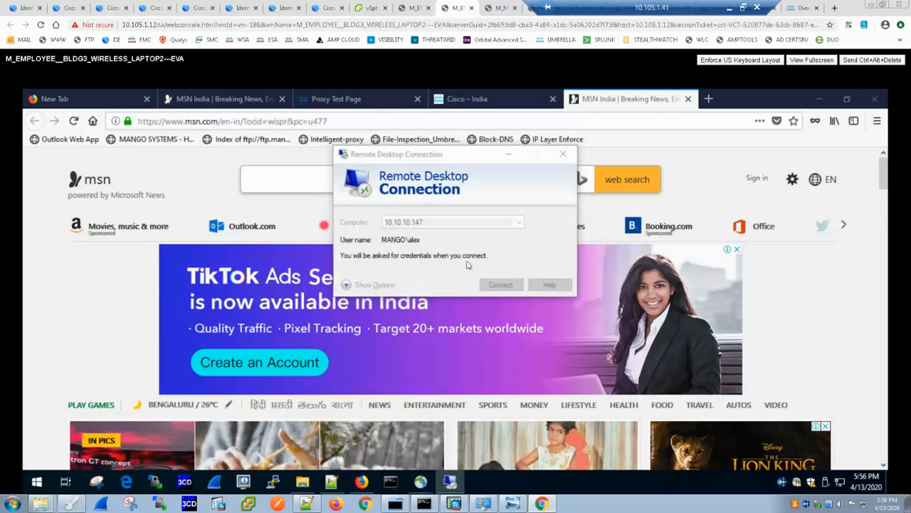
{"action": "mouse_move", "coordinate": [421, 153]}
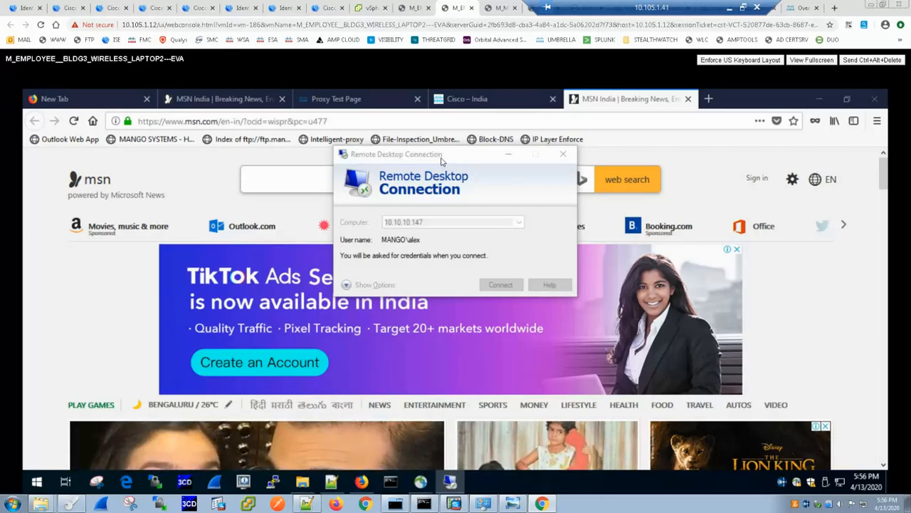
{"action": "mouse_move", "coordinate": [814, 112]}
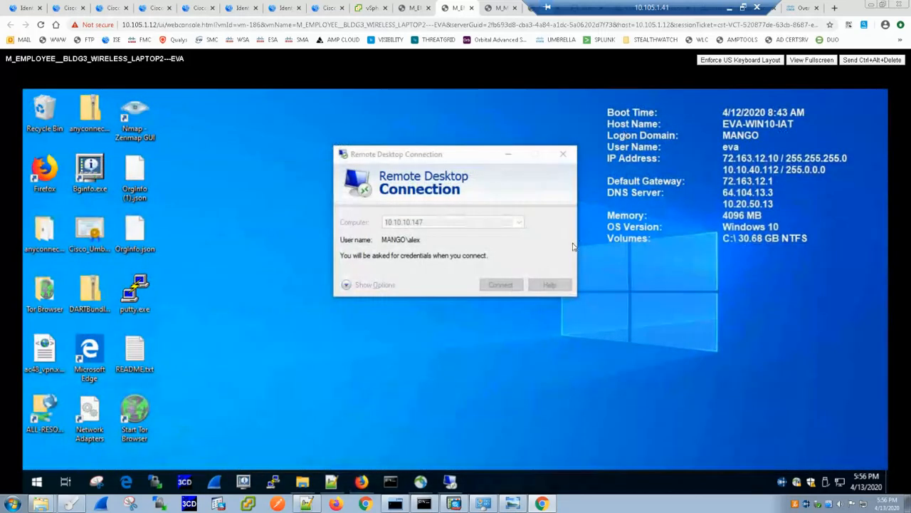
{"action": "mouse_move", "coordinate": [310, 370]}
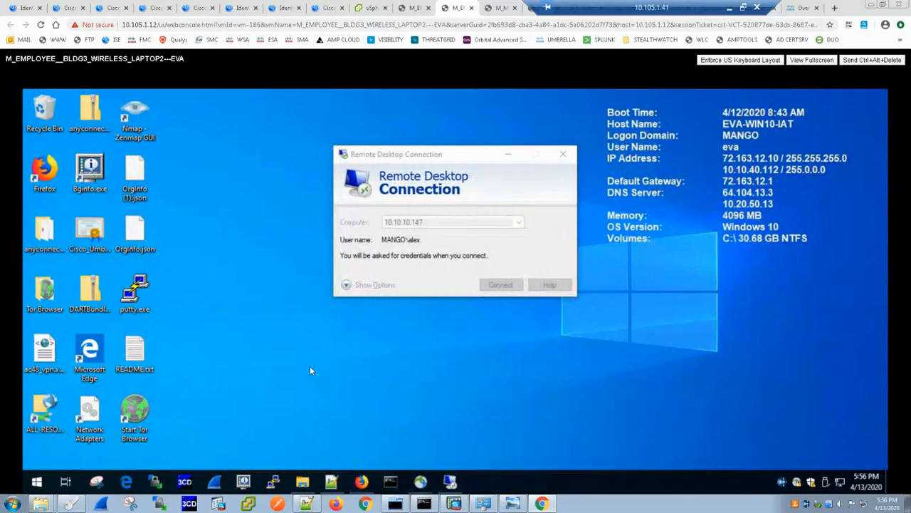
{"action": "mouse_move", "coordinate": [424, 282]}
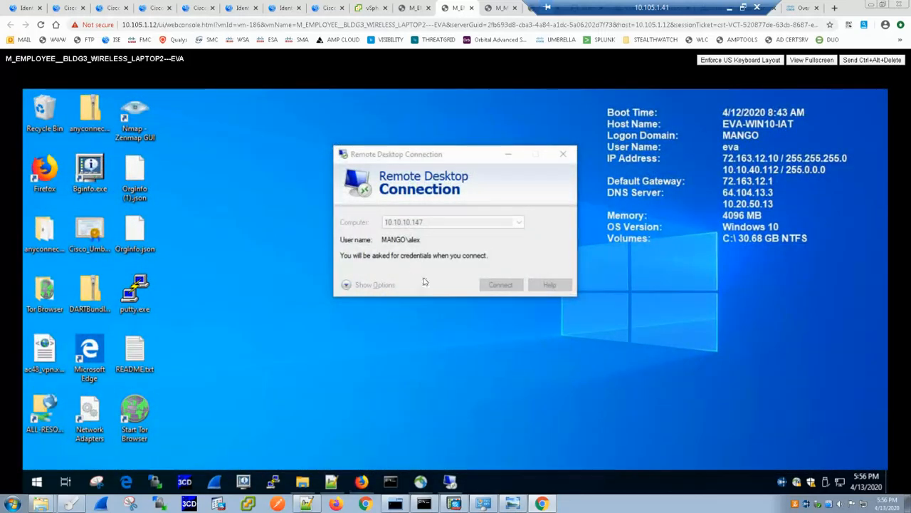
{"action": "mouse_move", "coordinate": [450, 481]}
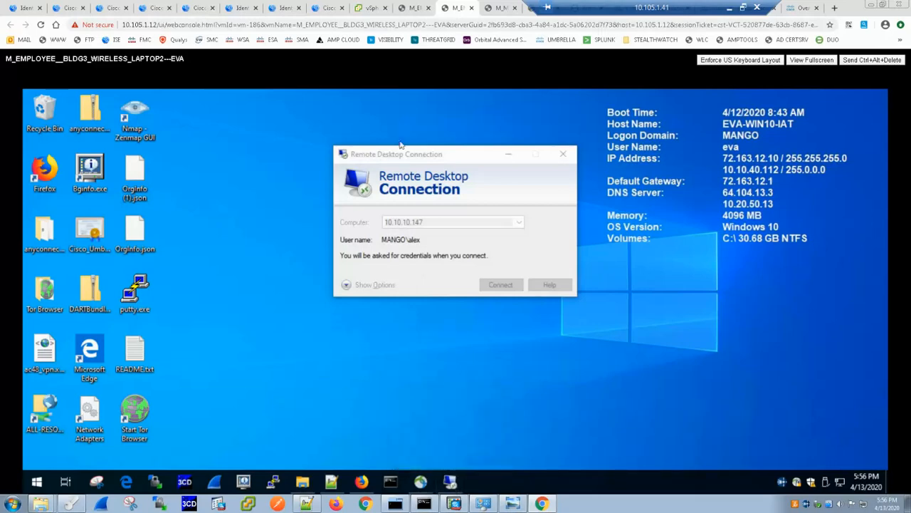
{"action": "left_click", "coordinate": [501, 285]}
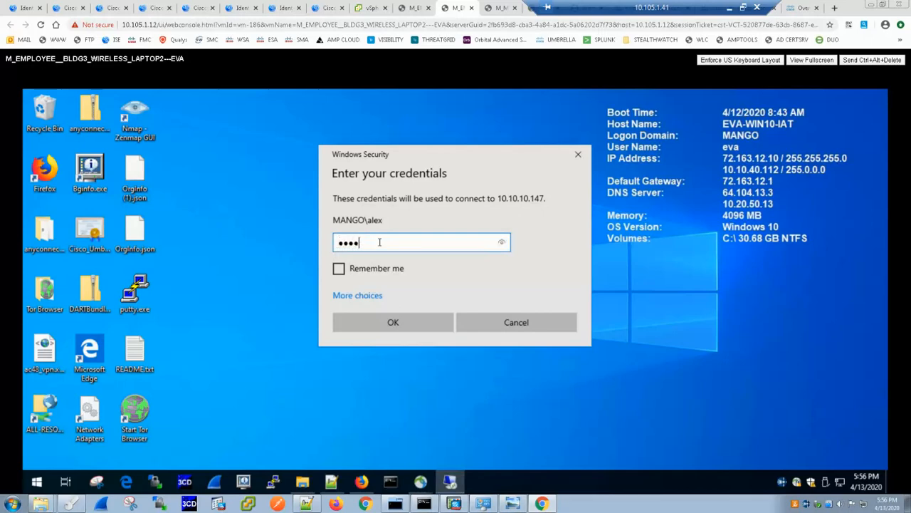
{"action": "left_click", "coordinate": [393, 322]}
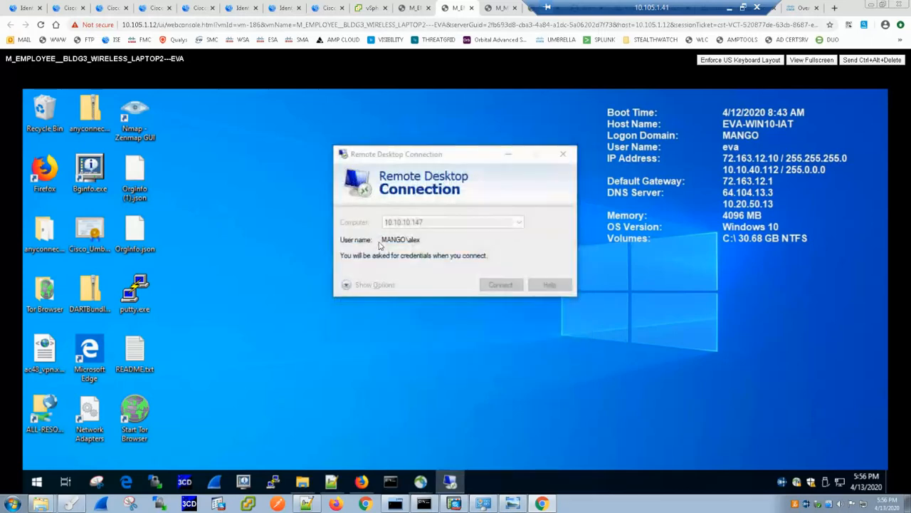
{"action": "left_click", "coordinate": [501, 284]}
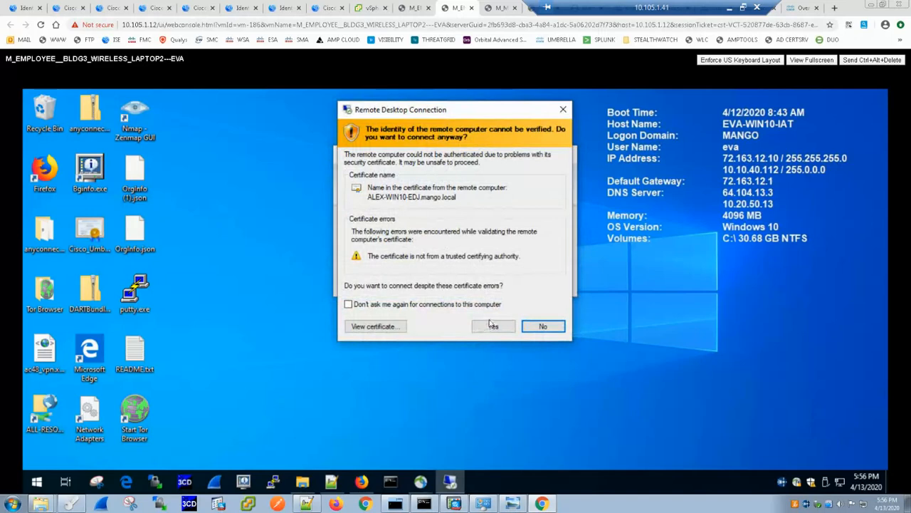
{"action": "left_click", "coordinate": [492, 324]}
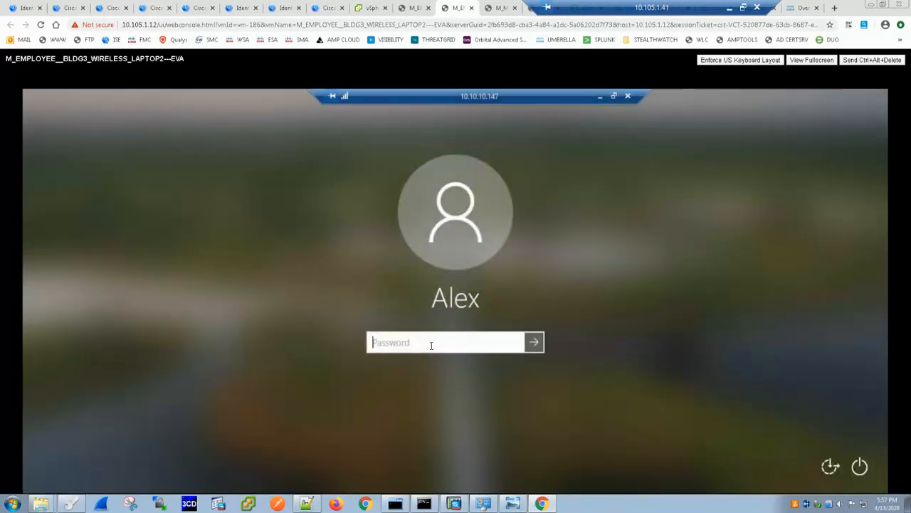
Step: Enter the Windows password and choose passcode authentication in the Duo prompt
{"action": "type", "text": "••"}
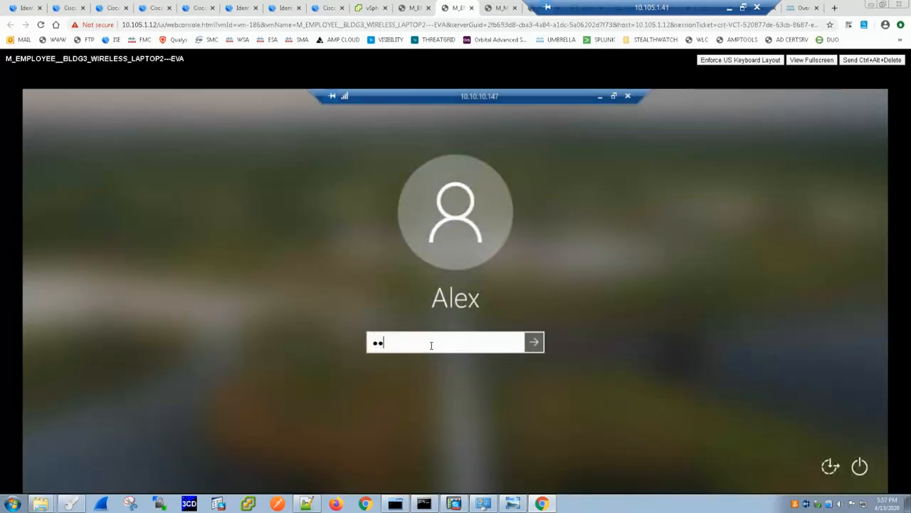
{"action": "type", "text": "password"}
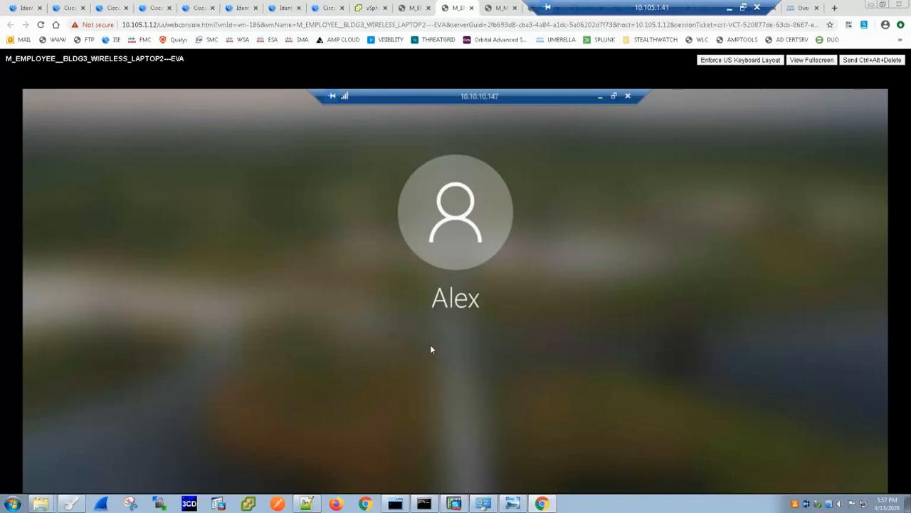
{"action": "mouse_move", "coordinate": [554, 286]}
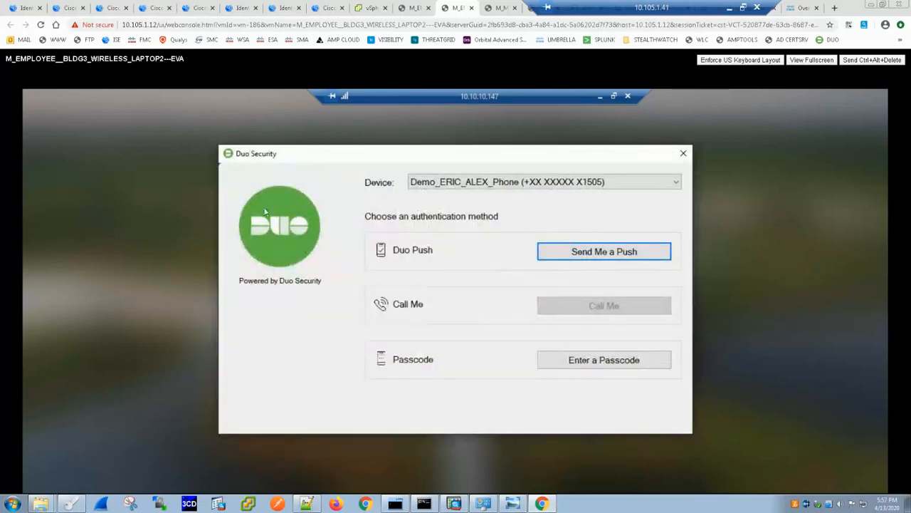
{"action": "mouse_move", "coordinate": [612, 363]}
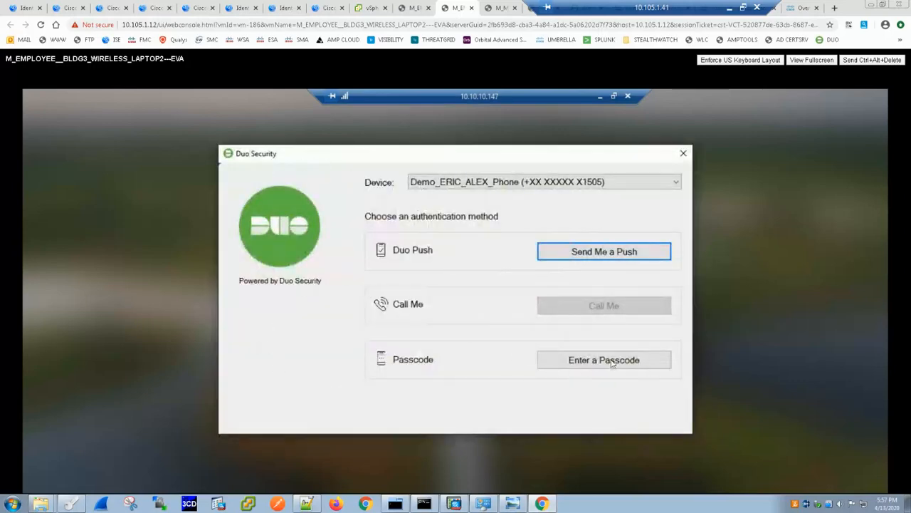
{"action": "left_click", "coordinate": [604, 359]}
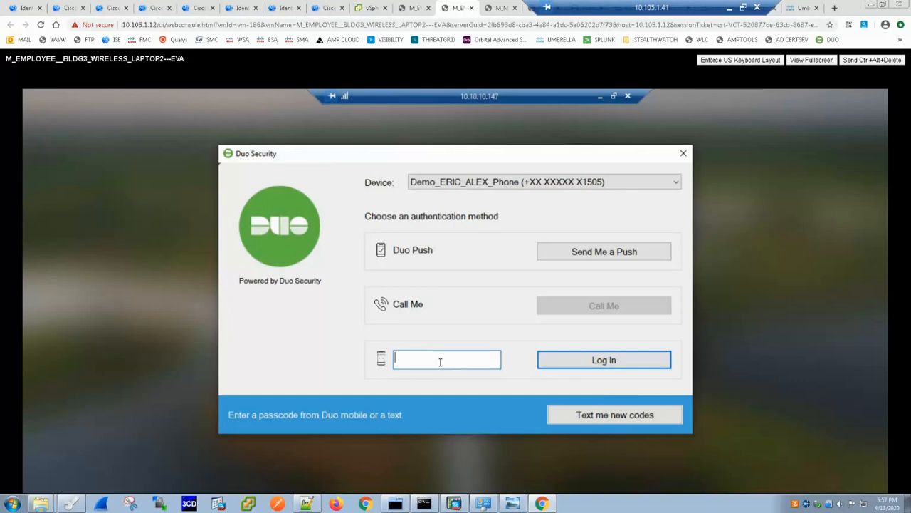
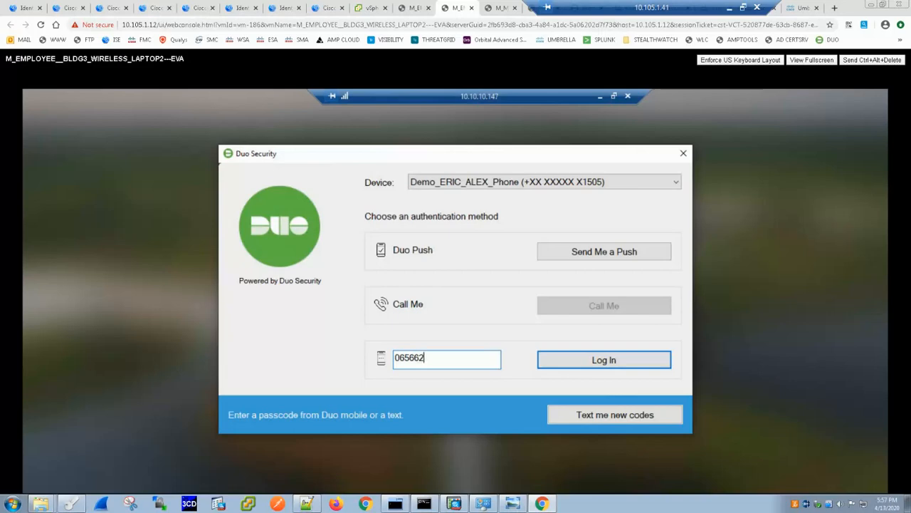
{"action": "left_click", "coordinate": [604, 359]}
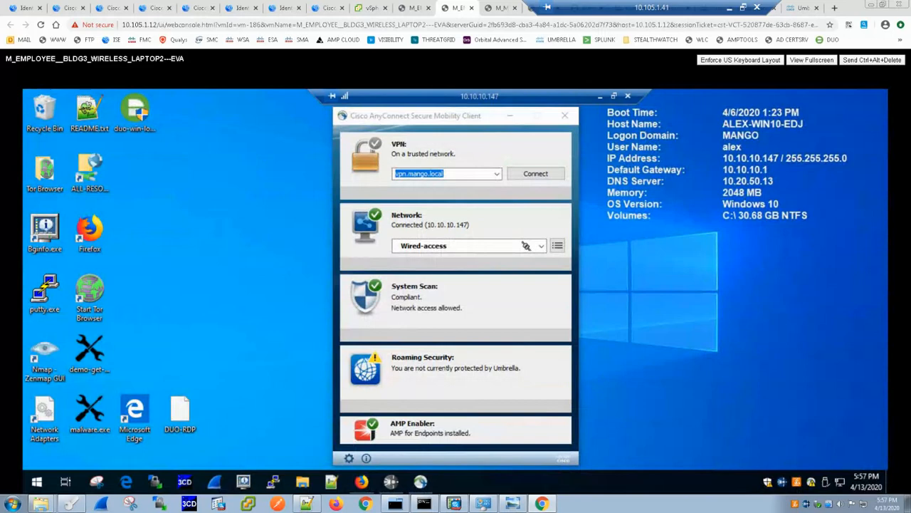
{"action": "mouse_move", "coordinate": [625, 141]}
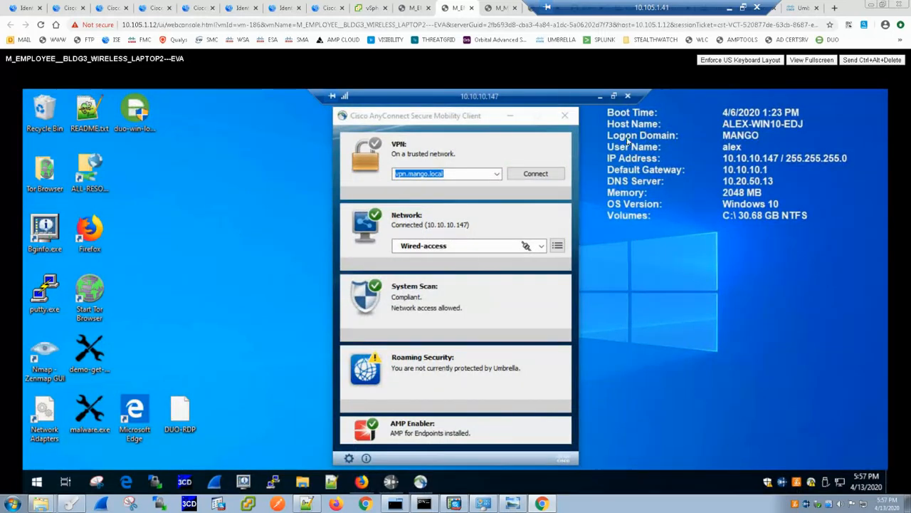
{"action": "mouse_move", "coordinate": [614, 97]}
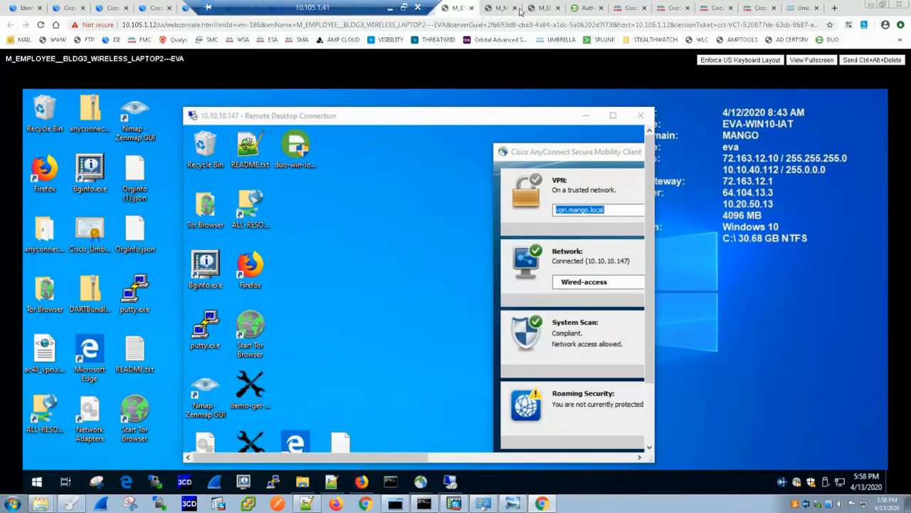
Step: Leave the full-screen RDP session and return to the Duo Authentication Log
{"action": "left_click", "coordinate": [586, 8]}
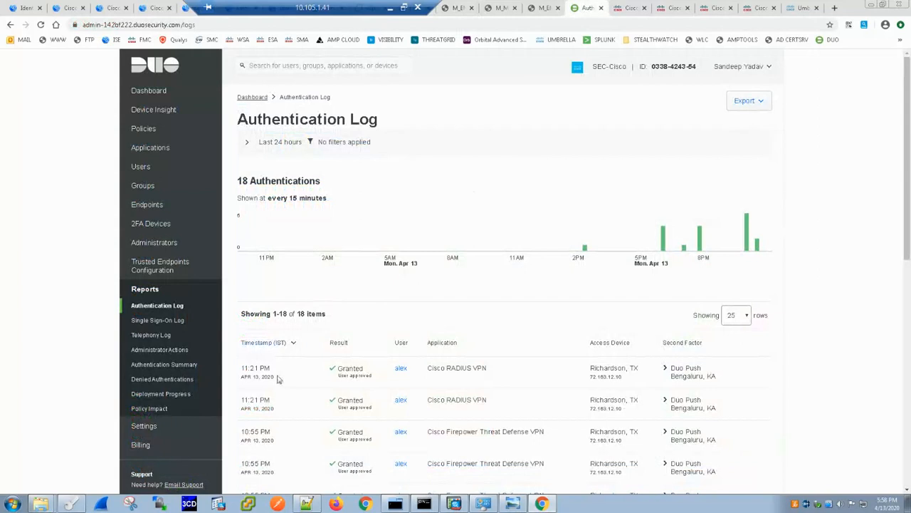
{"action": "mouse_move", "coordinate": [149, 313]}
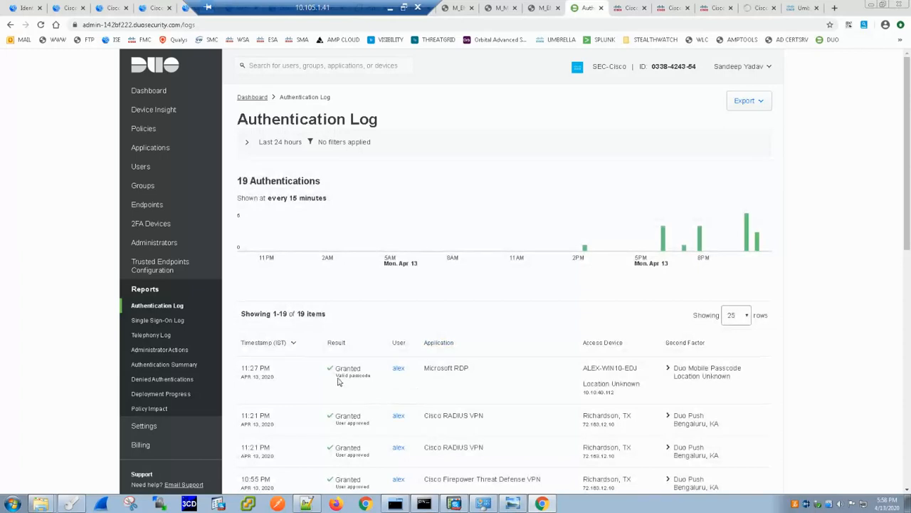
Step: Inspect alex's granted Microsoft RDP entry, its access device IP and Duo Mobile Passcode second-factor details
{"action": "double_click", "coordinate": [353, 376]}
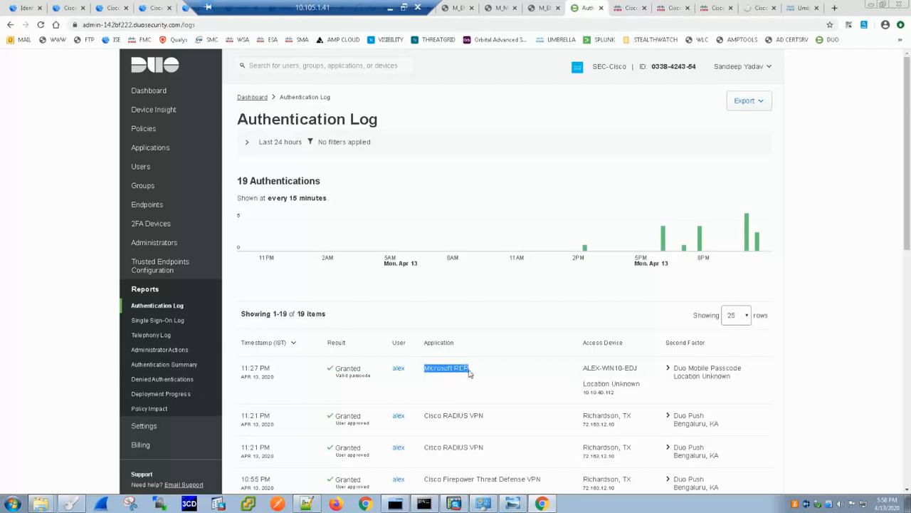
{"action": "mouse_move", "coordinate": [499, 378]}
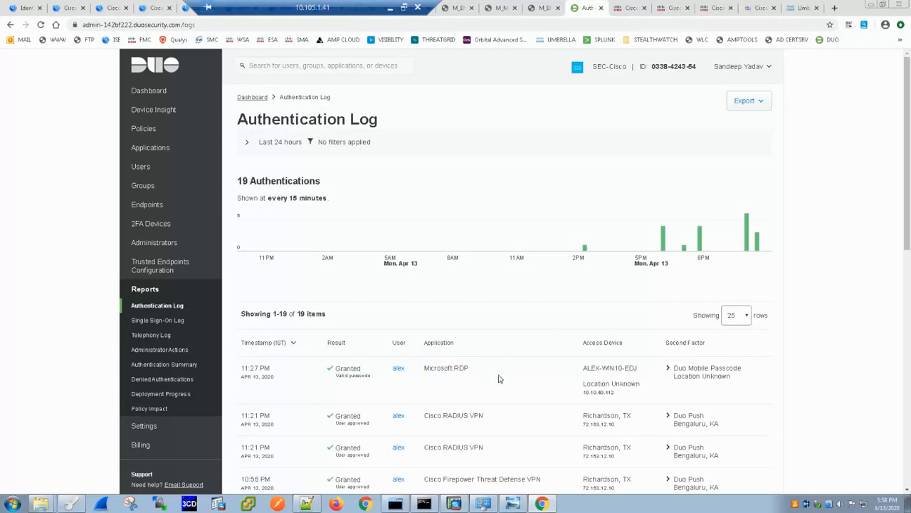
{"action": "mouse_move", "coordinate": [467, 373]}
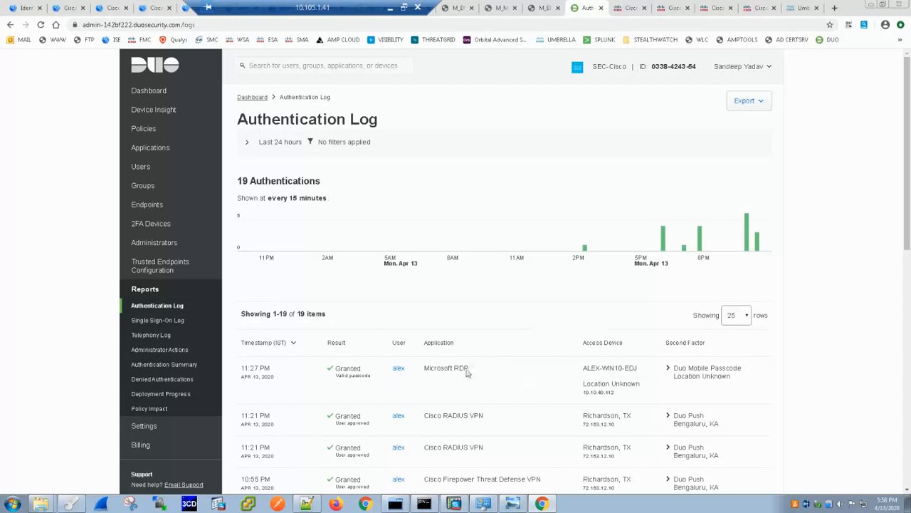
{"action": "mouse_move", "coordinate": [584, 399]}
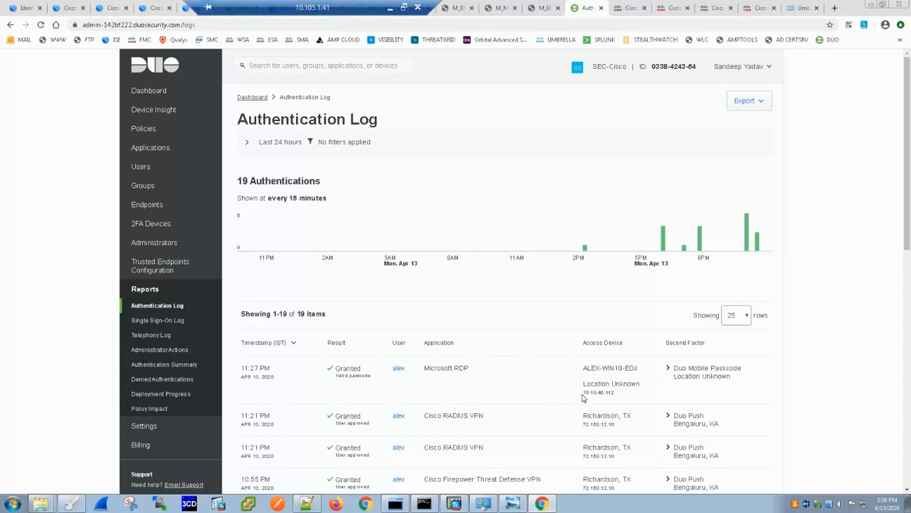
{"action": "double_click", "coordinate": [598, 393]}
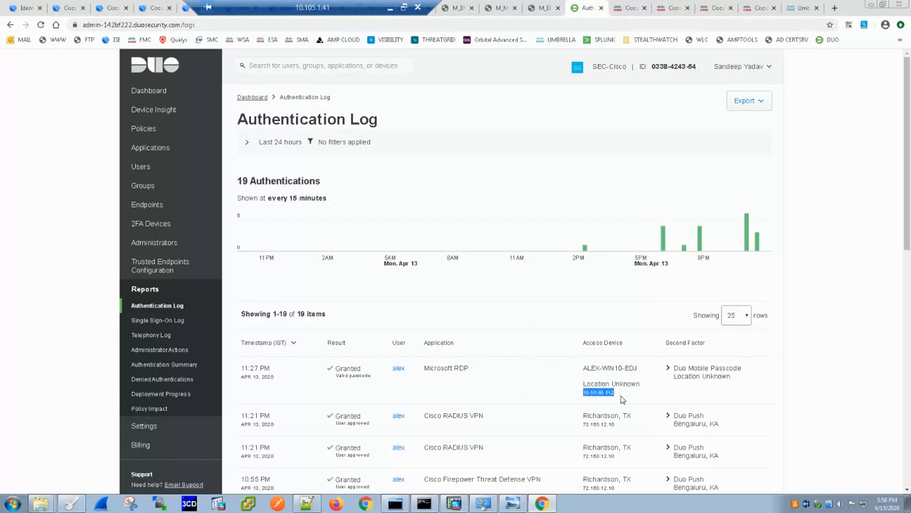
{"action": "mouse_move", "coordinate": [583, 396]}
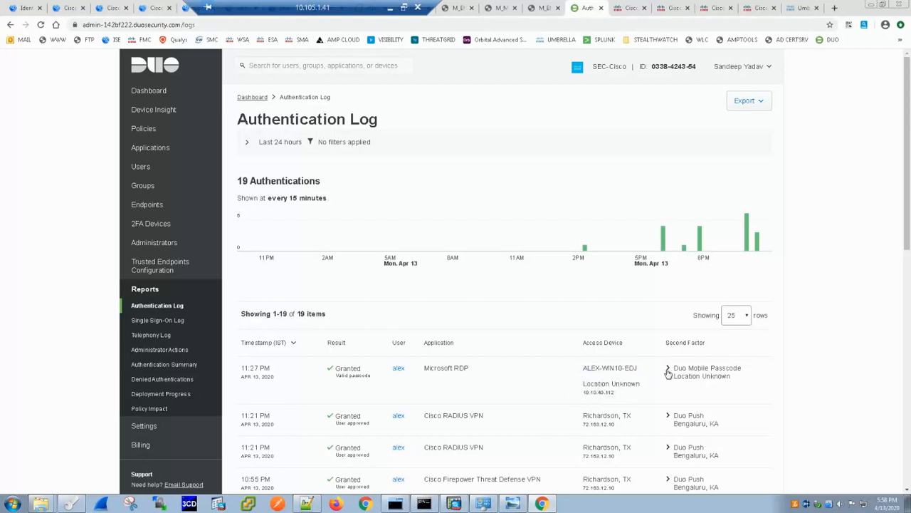
{"action": "left_click", "coordinate": [668, 371]}
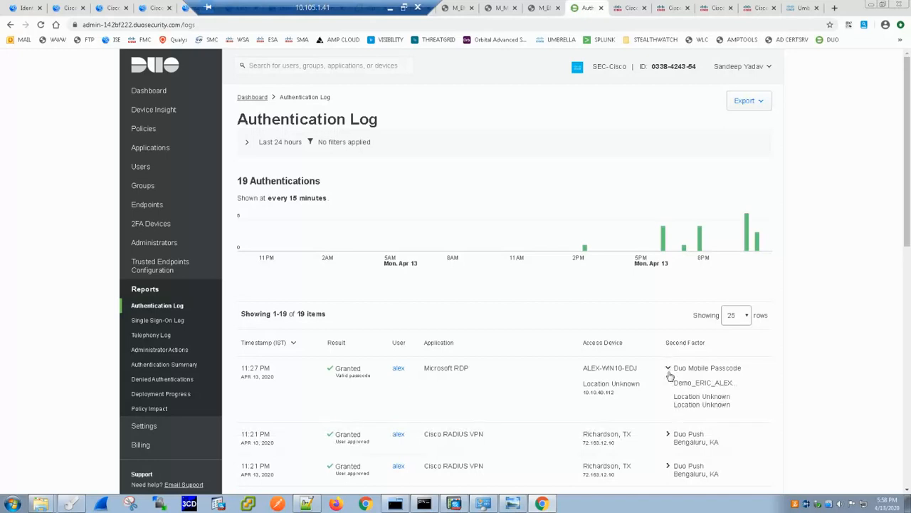
{"action": "left_click", "coordinate": [667, 368]}
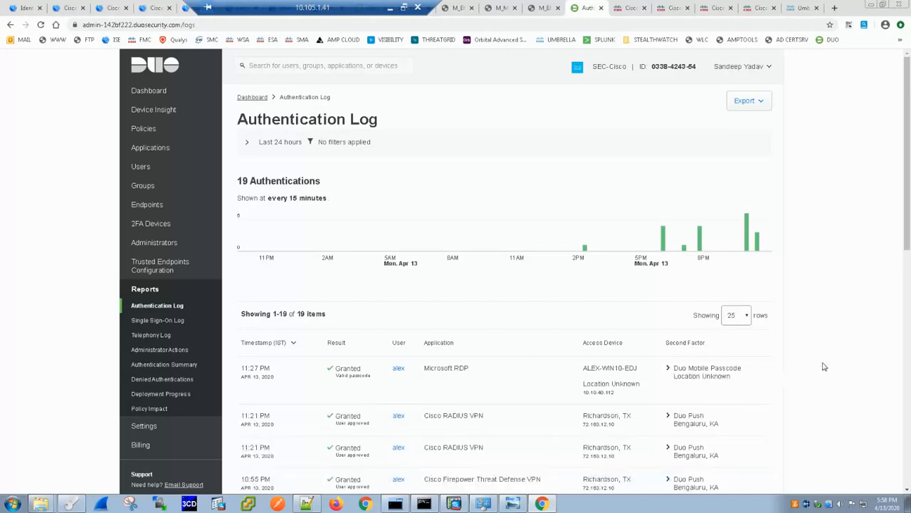
{"action": "scroll", "scroll_direction": "down", "scroll_amount": 3}
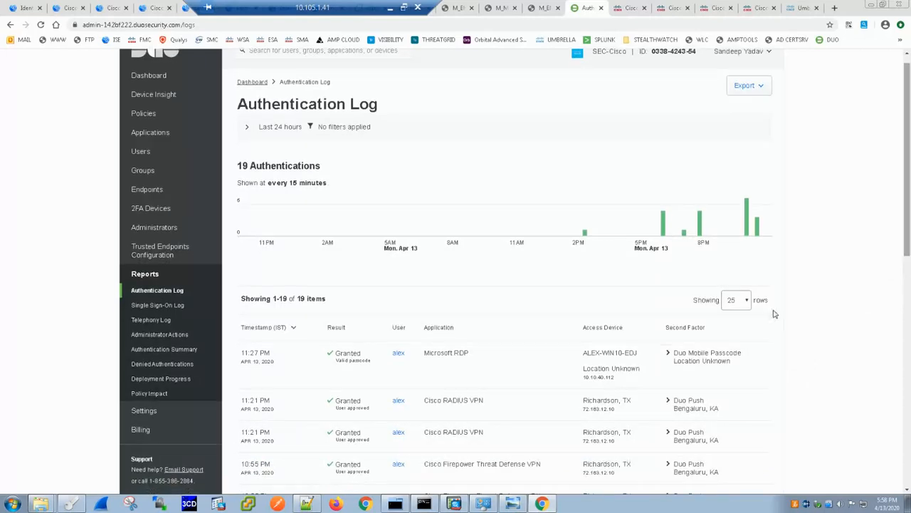
{"action": "mouse_move", "coordinate": [840, 316]}
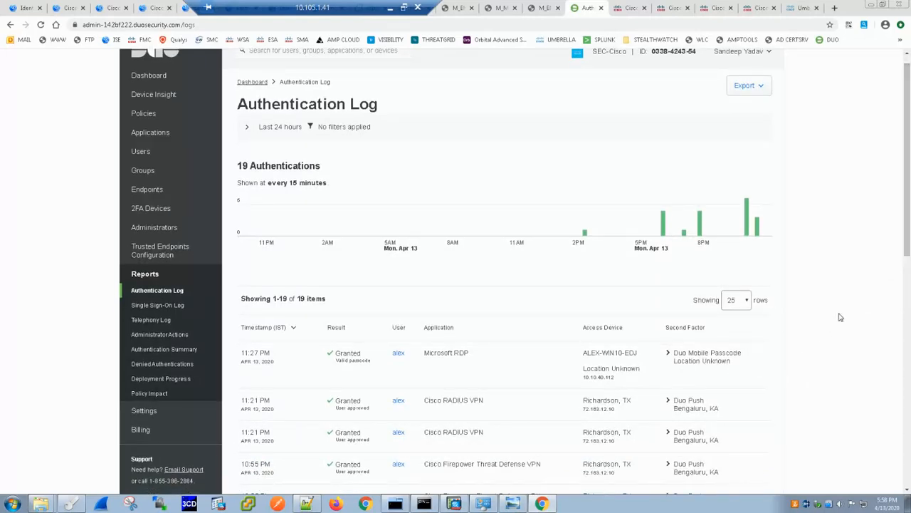
{"action": "scroll", "scroll_direction": "up", "scroll_amount": 3}
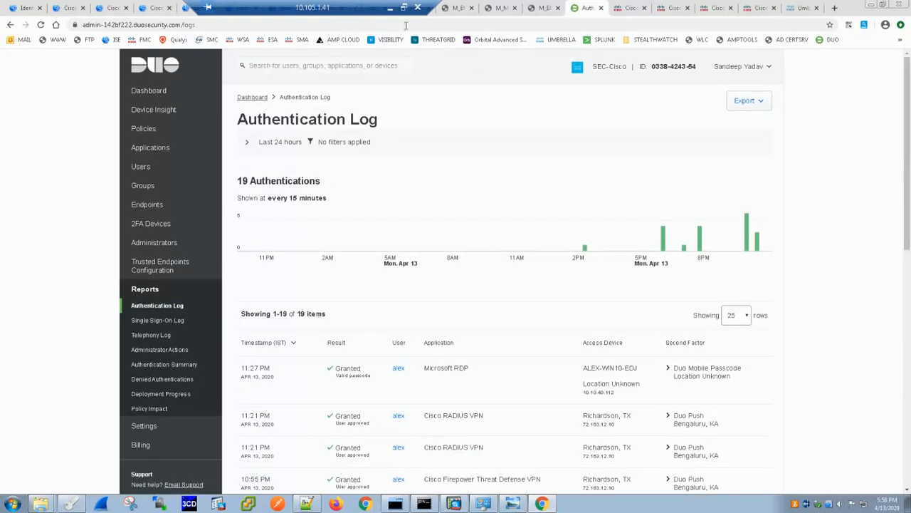
{"action": "mouse_move", "coordinate": [387, 12]}
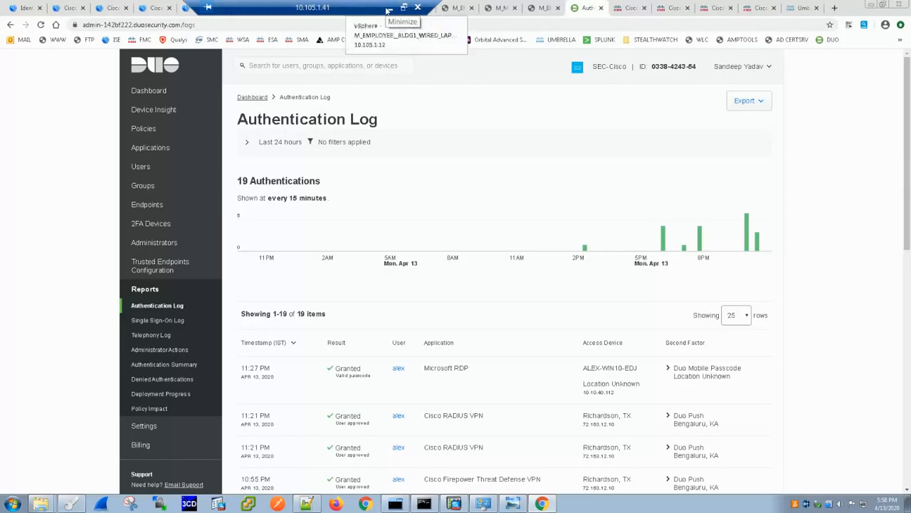